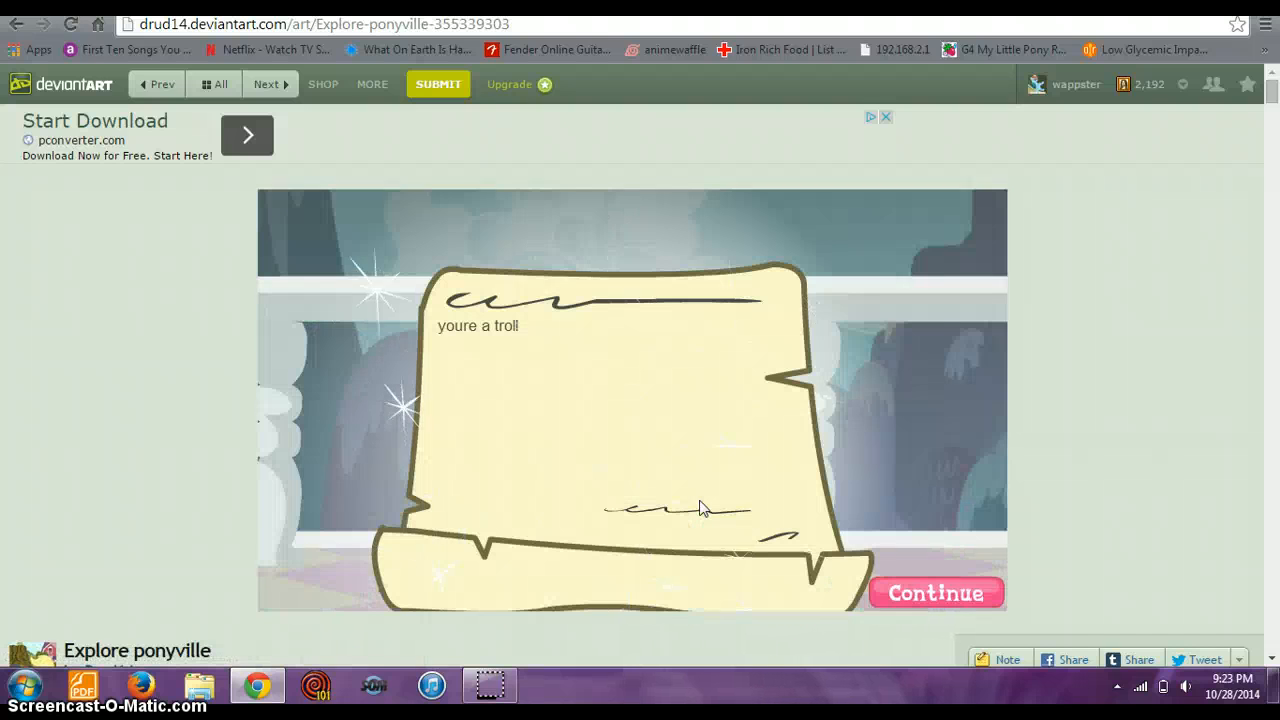
- Continue past the troll letter through Twilight's scene and read Celestia's fresh-air reply
{"action": "left_click", "coordinate": [936, 592]}
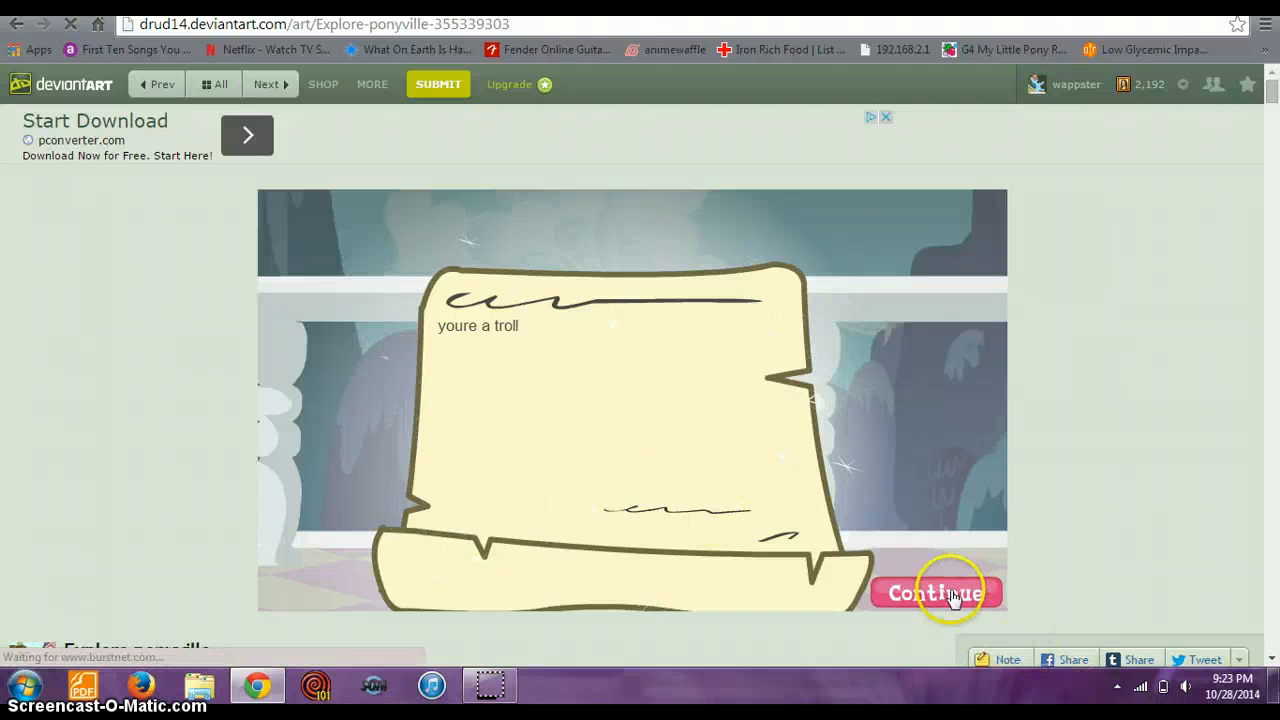
{"action": "left_click", "coordinate": [936, 592]}
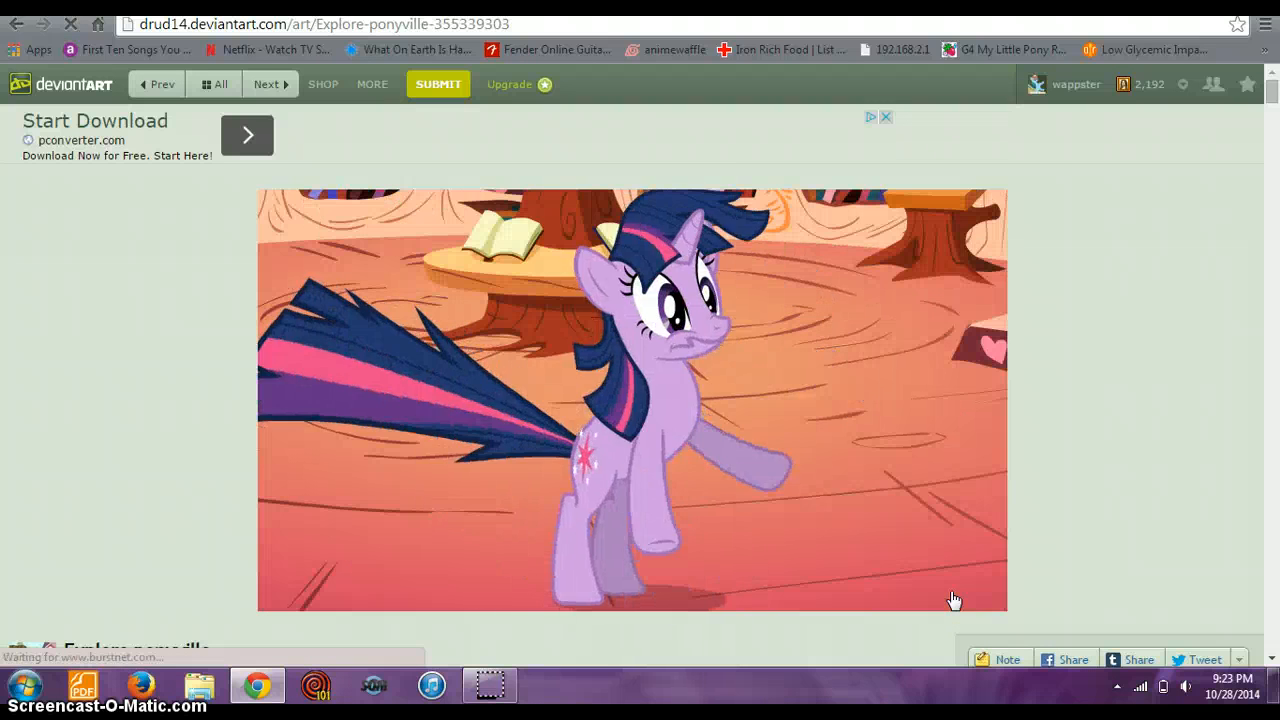
{"action": "left_click", "coordinate": [932, 590]}
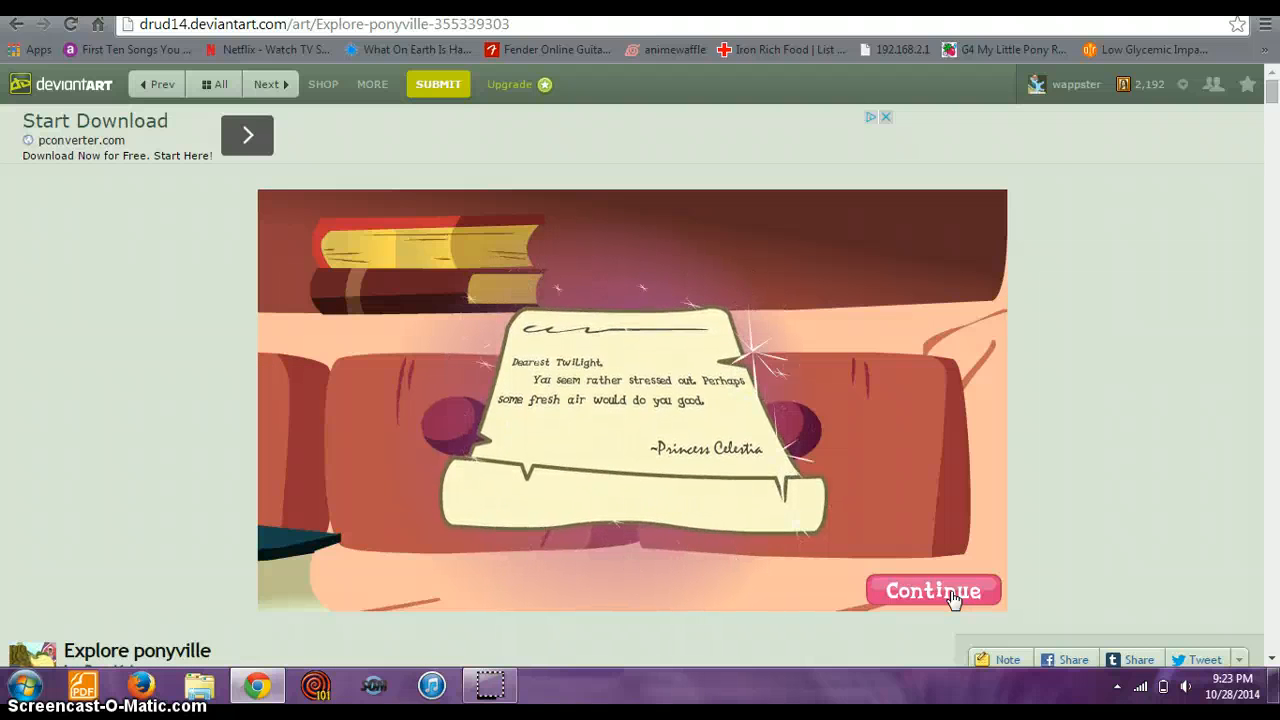
{"action": "left_click", "coordinate": [932, 590]}
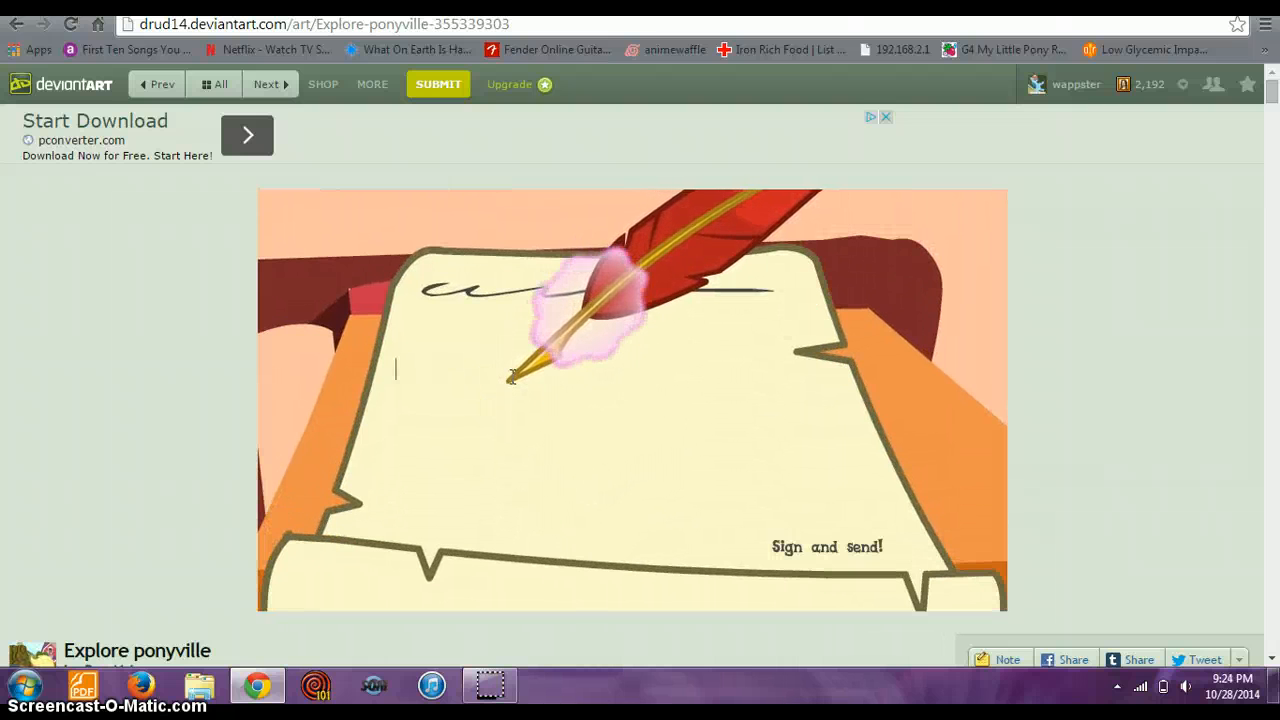
- Write 'troloooooooooooooolo' on the letter and have it signed and sent
{"action": "type", "text": "trollololollolololololo"}
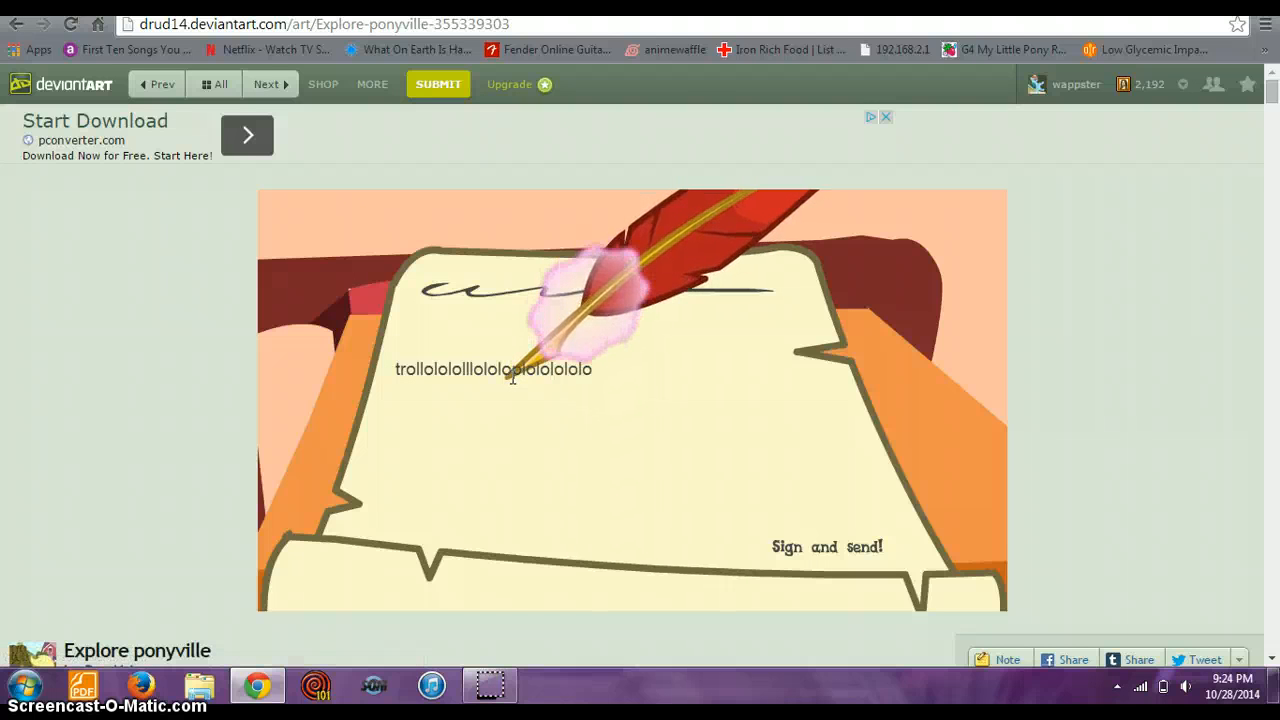
{"action": "type", "text": "loooooooooooooolo"}
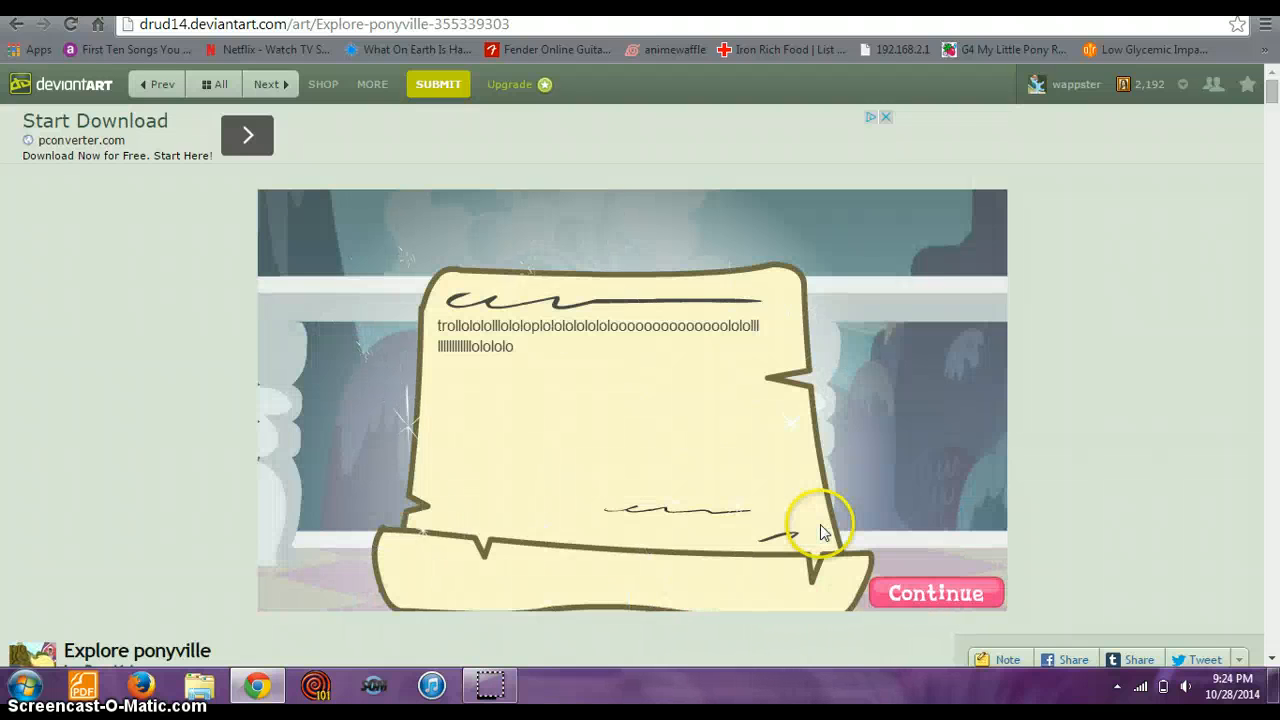
- Read Celestia's Griffon Kingdom guest reply, return to the library and start a new letter at the desk
{"action": "left_click", "coordinate": [936, 592]}
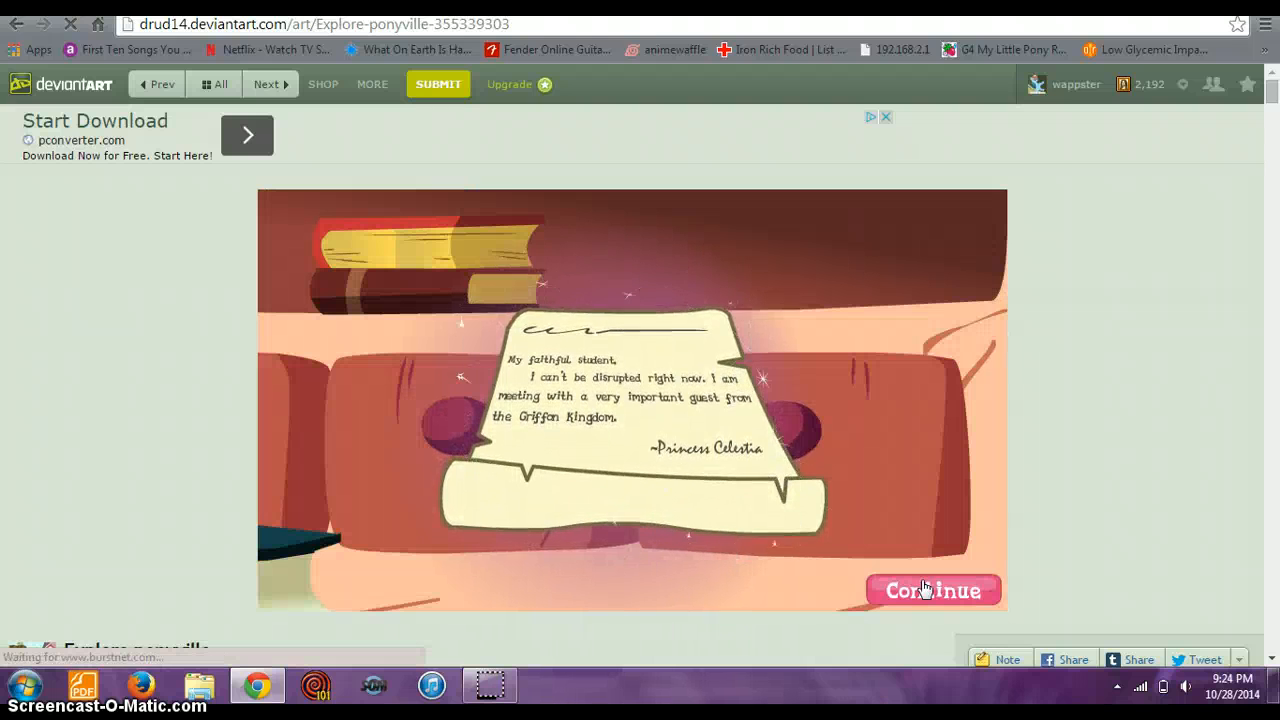
{"action": "left_click", "coordinate": [932, 590]}
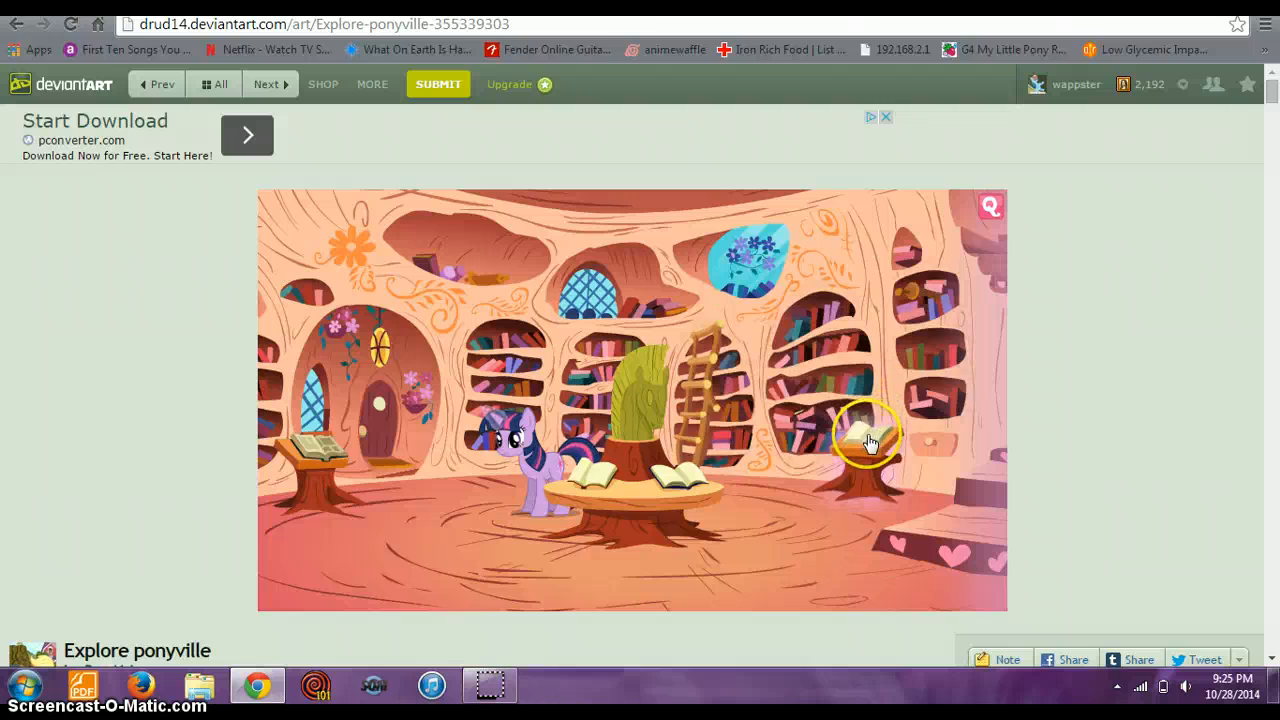
{"action": "left_click", "coordinate": [870, 440]}
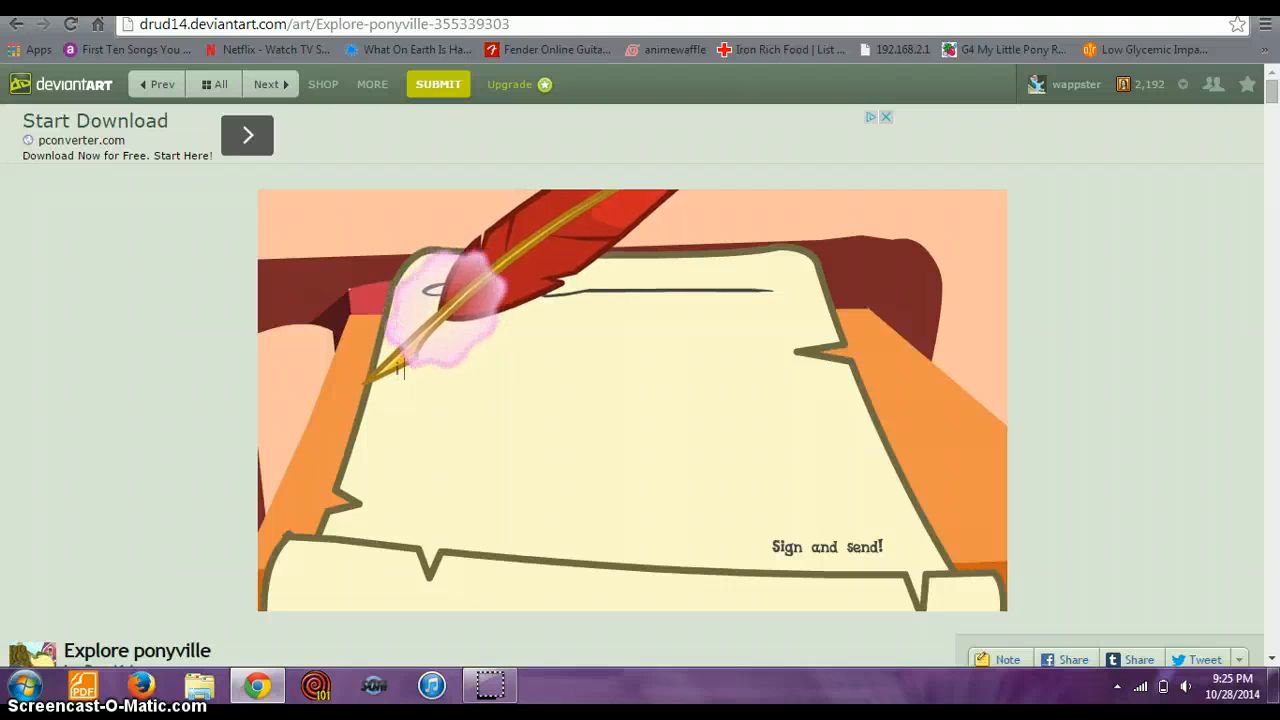
- Write 'i love my friends and i should never leve them' on the letter, fixing a typo
{"action": "type", "text": "i love my friend s"}
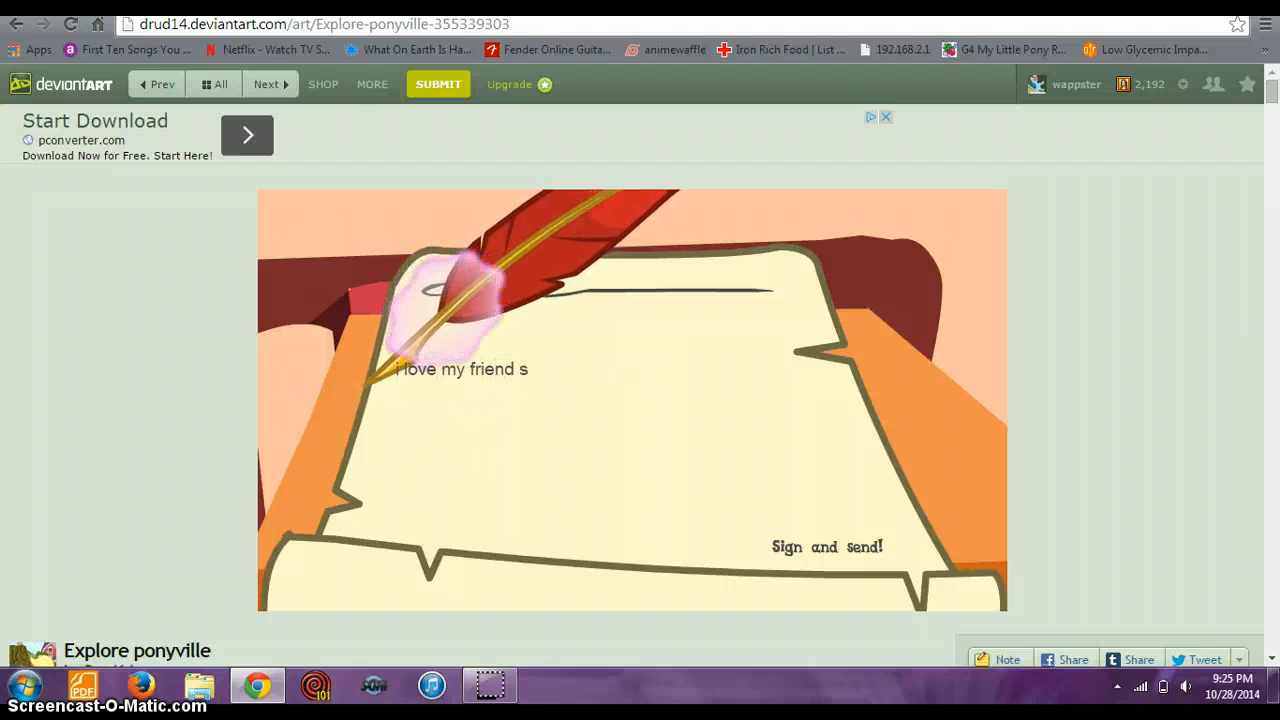
{"action": "key", "text": "backspace"}
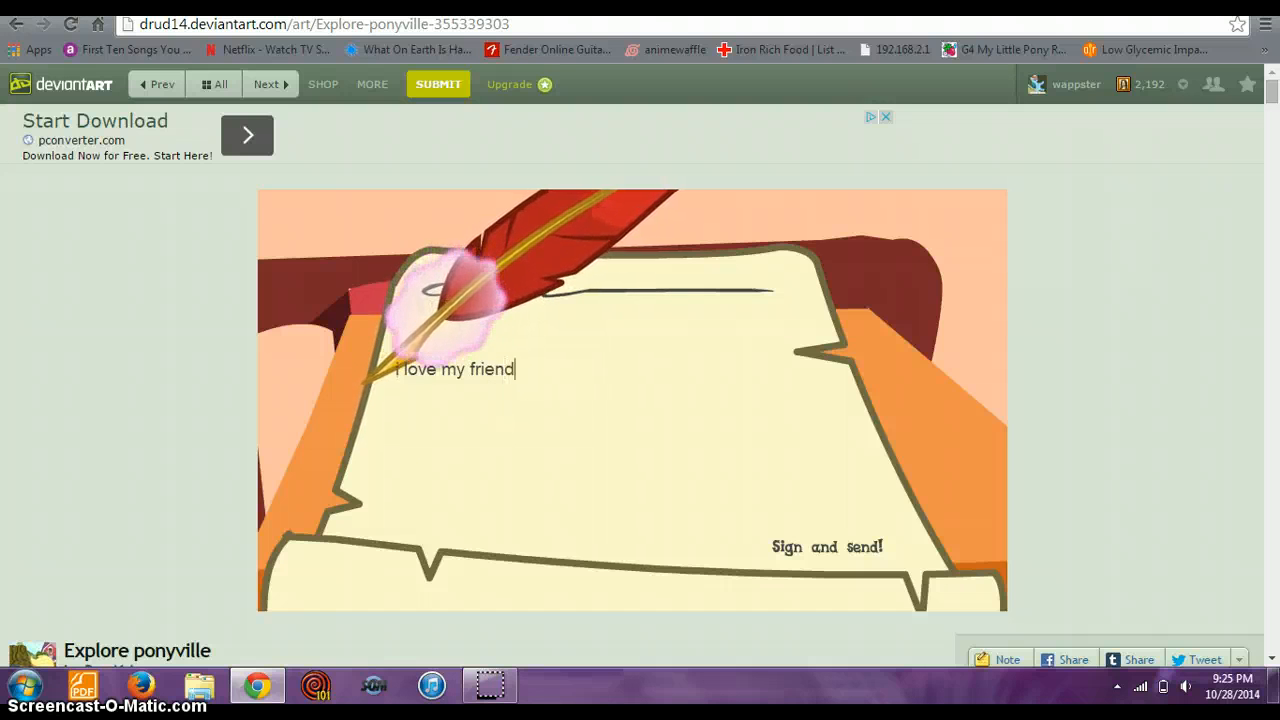
{"action": "type", "text": "s"}
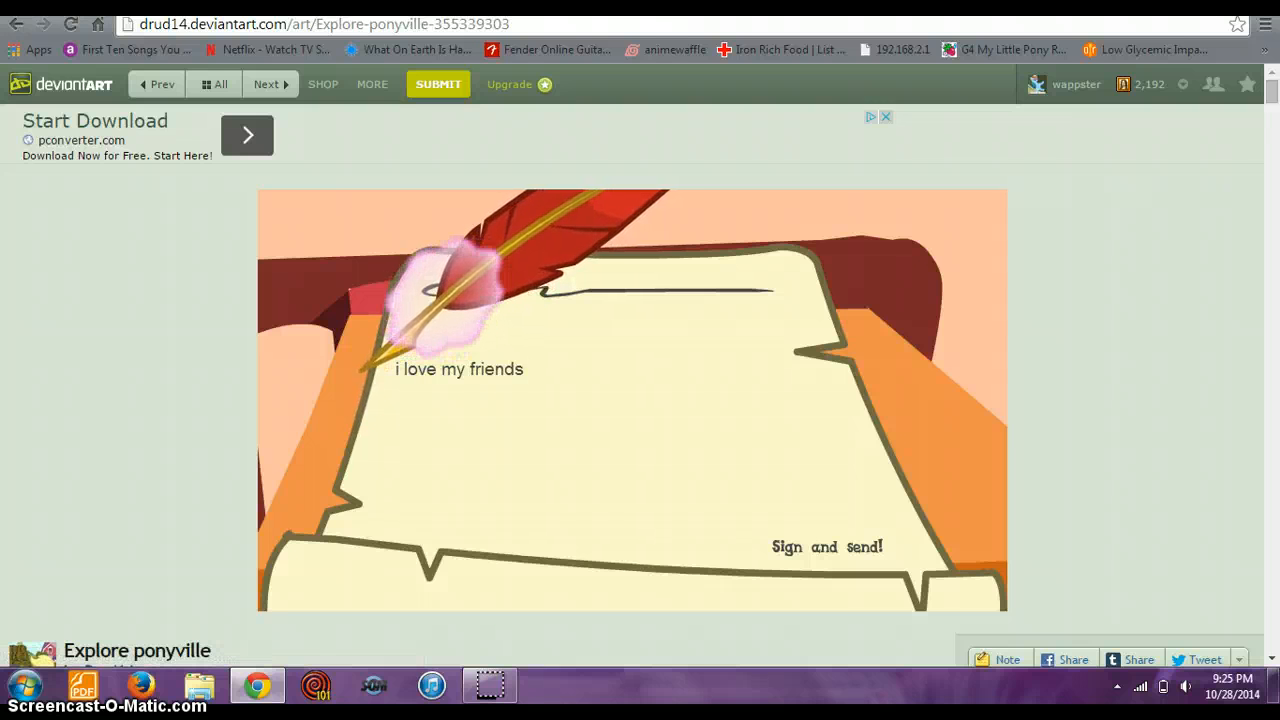
{"action": "type", "text": "a"}
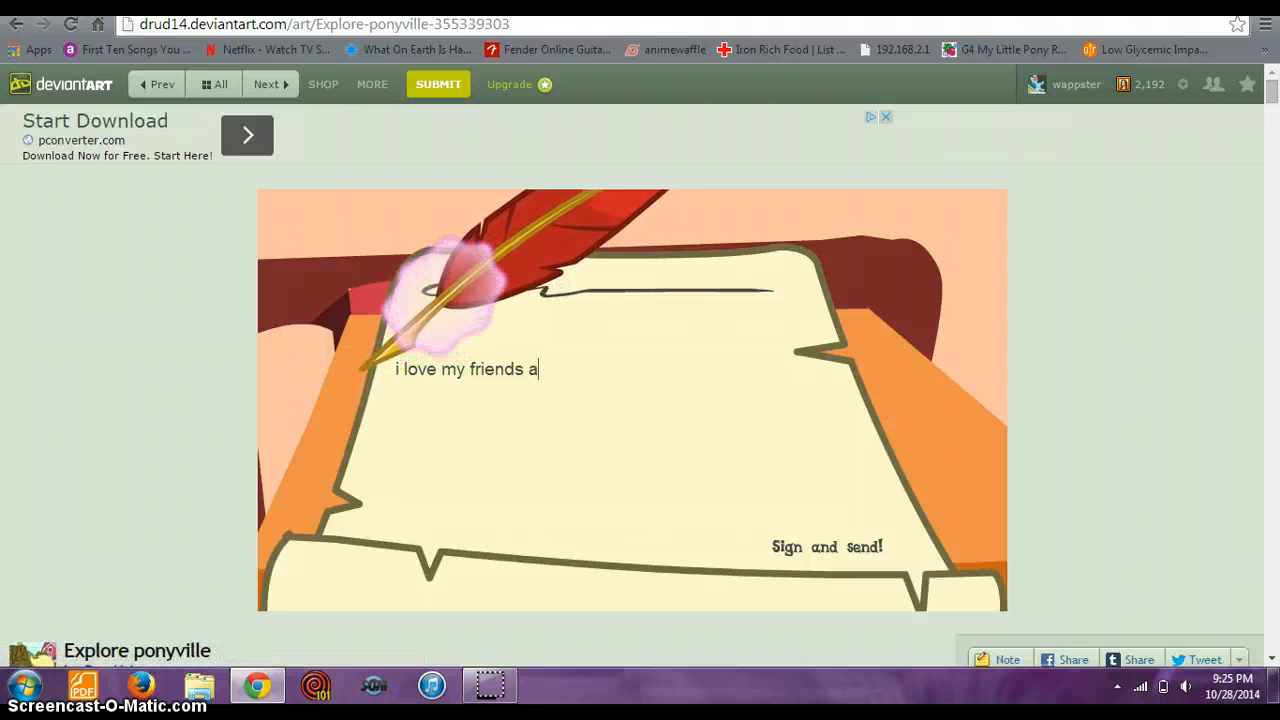
{"action": "type", "text": "nd i s"}
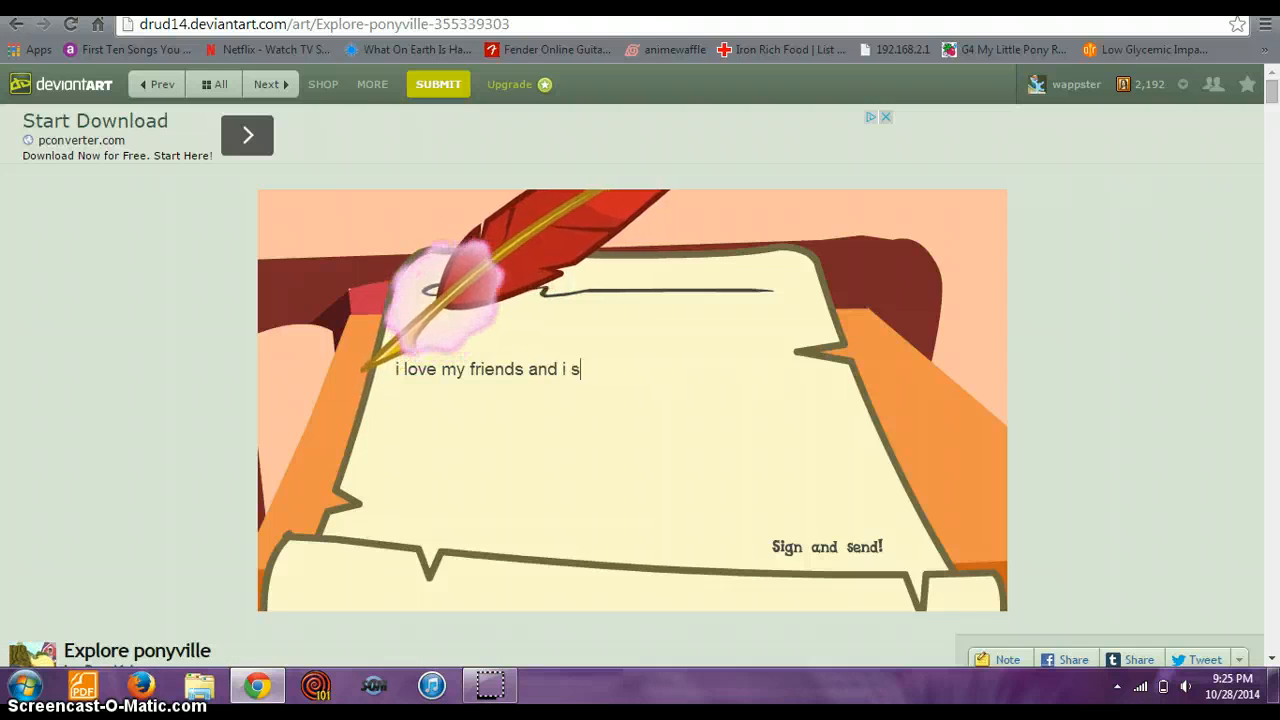
{"action": "type", "text": "hould neve"}
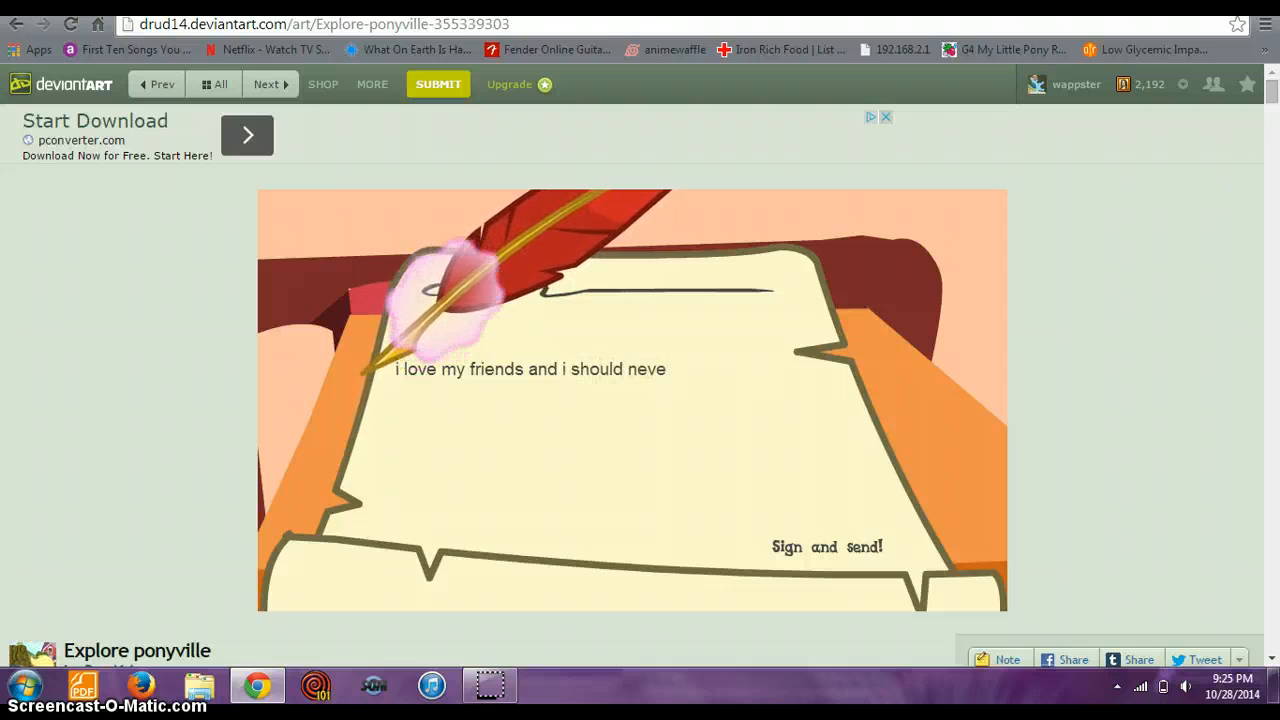
{"action": "type", "text": "r leve"}
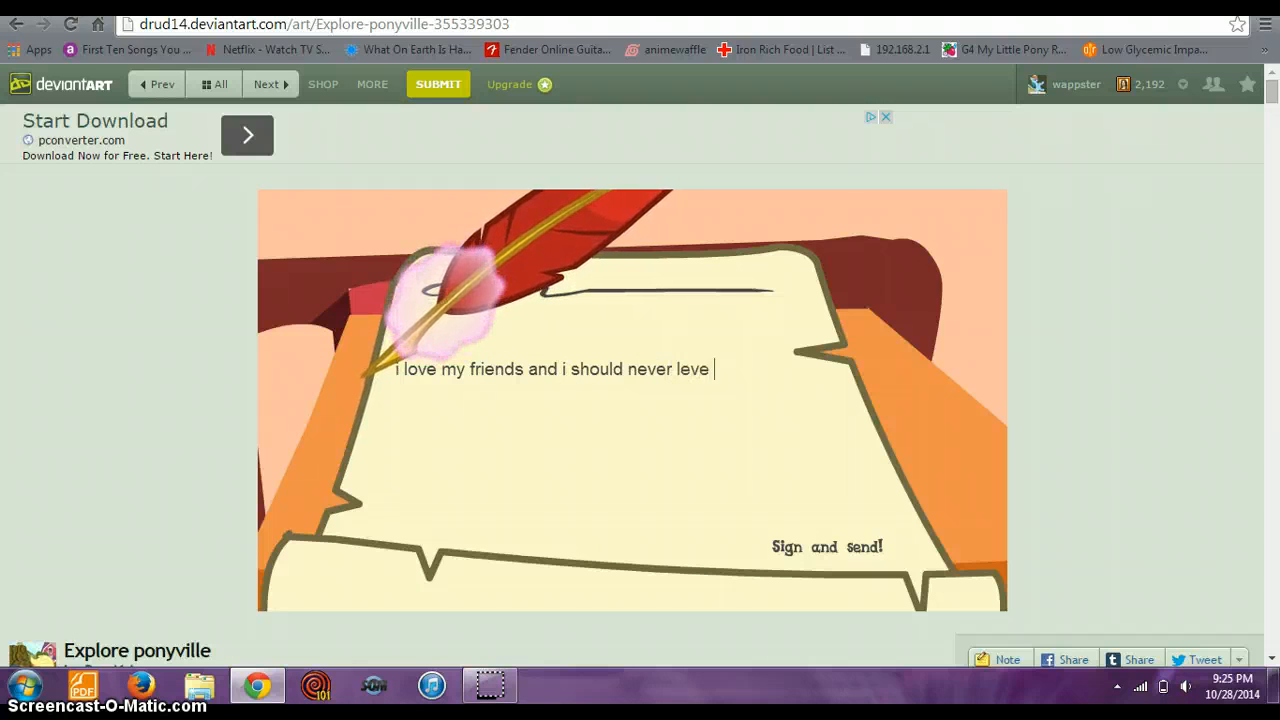
{"action": "type", "text": "them"}
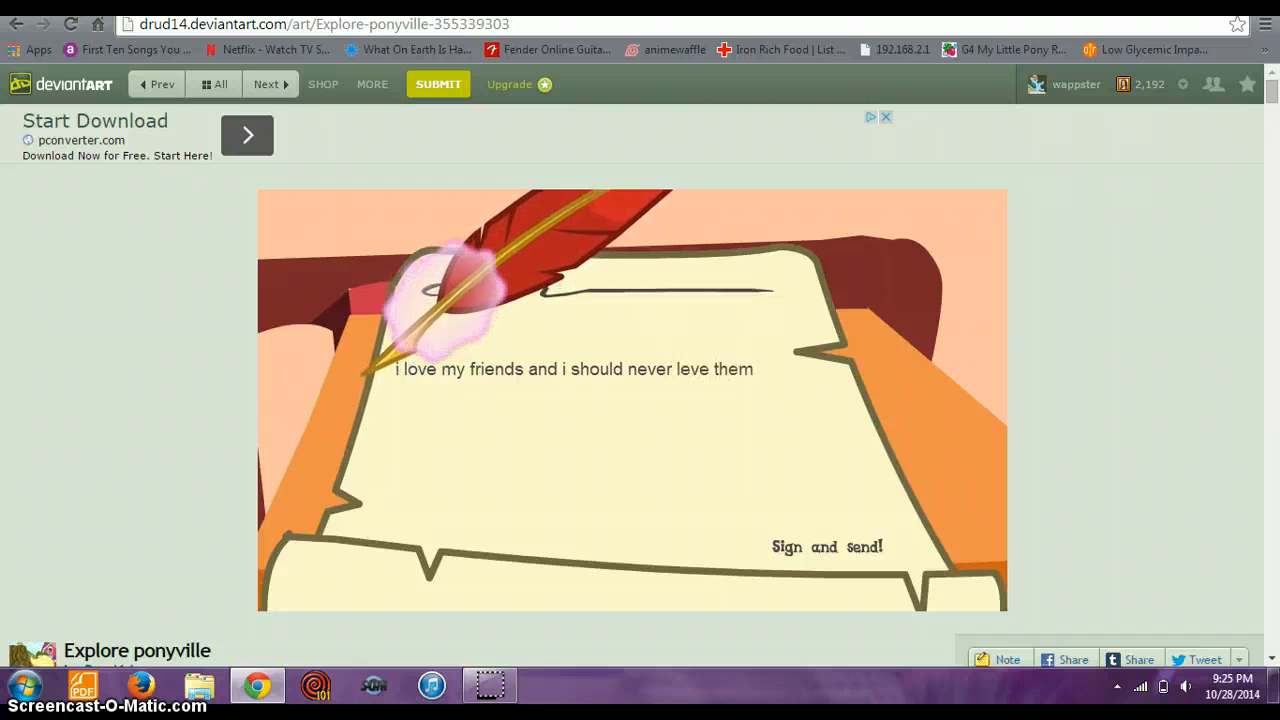
- Finish with 'and i shall DIE to save them' and sign and send the letter
{"action": "type", "text": "and i s"}
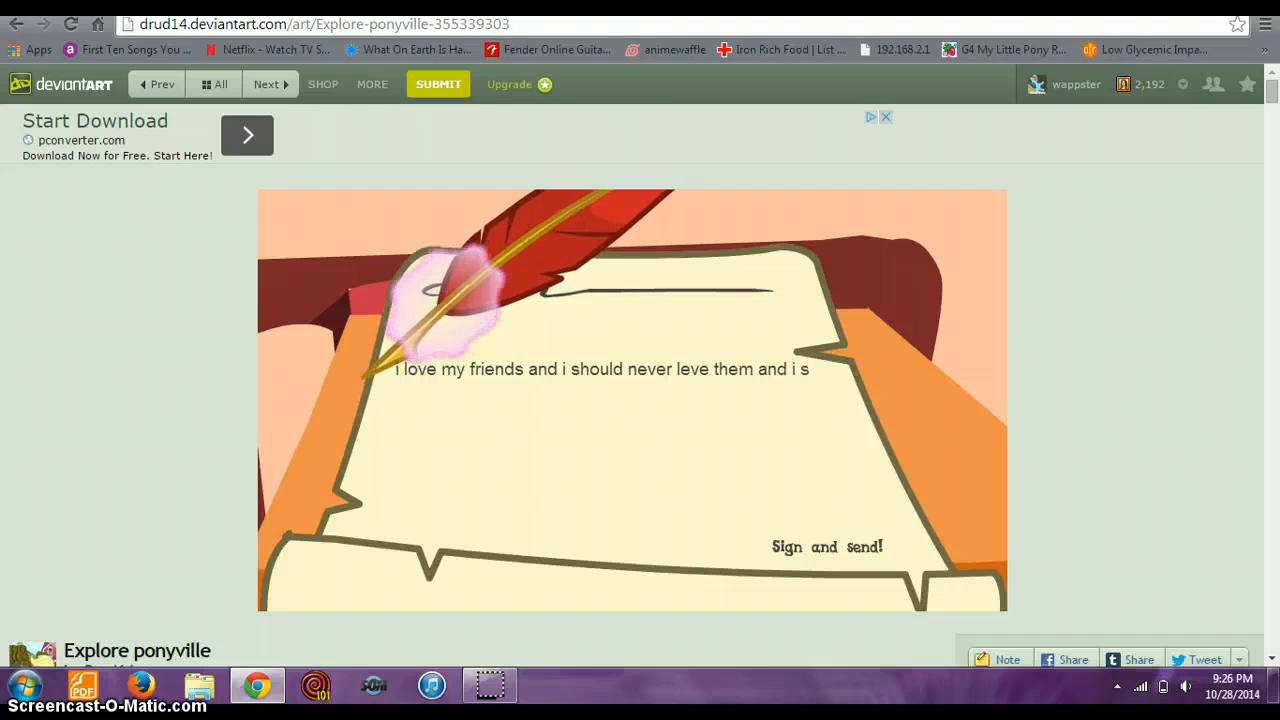
{"action": "type", "text": "shall"}
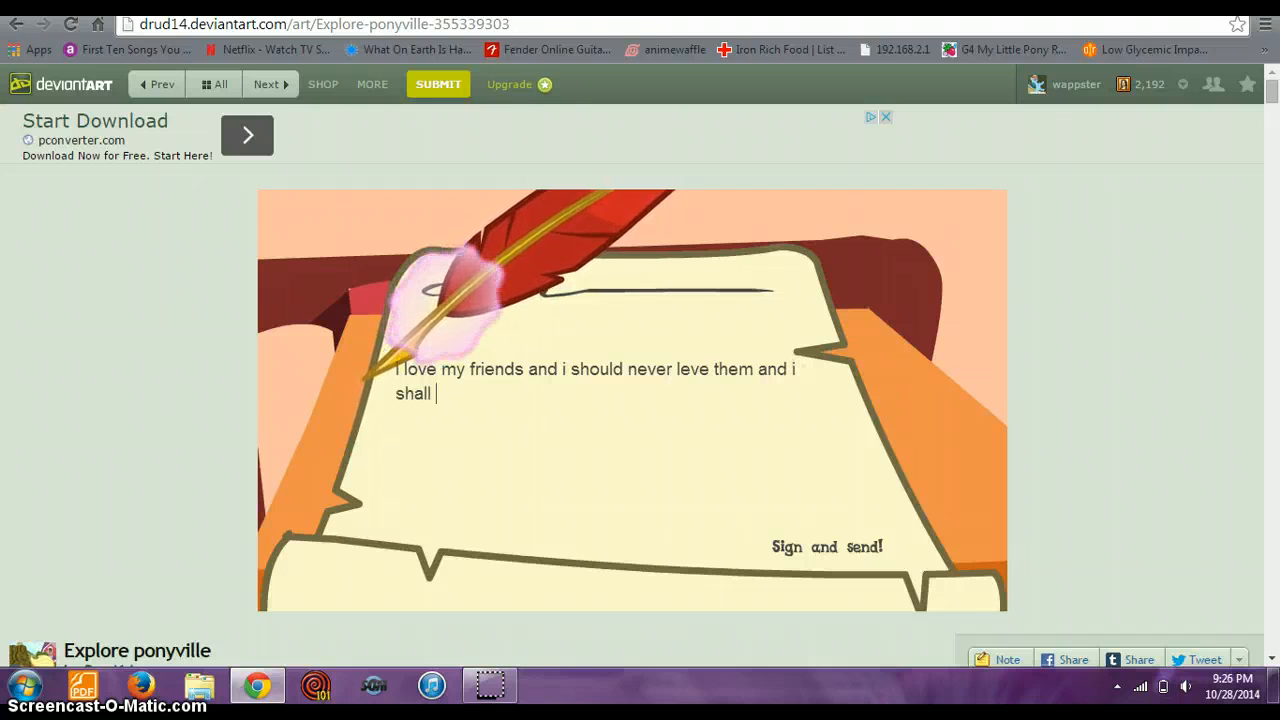
{"action": "type", "text": "DIE to"}
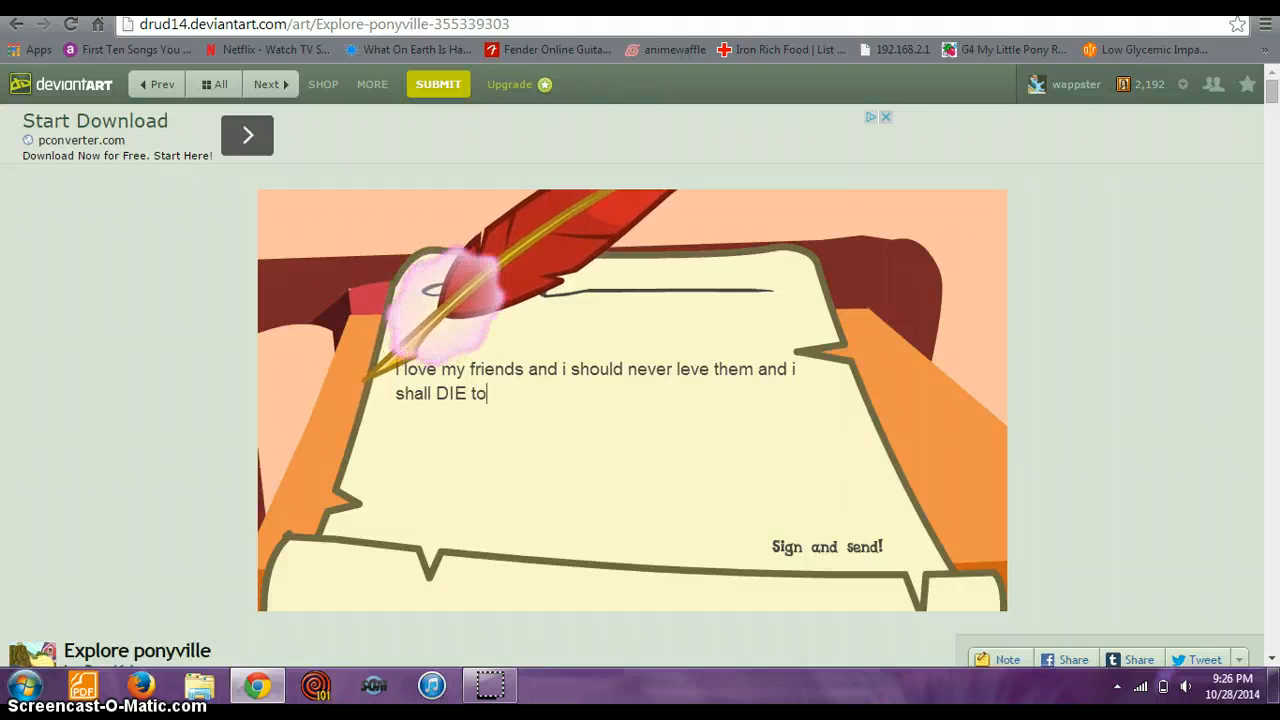
{"action": "type", "text": "save them"}
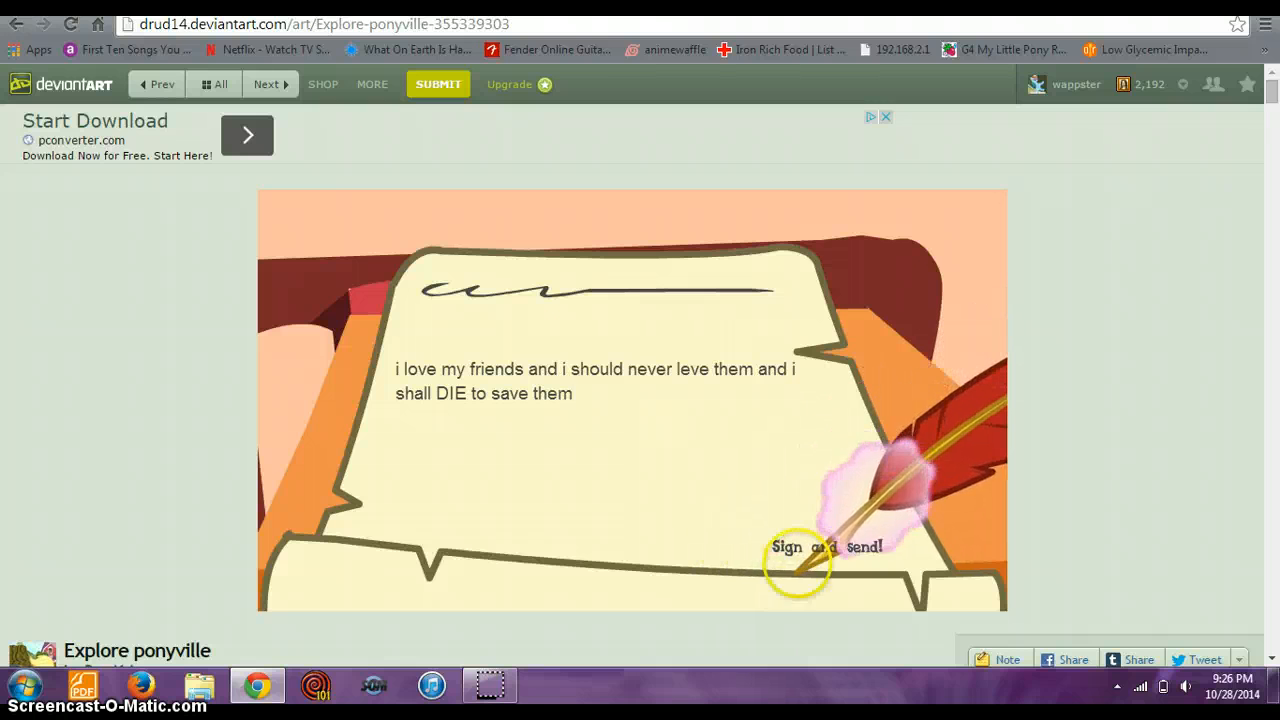
{"action": "left_click", "coordinate": [826, 546]}
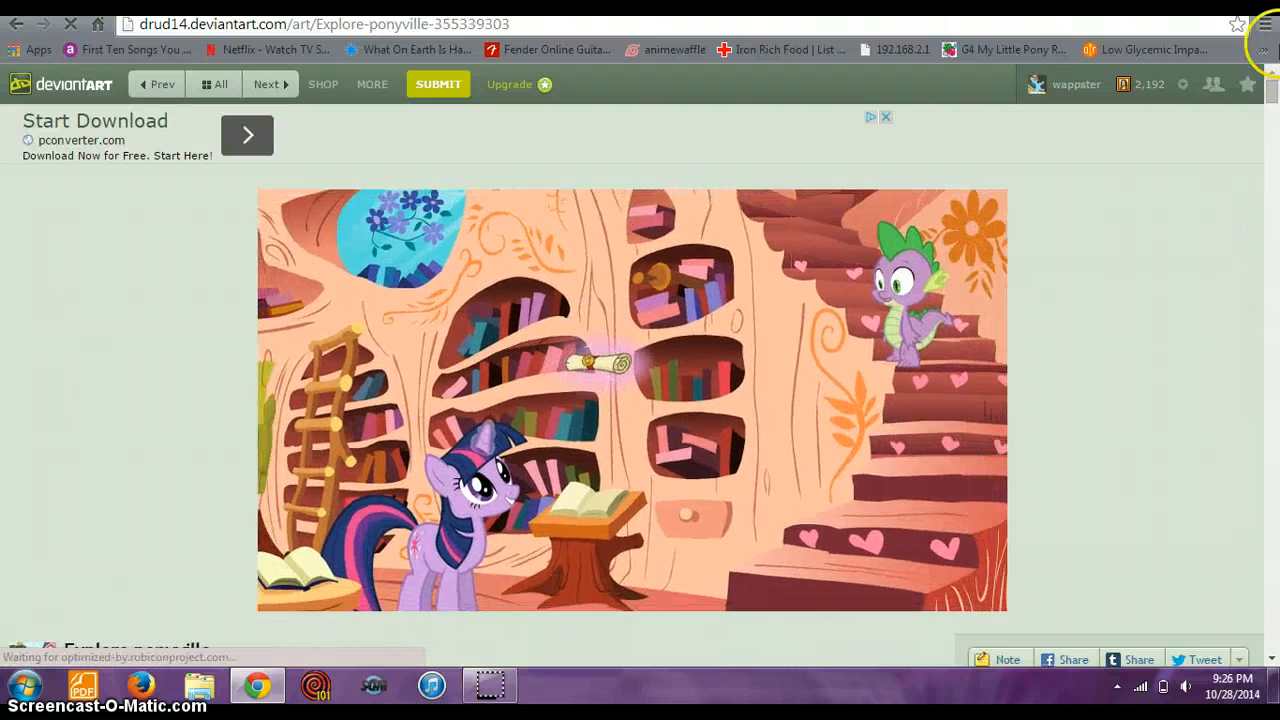
- Scroll below the game and browse the visitors' comments, including easter egg tips
{"action": "scroll", "scroll_direction": "down", "scroll_amount": 3}
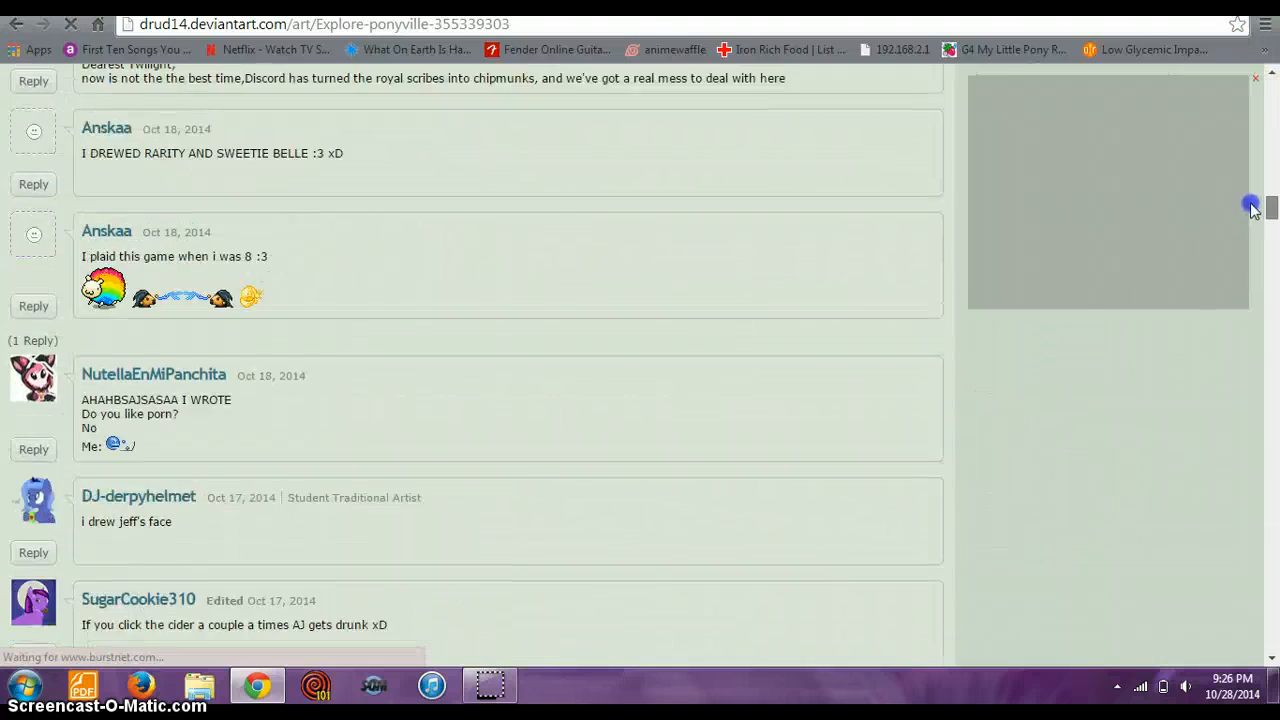
{"action": "scroll", "scroll_direction": "down", "scroll_amount": 3}
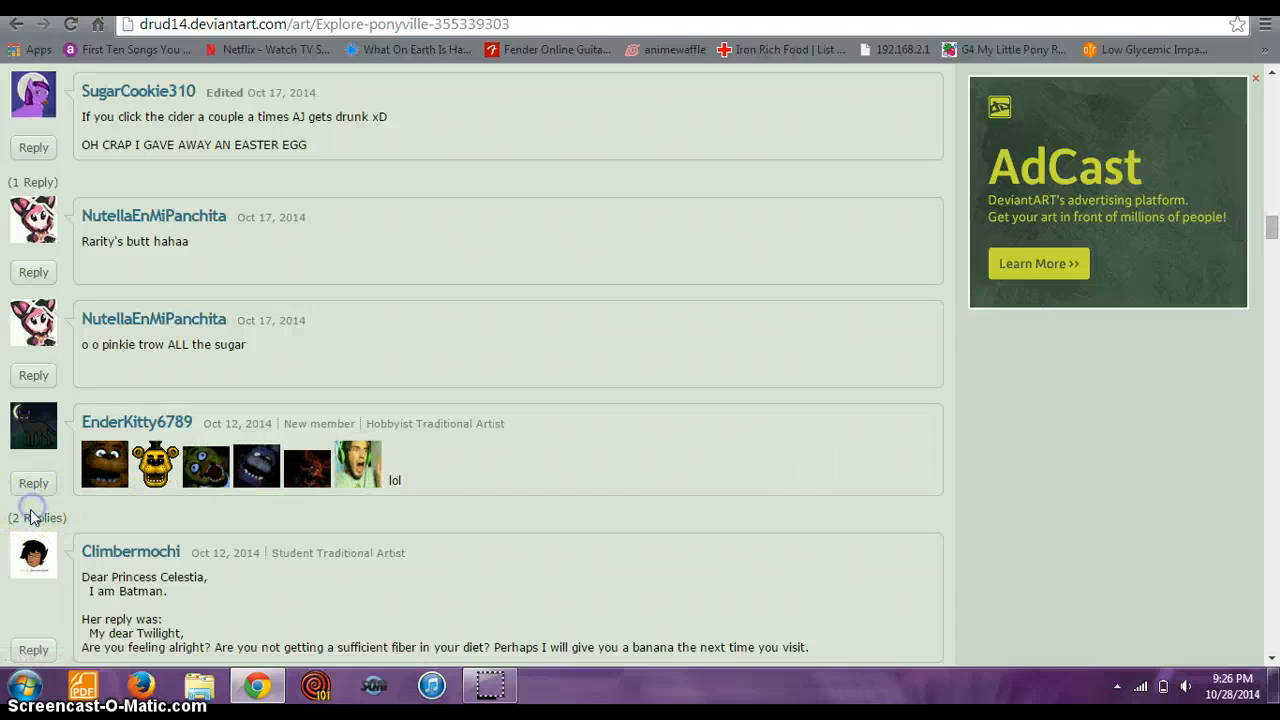
{"action": "left_click", "coordinate": [36, 516]}
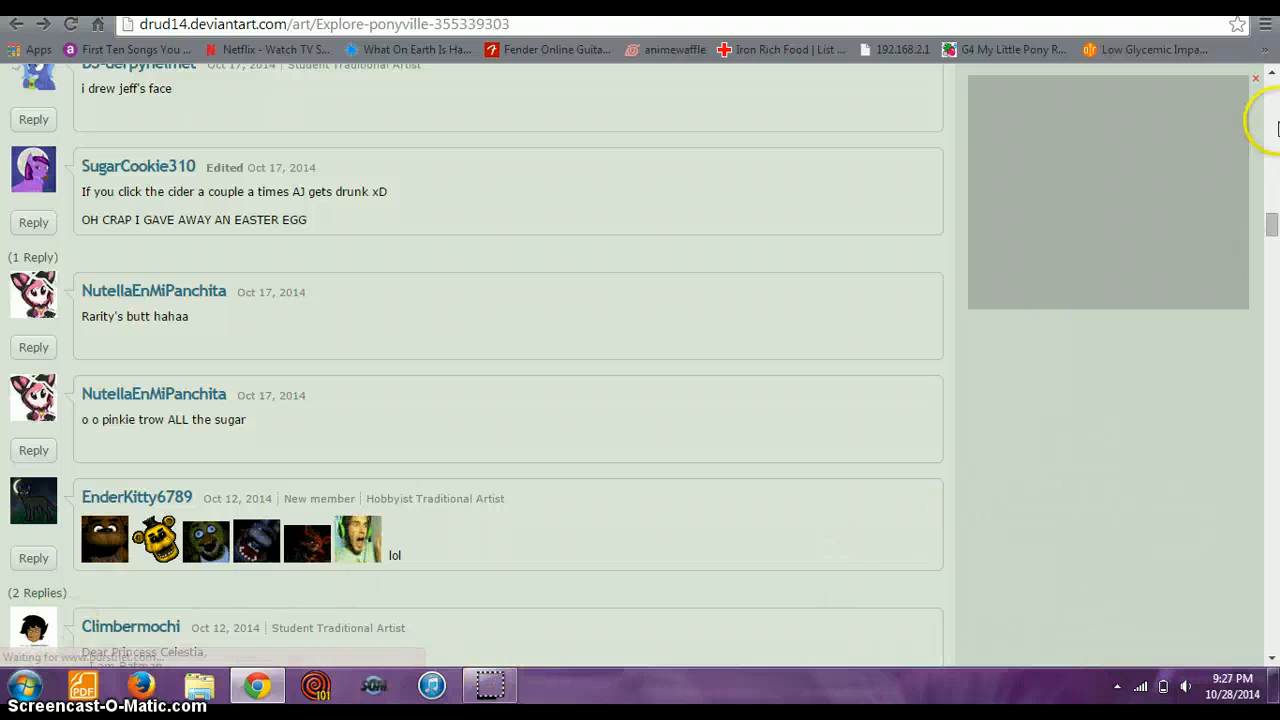
- Restart the game from its title screen, then scroll down to the Add a Comment box
{"action": "scroll", "scroll_direction": "up", "scroll_amount": 3}
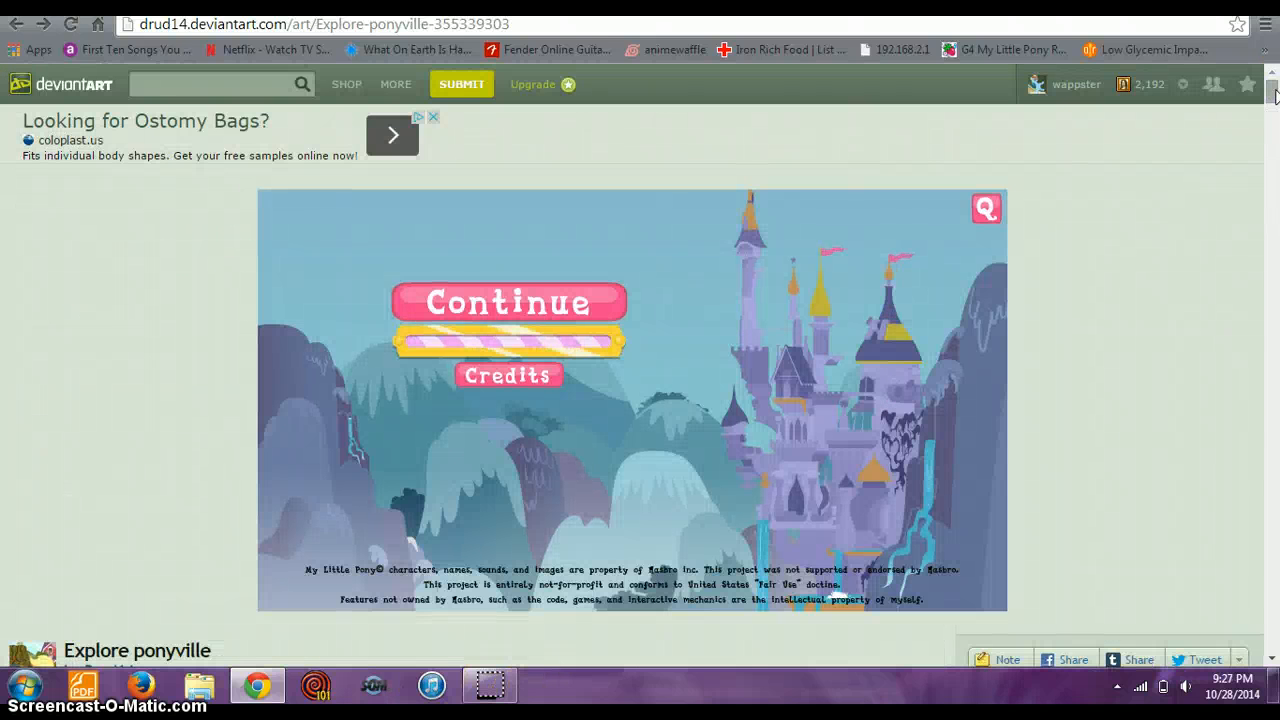
{"action": "mouse_move", "coordinate": [950, 150]}
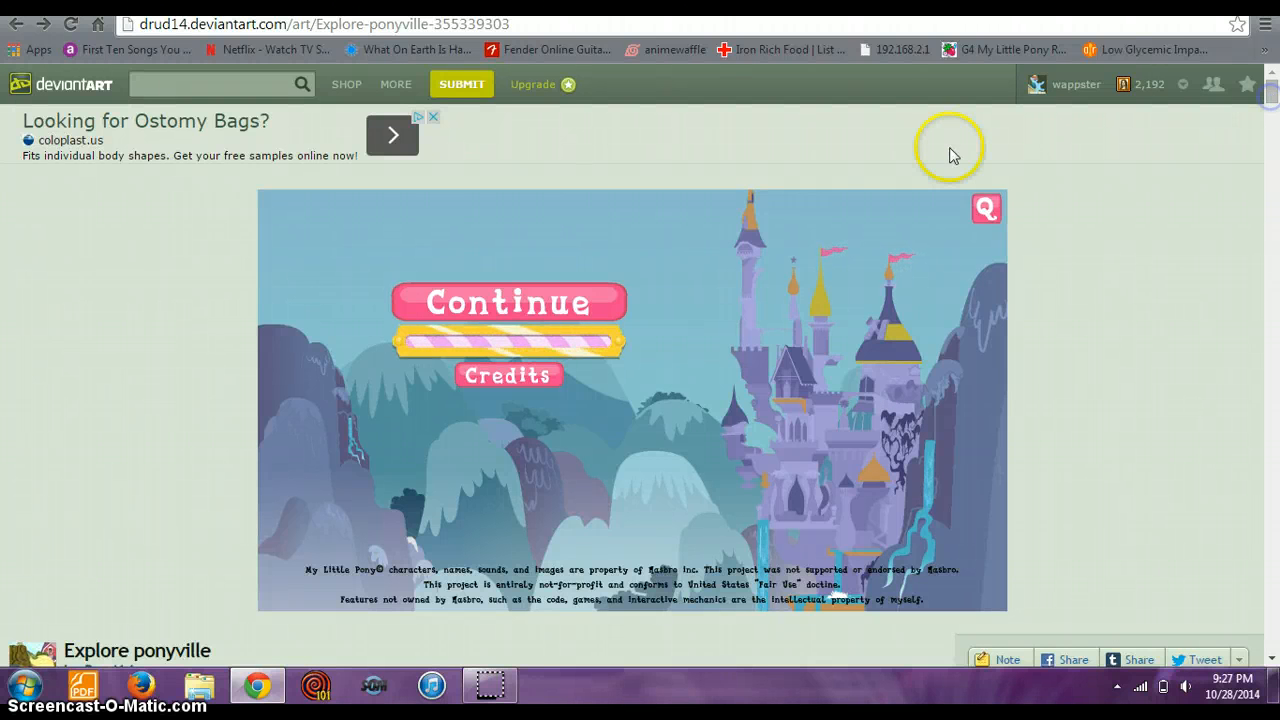
{"action": "left_click", "coordinate": [508, 300]}
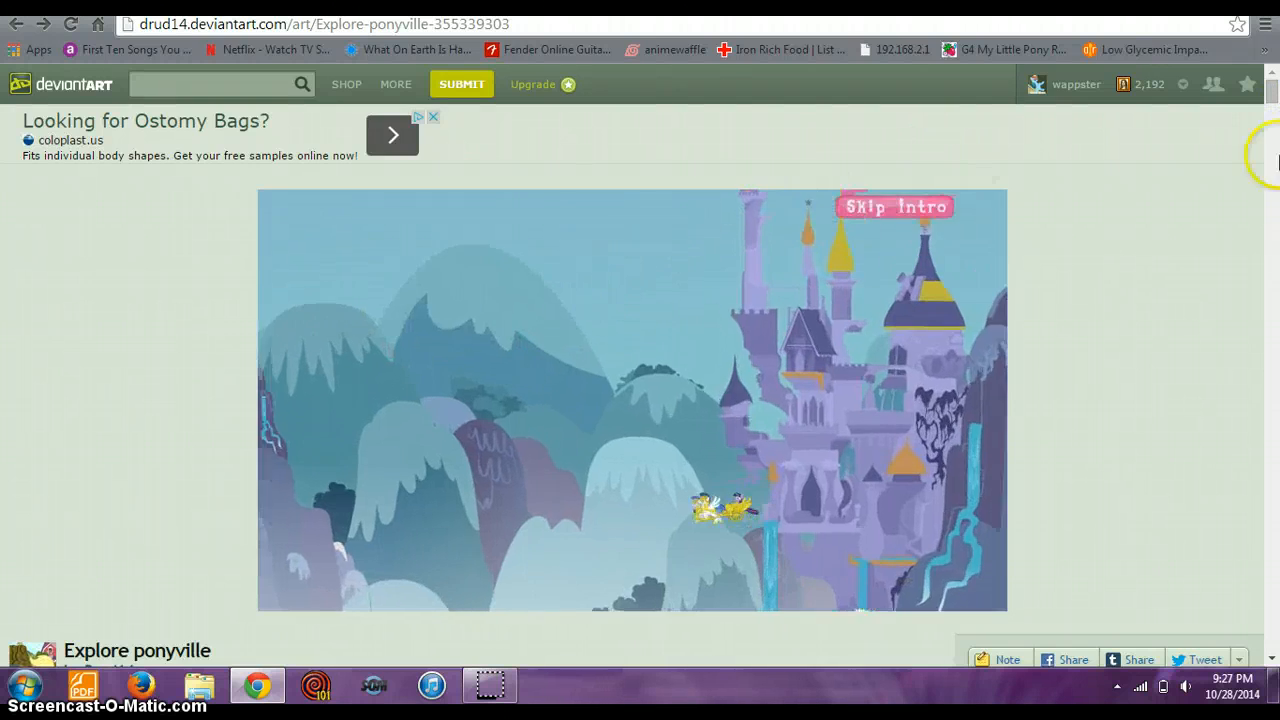
{"action": "scroll", "scroll_direction": "down", "scroll_amount": 3}
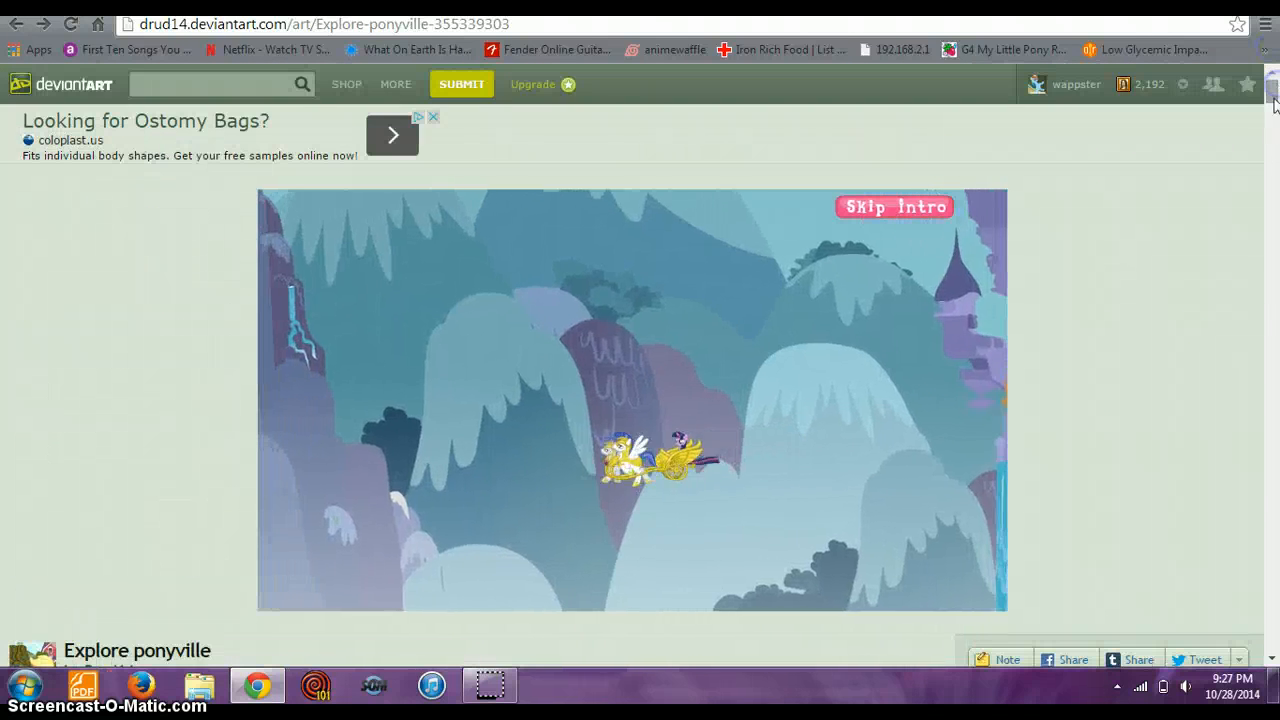
{"action": "scroll", "scroll_direction": "down", "scroll_amount": 3}
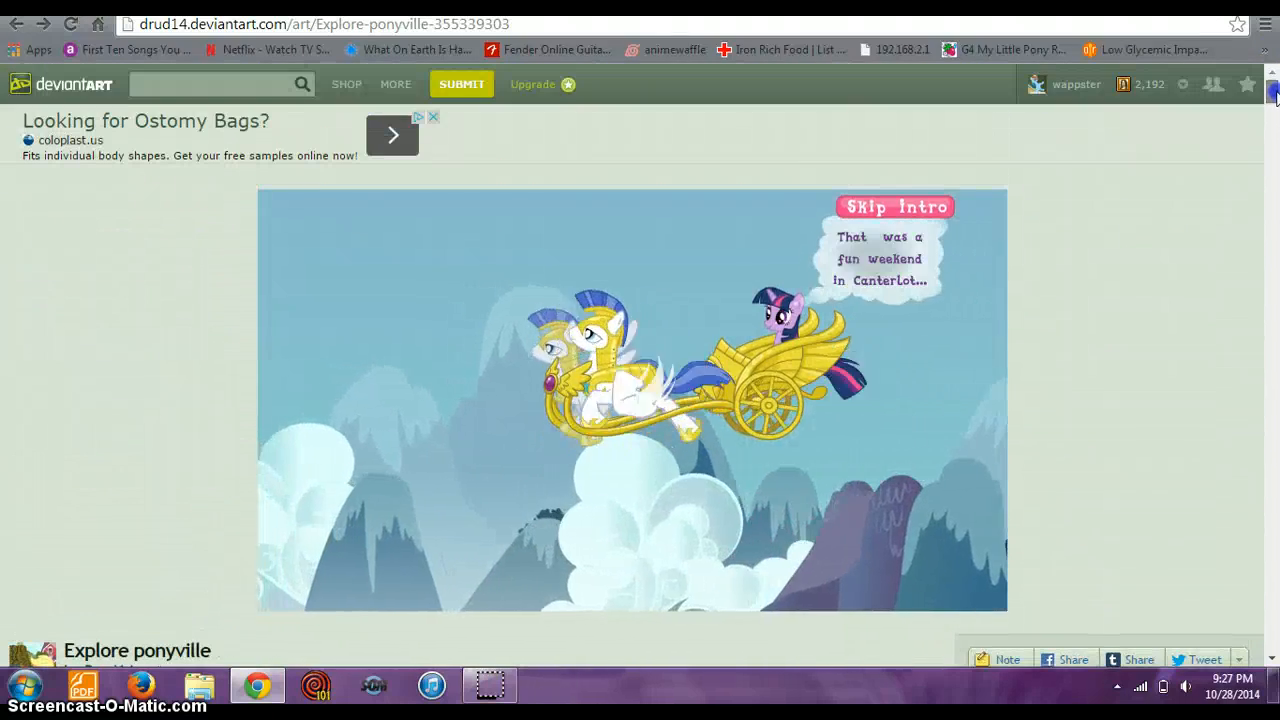
{"action": "scroll", "scroll_direction": "down", "scroll_amount": 3}
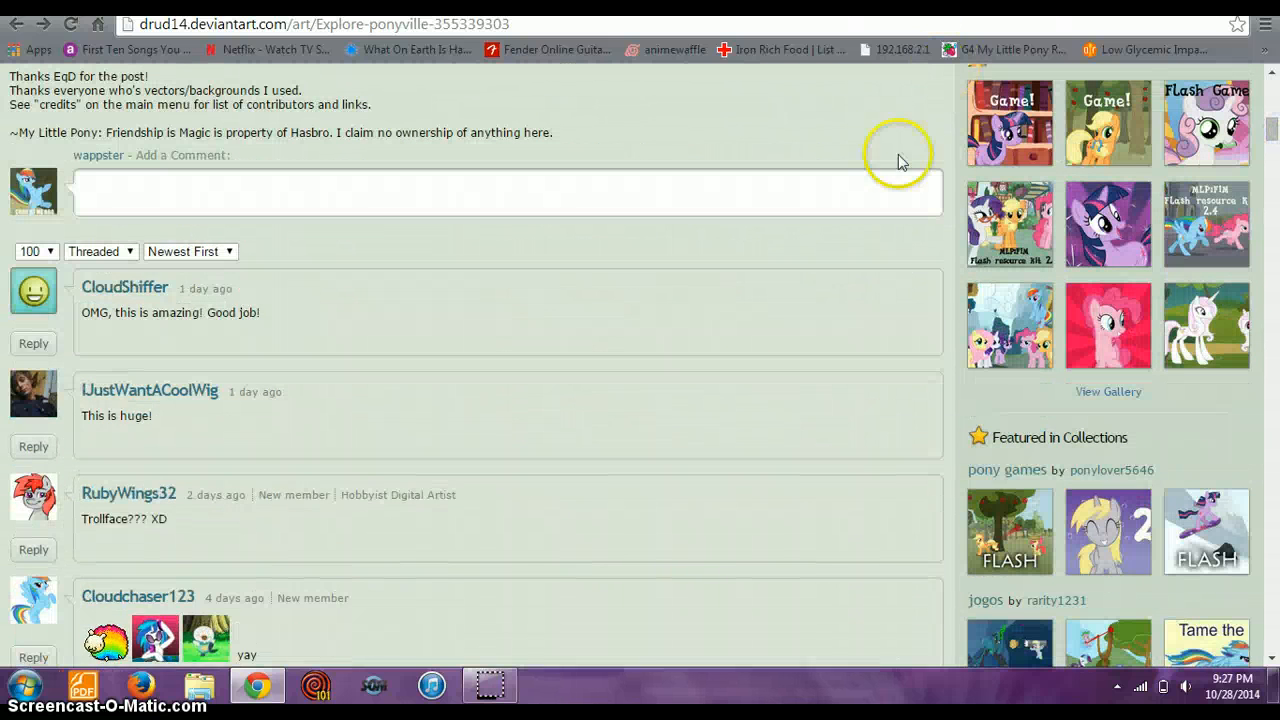
- Draft the comment 'me_dear princess celestia youre a troll' in the Add a Comment box
{"action": "left_click", "coordinate": [504, 190]}
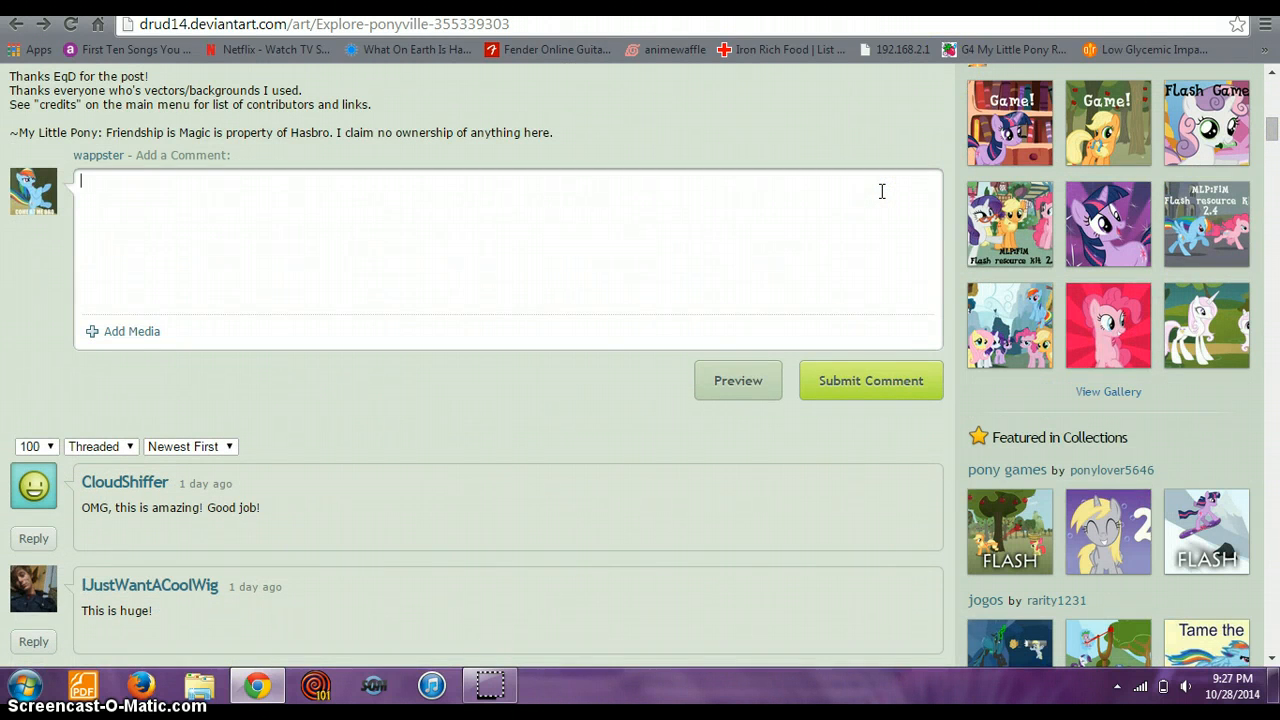
{"action": "type", "text": "n"}
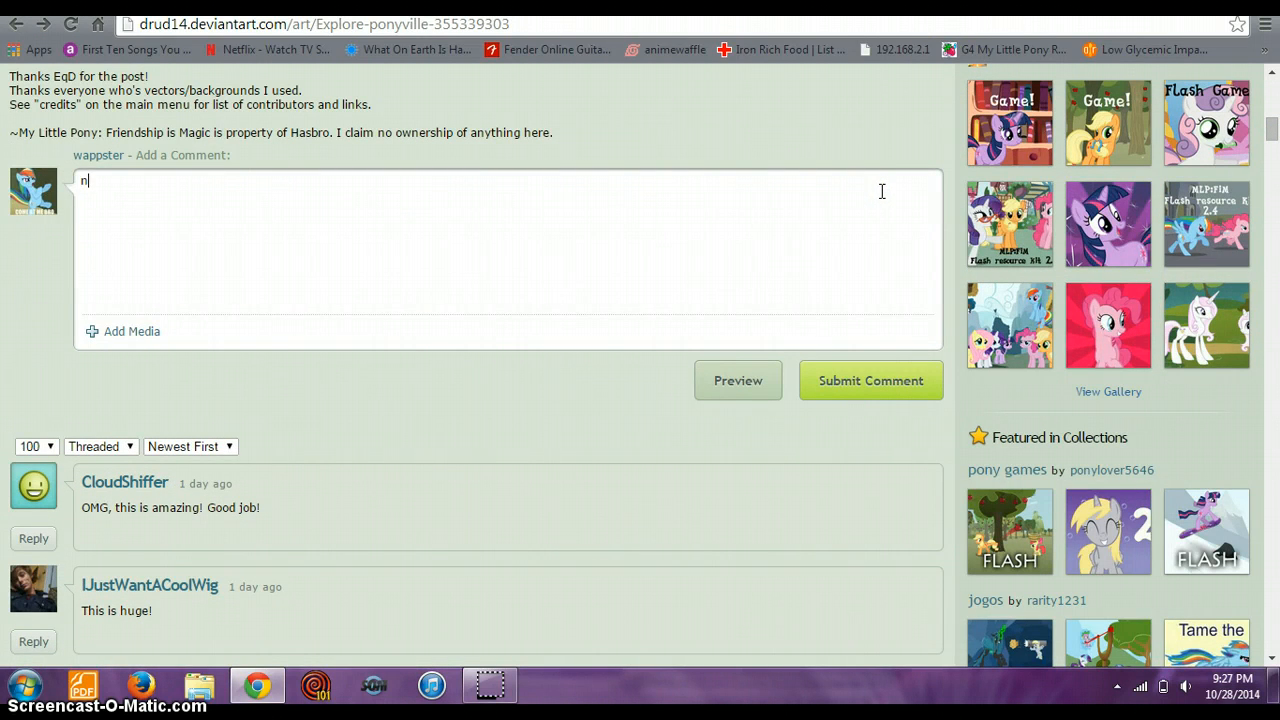
{"action": "type", "text": "me_d"}
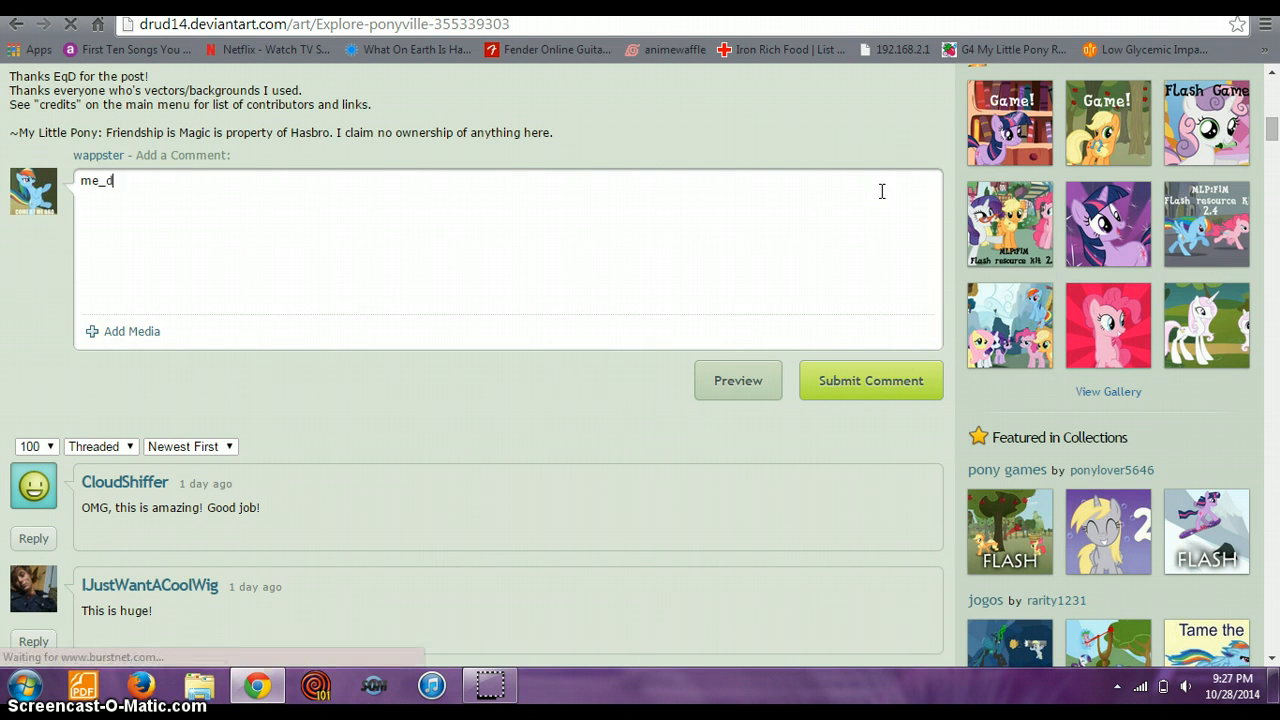
{"action": "type", "text": "ear princess celes"}
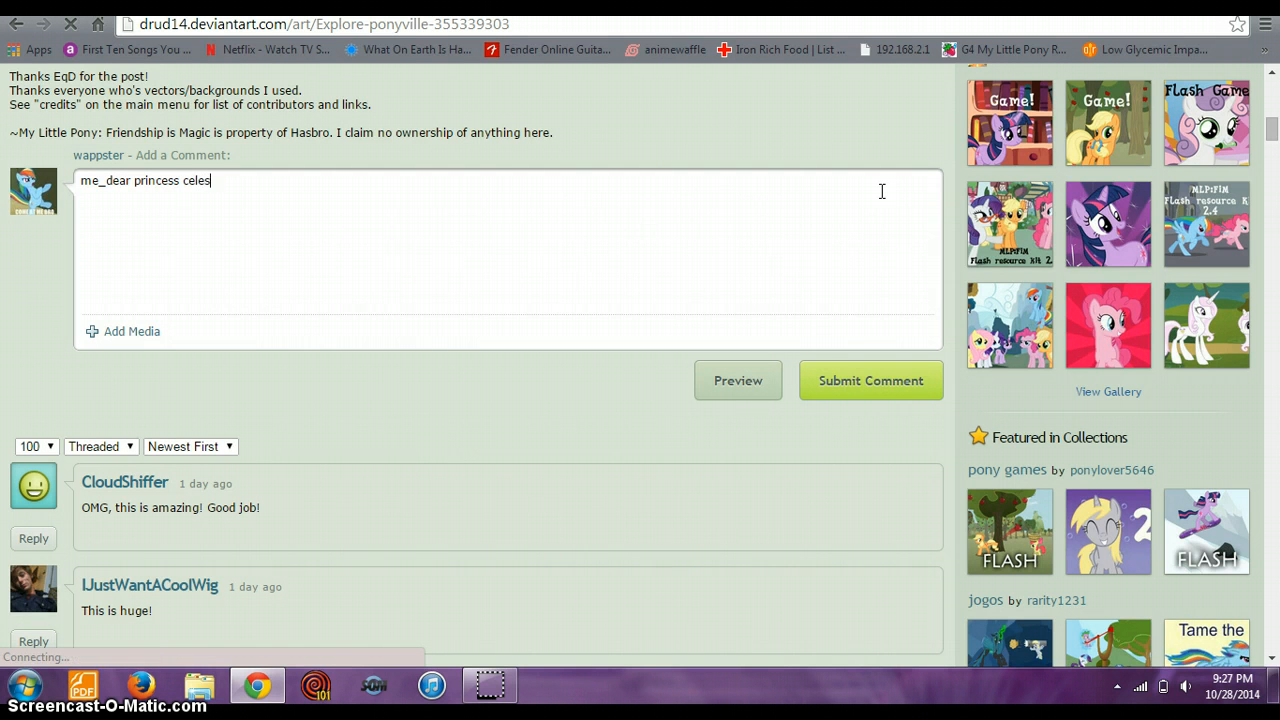
{"action": "type", "text": "tia"}
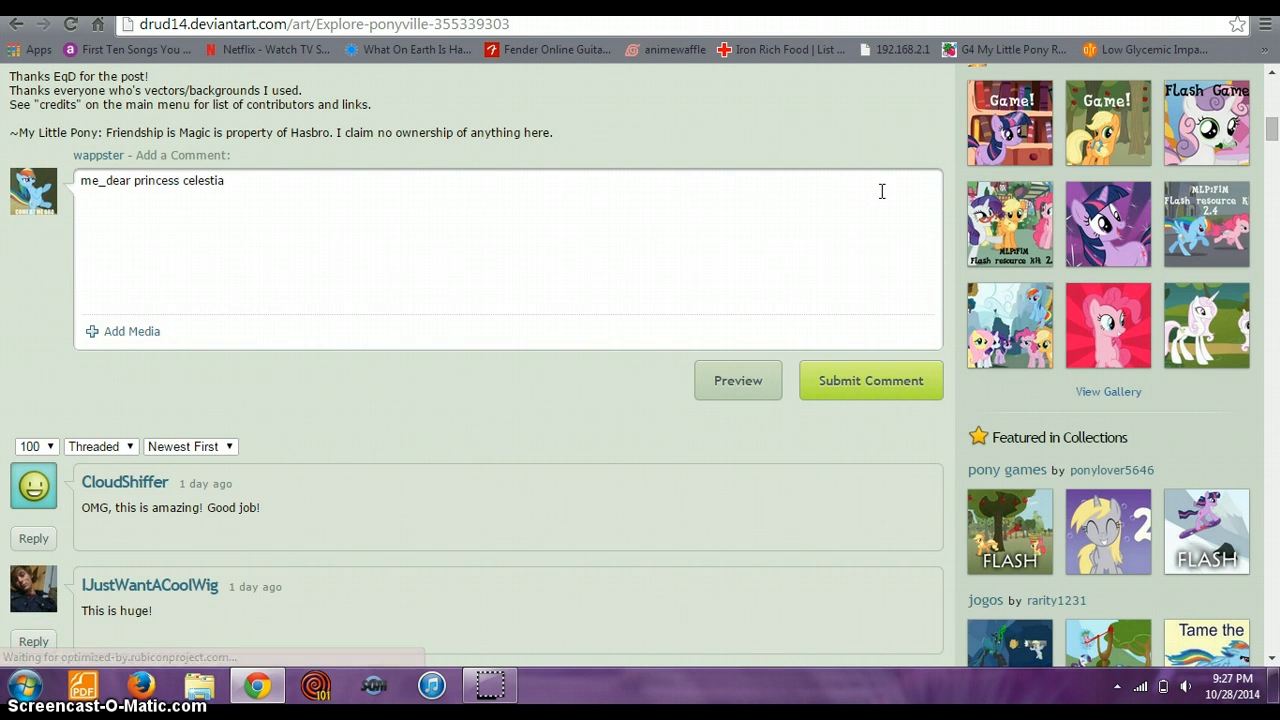
{"action": "type", "text": "yor"}
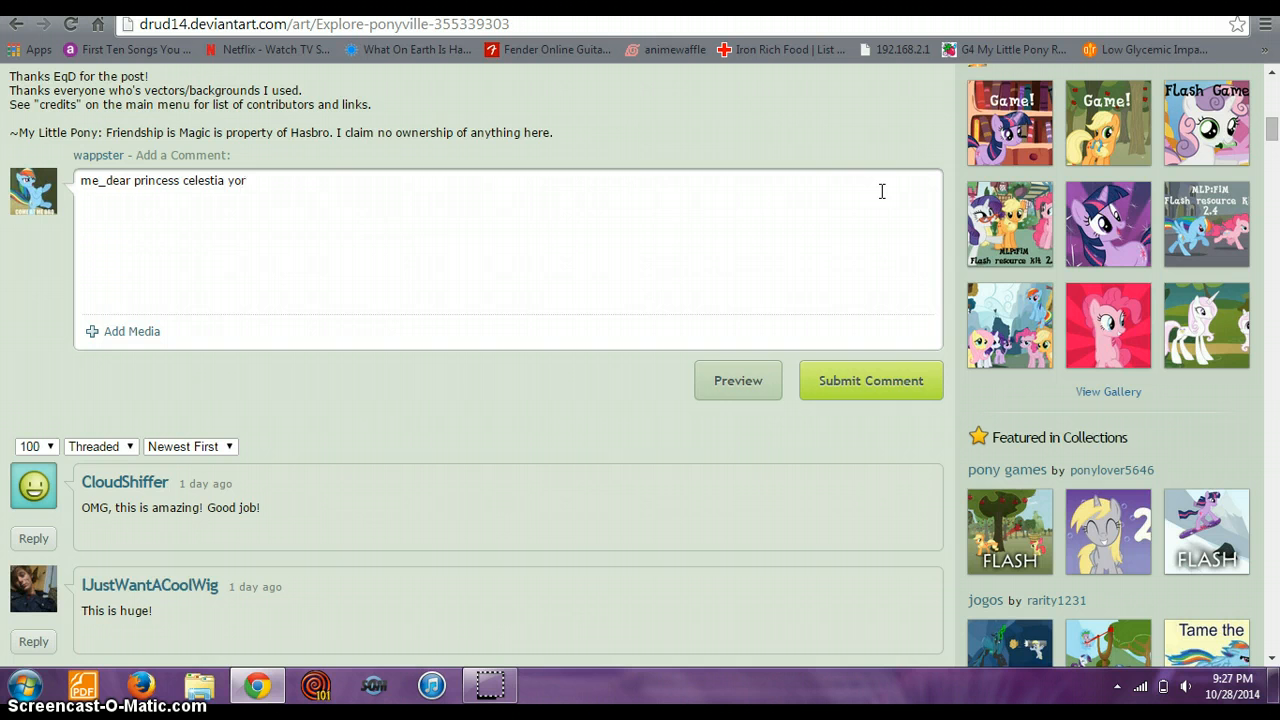
{"action": "type", "text": "youre"}
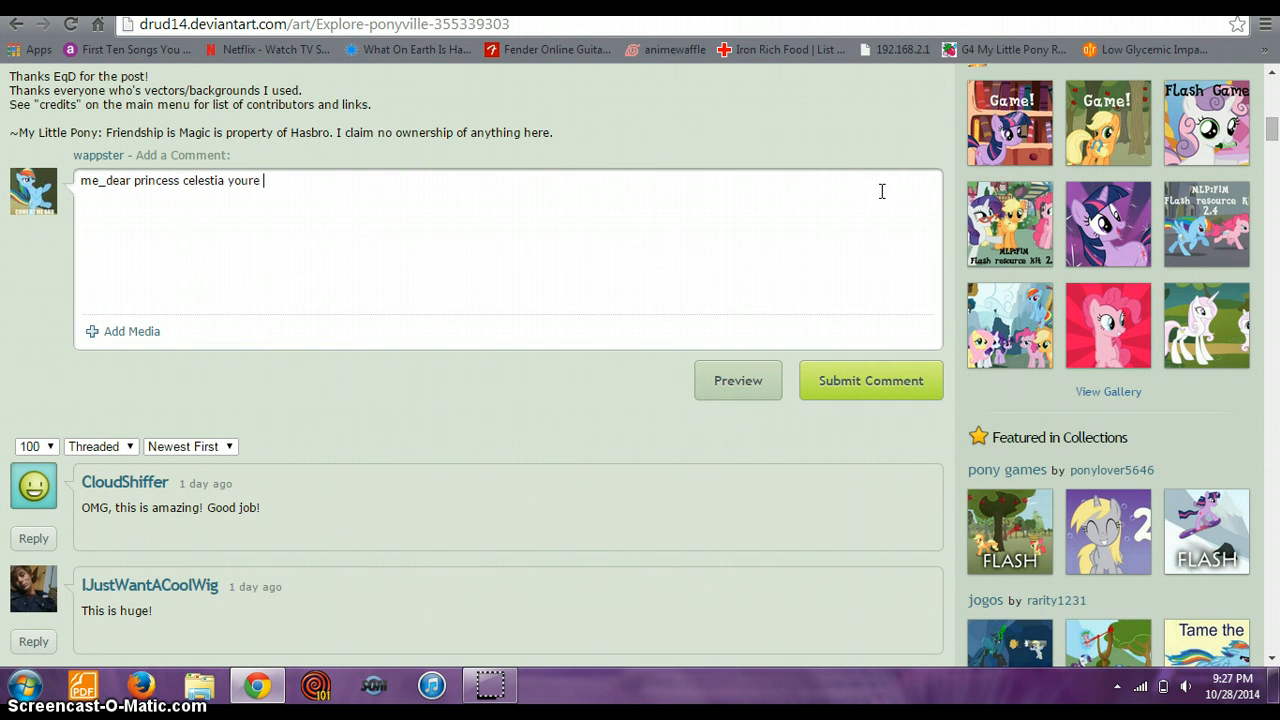
{"action": "type", "text": "a t"}
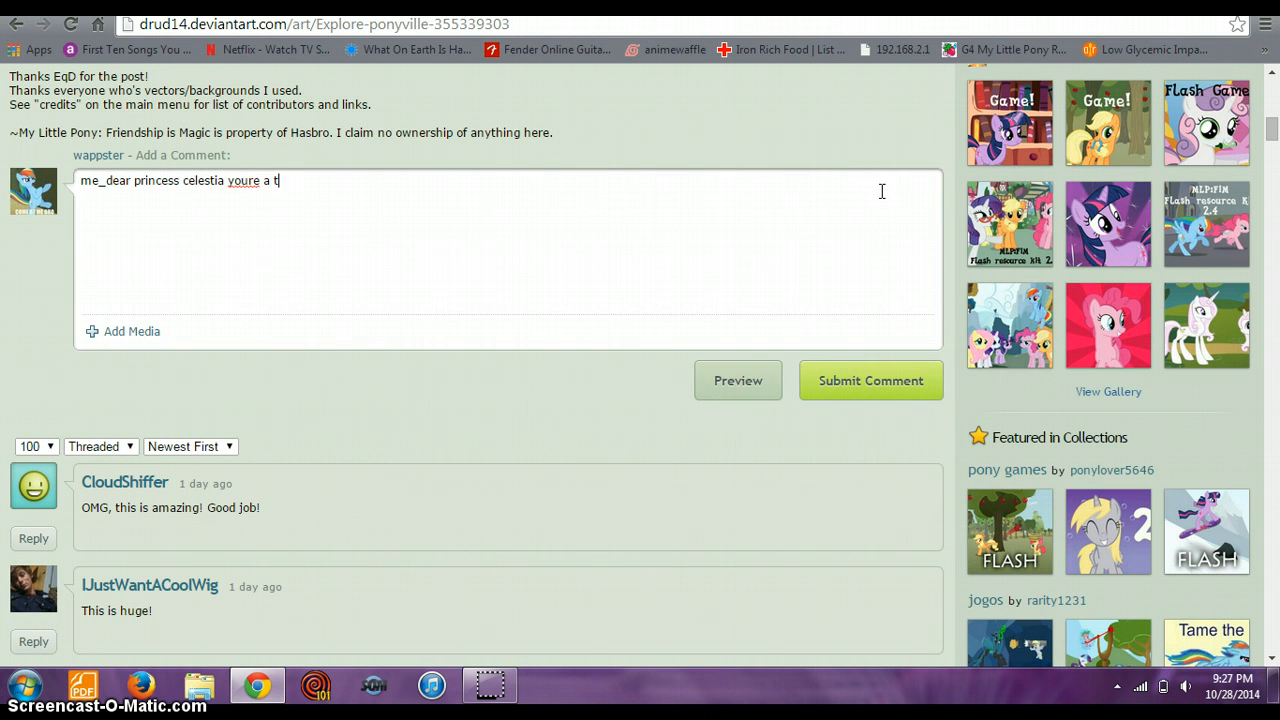
{"action": "type", "text": "roll"}
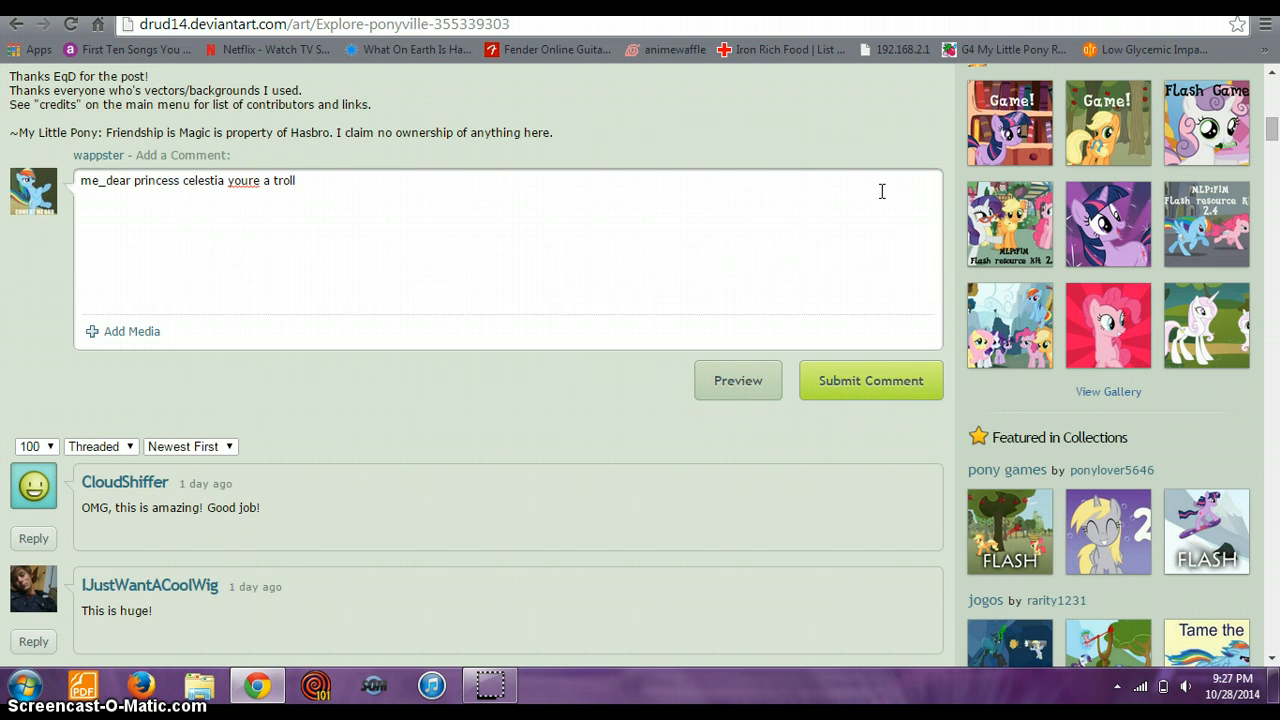
- Start a second line of the comment with 'celes'
{"action": "key", "text": "enter"}
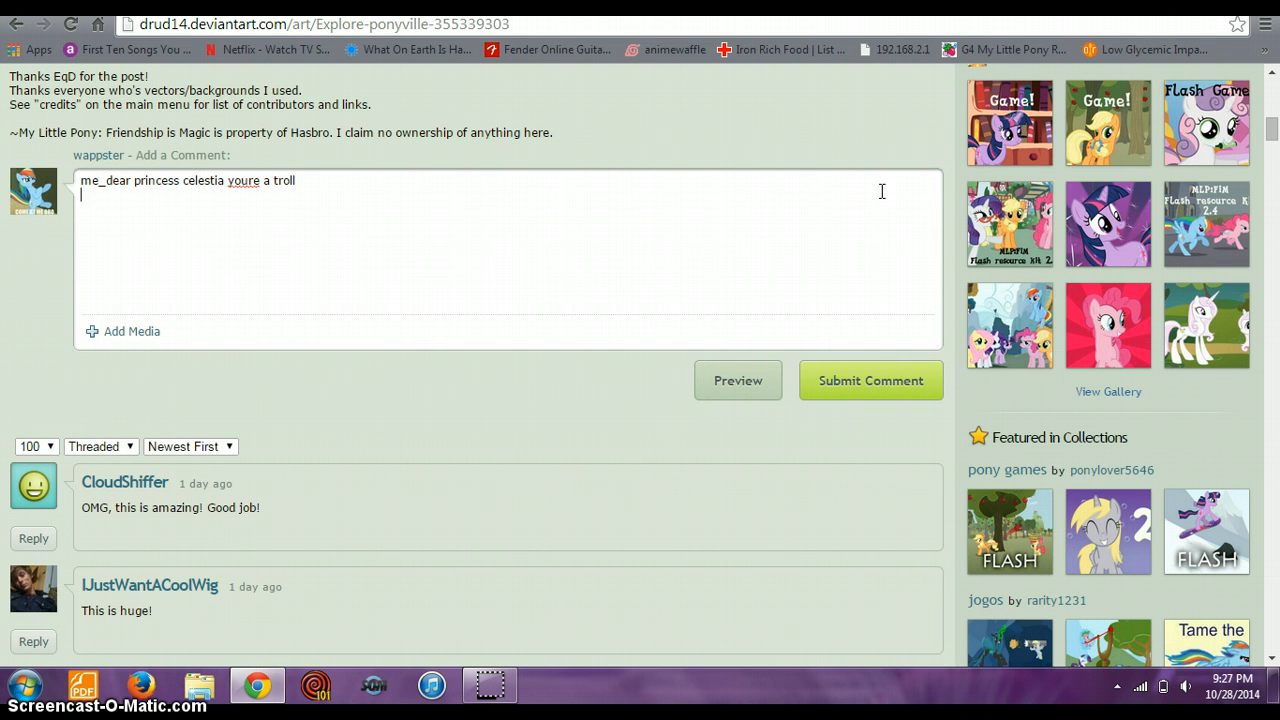
{"action": "type", "text": "celestia-"}
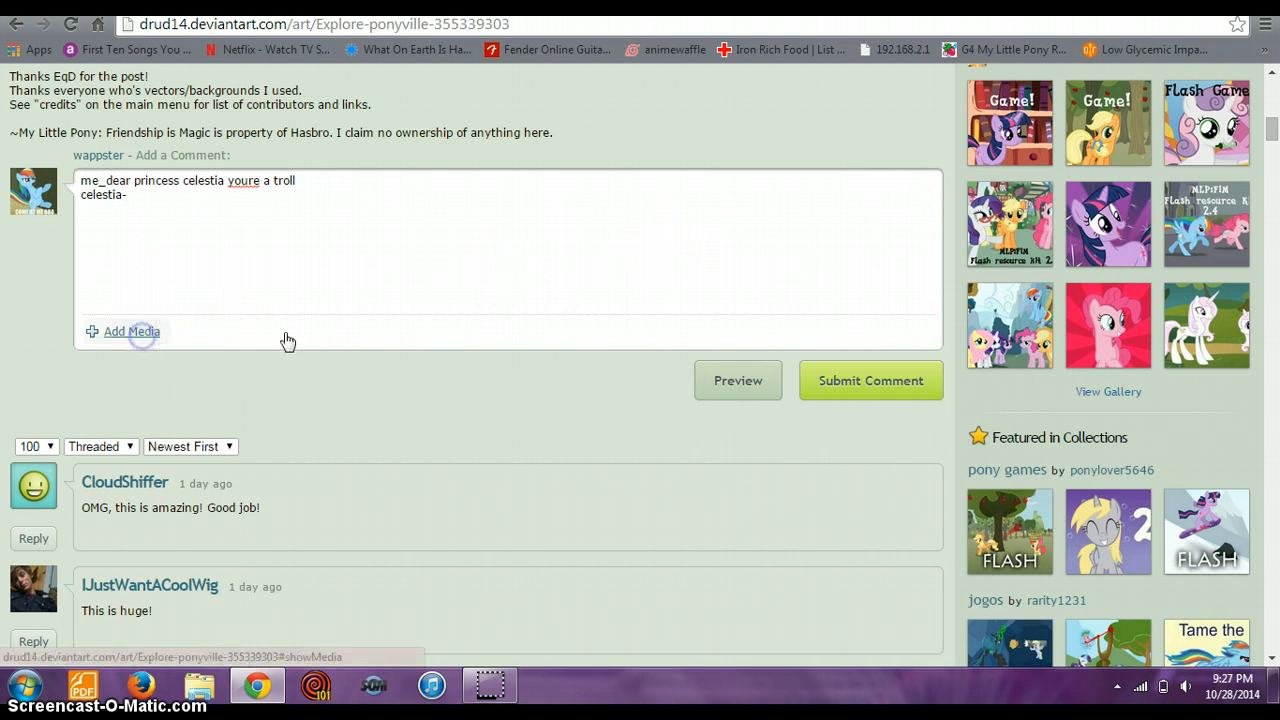
- Search the emoticons for 'troll' and insert the troll-face emoticon into the comment
{"action": "left_click", "coordinate": [132, 332]}
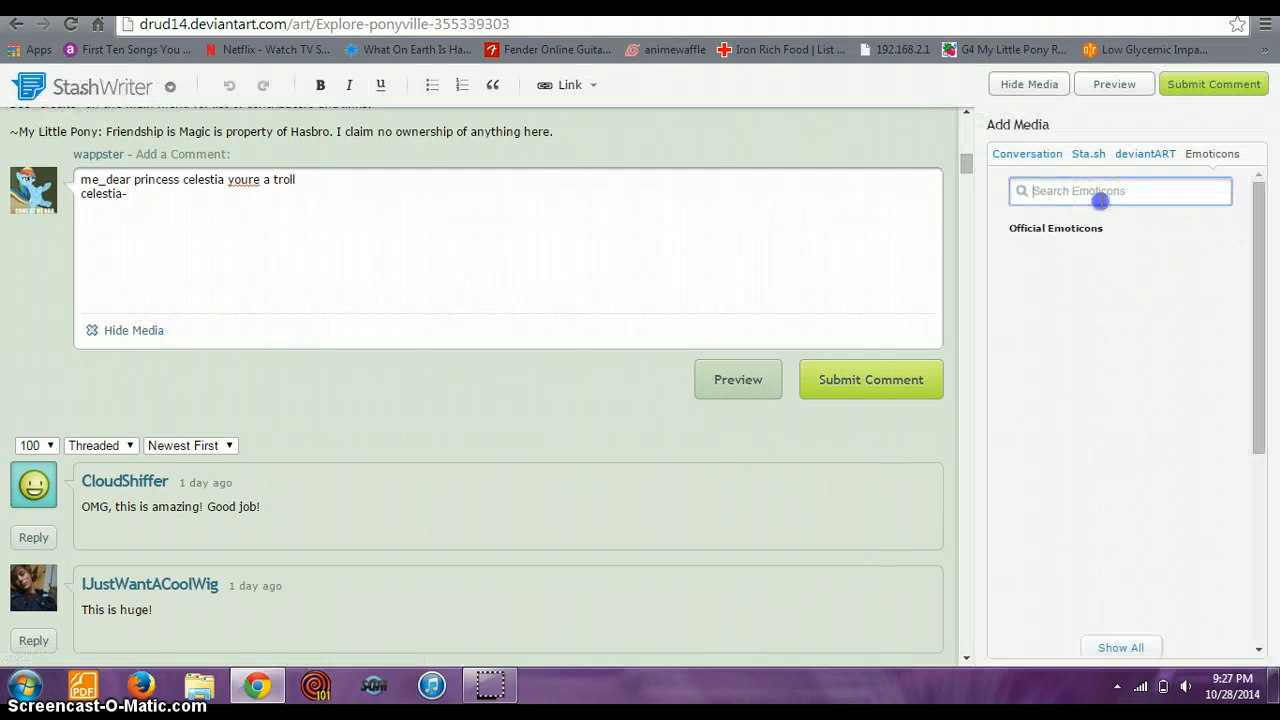
{"action": "type", "text": "troll"}
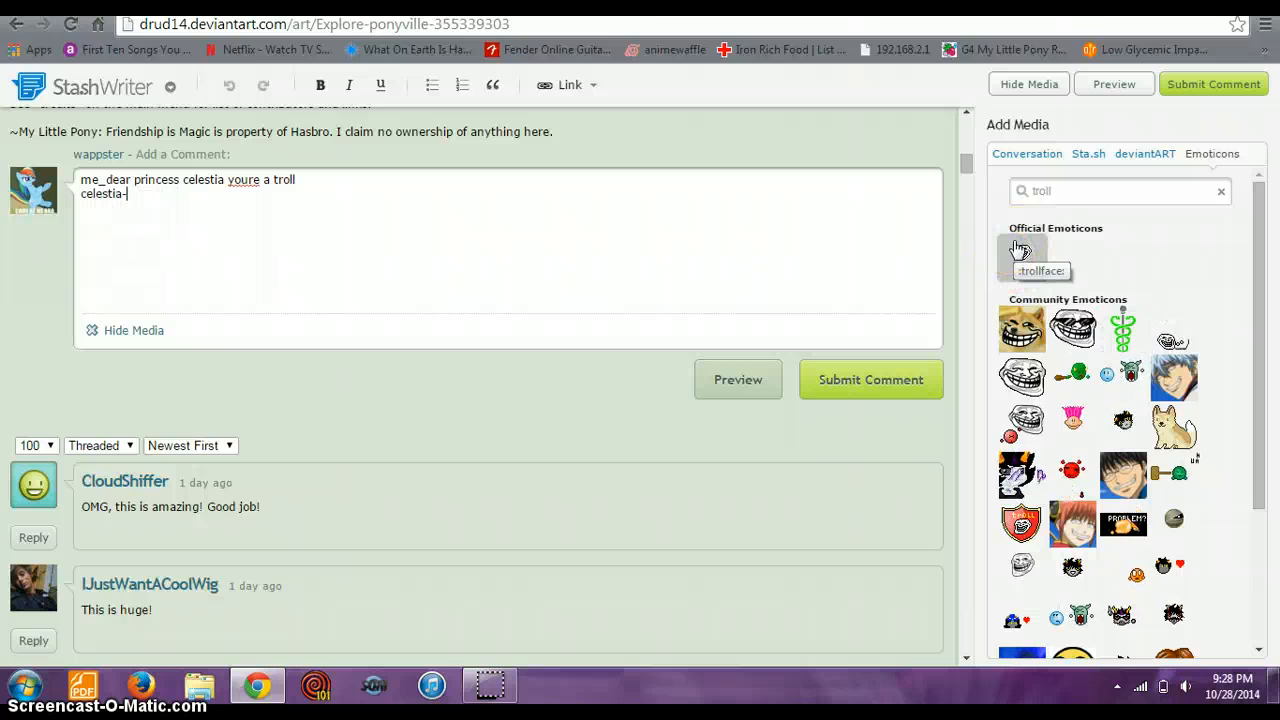
{"action": "left_click", "coordinate": [1022, 248]}
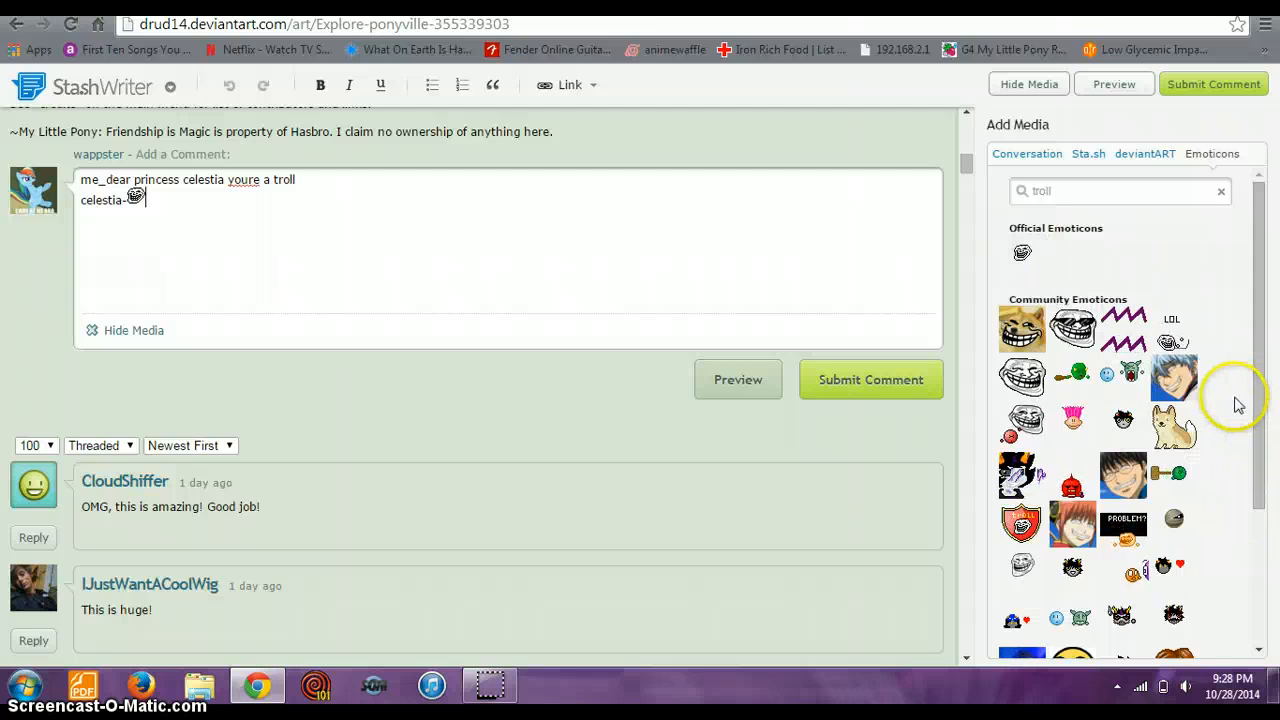
{"action": "scroll", "scroll_direction": "down", "scroll_amount": 3}
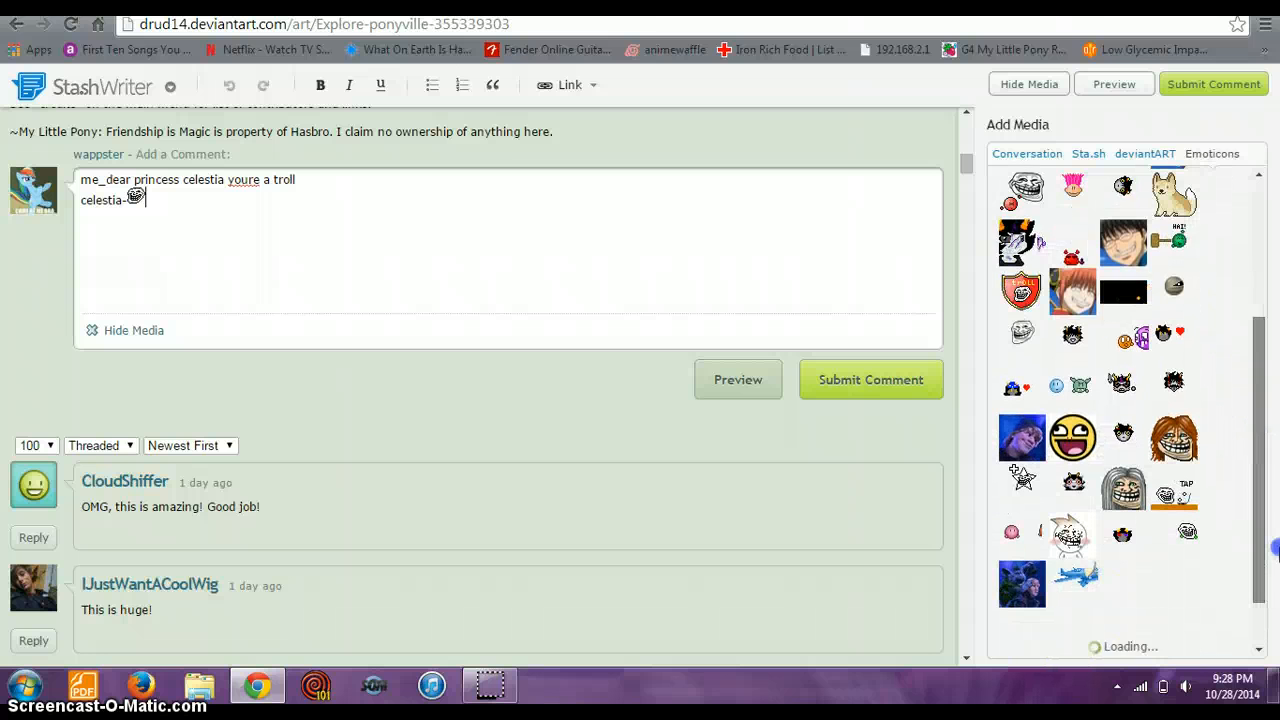
{"action": "scroll", "scroll_direction": "down", "scroll_amount": 3}
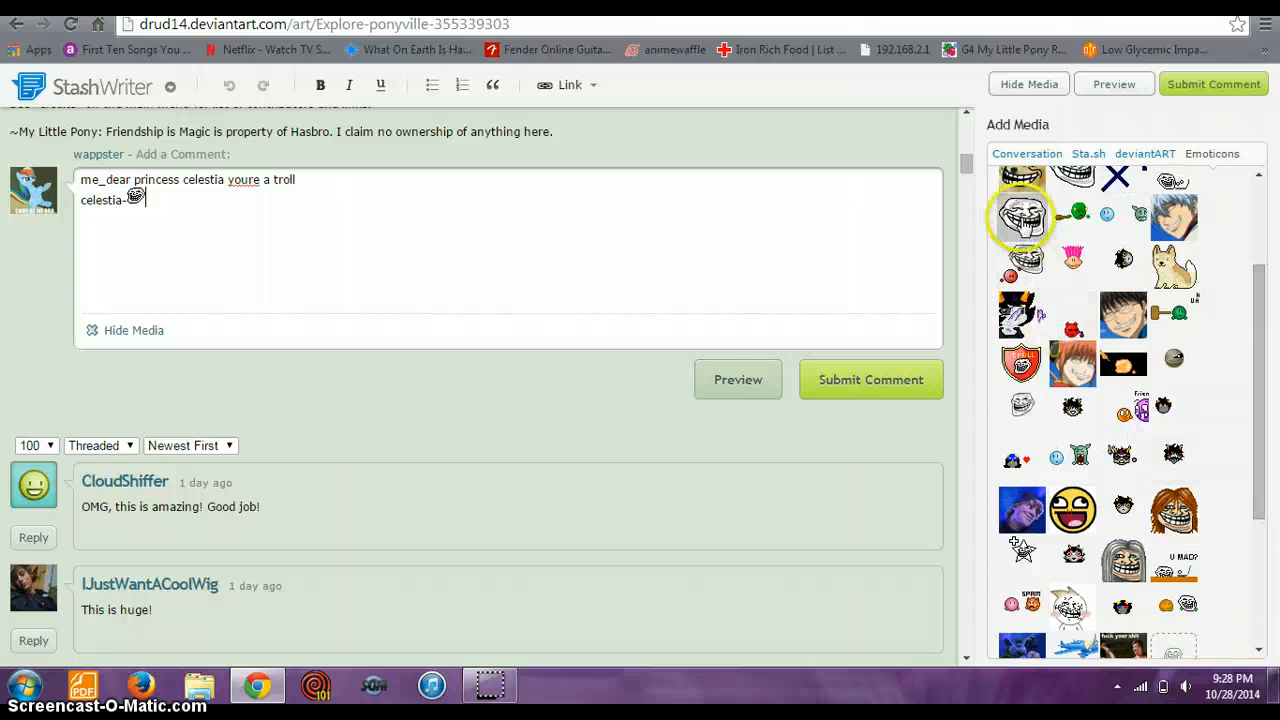
{"action": "left_click", "coordinate": [1020, 216]}
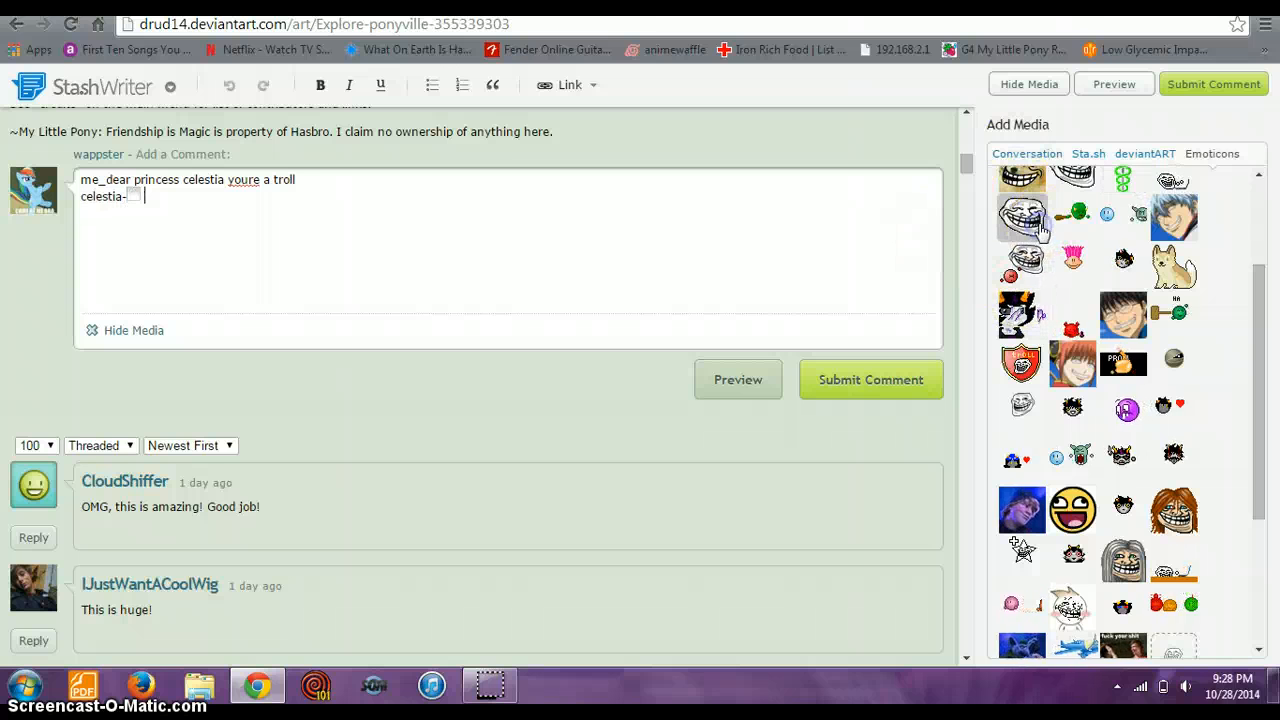
- Add 'srsly this happened' after the troll face and submit the comment
{"action": "left_click", "coordinate": [1022, 216]}
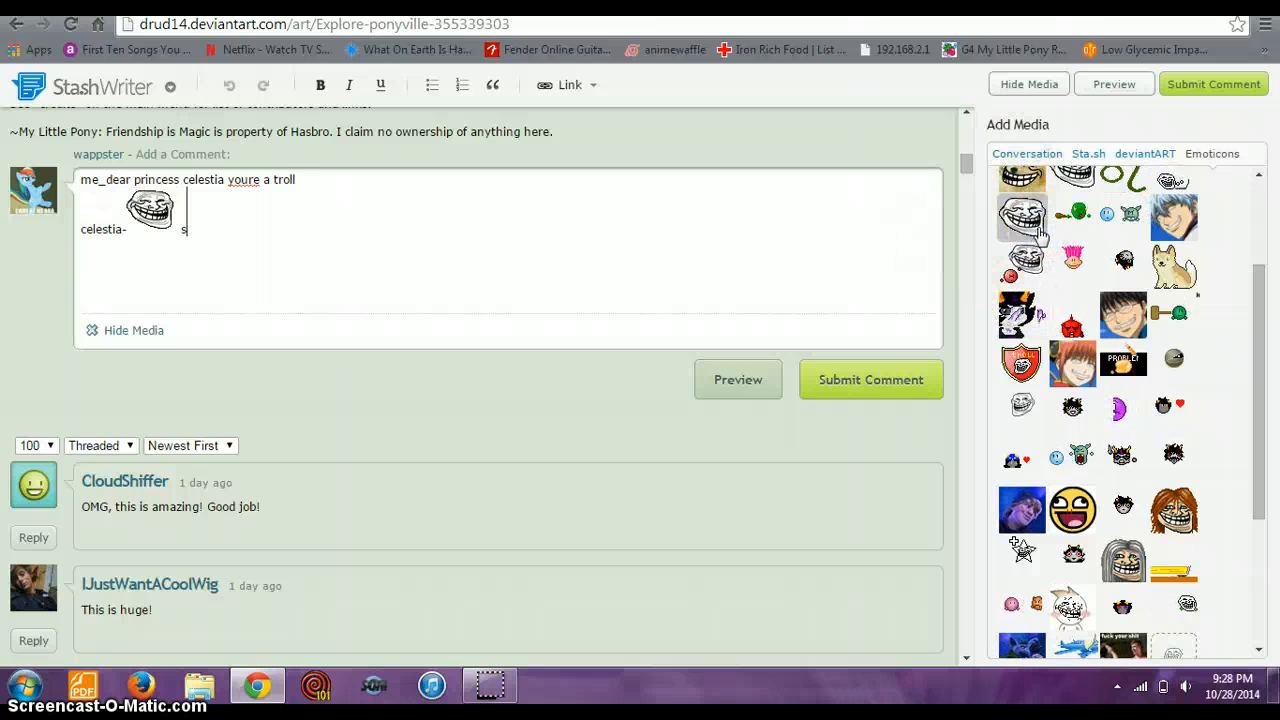
{"action": "type", "text": "srsly"}
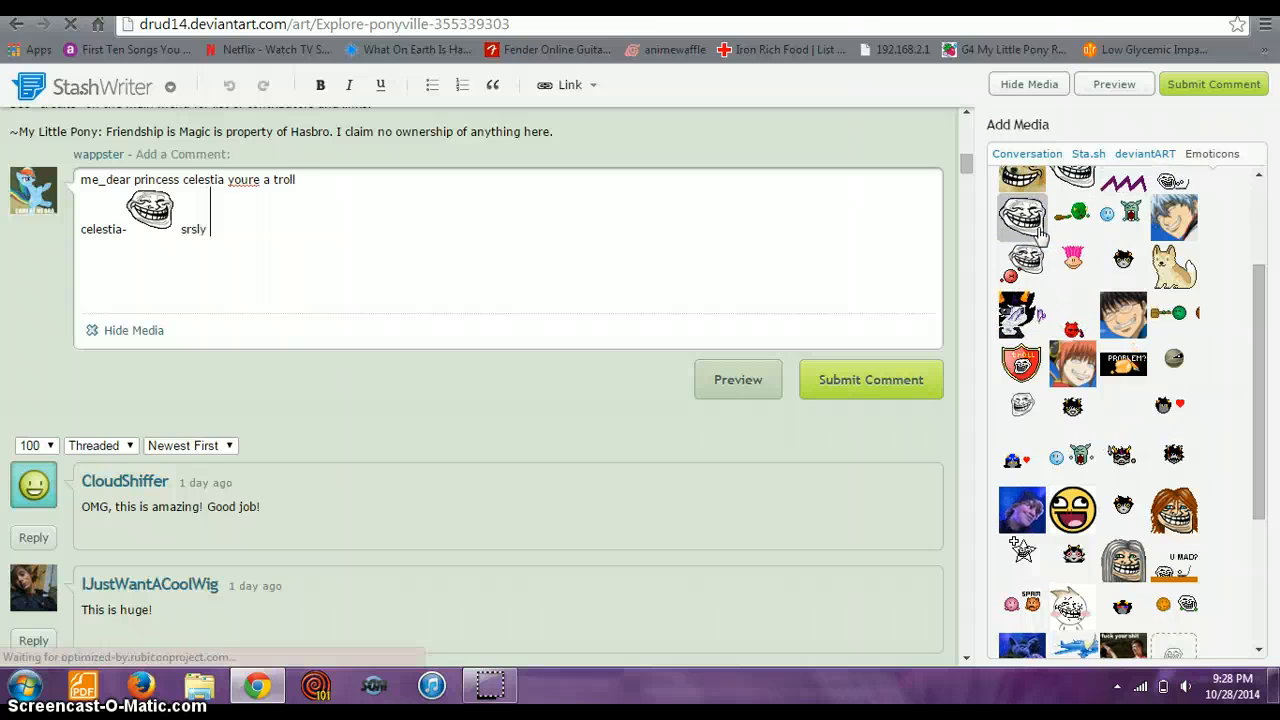
{"action": "type", "text": "this happen"}
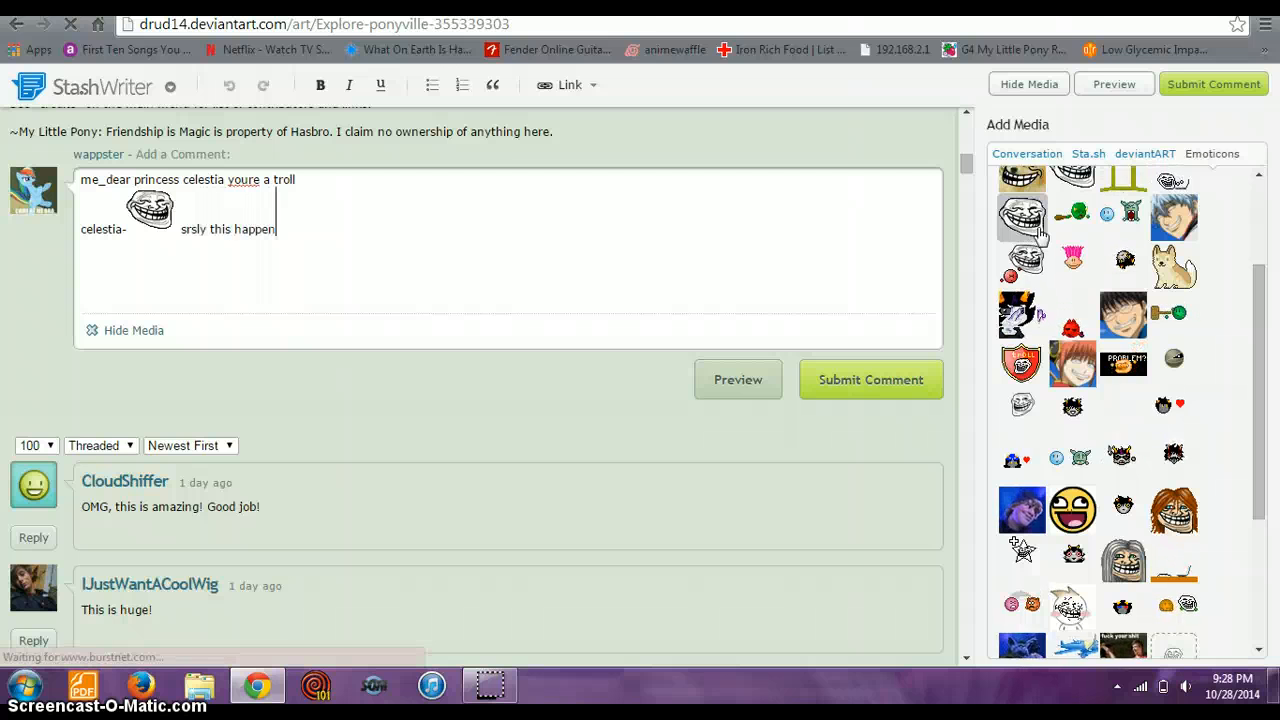
{"action": "left_click", "coordinate": [868, 380]}
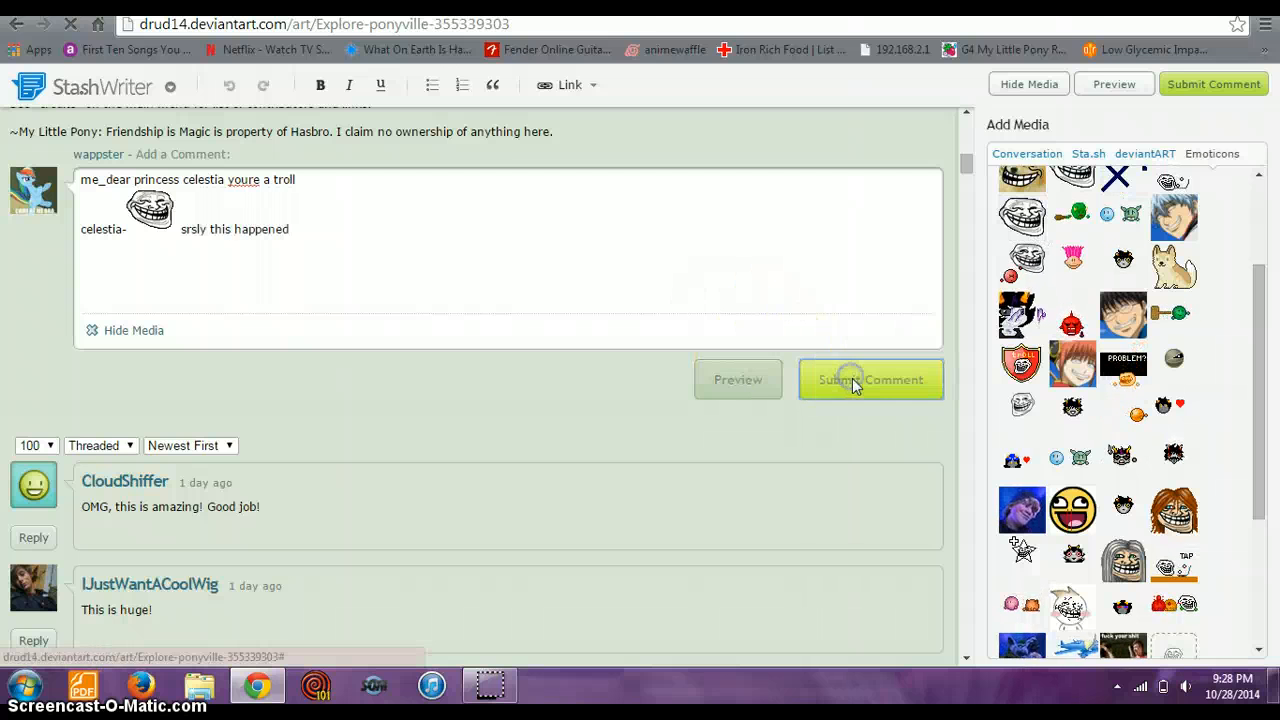
{"action": "left_click", "coordinate": [868, 380]}
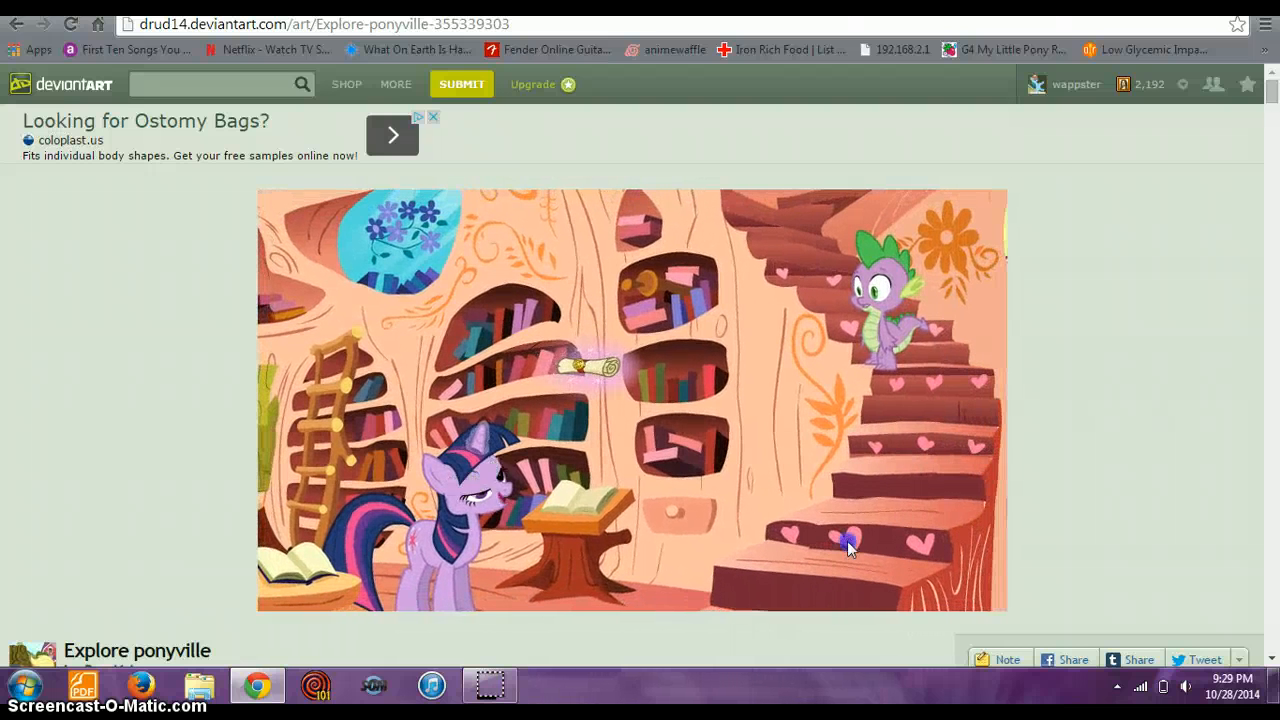
- Open and send a letter, then read and dismiss Celestia's puzzled reply asking to elaborate
{"action": "left_click", "coordinate": [848, 544]}
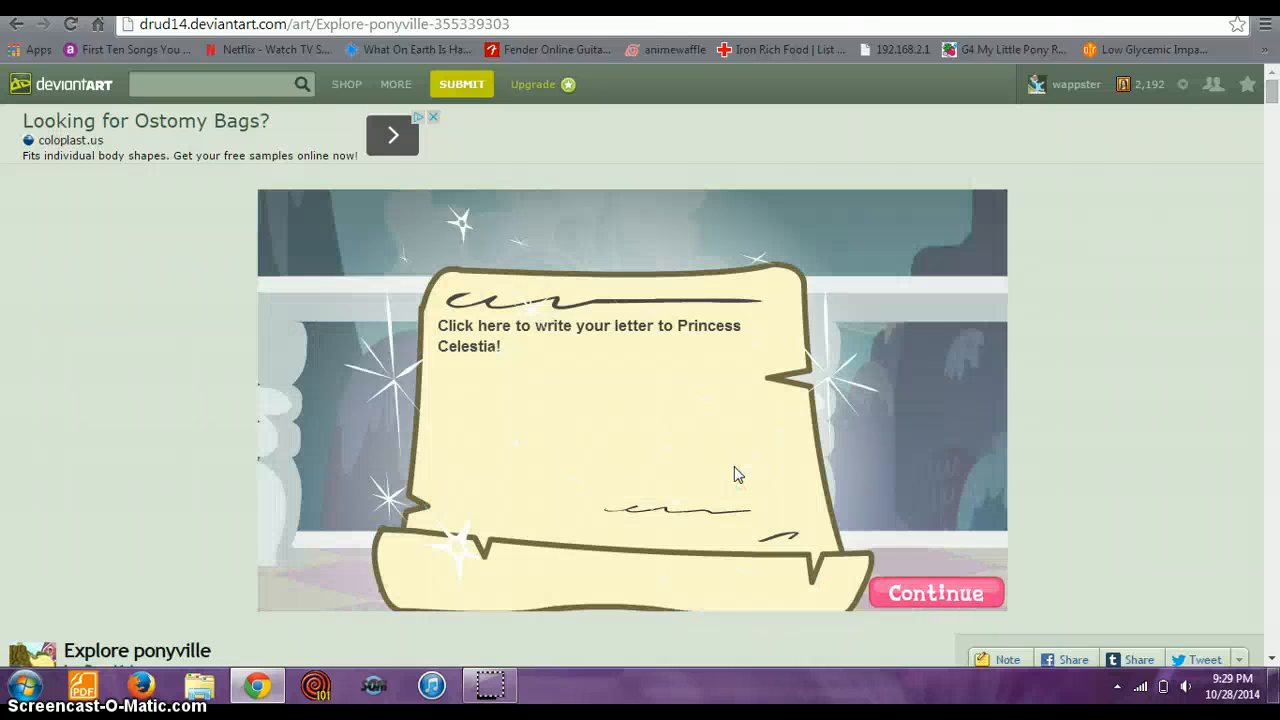
{"action": "left_click", "coordinate": [936, 592]}
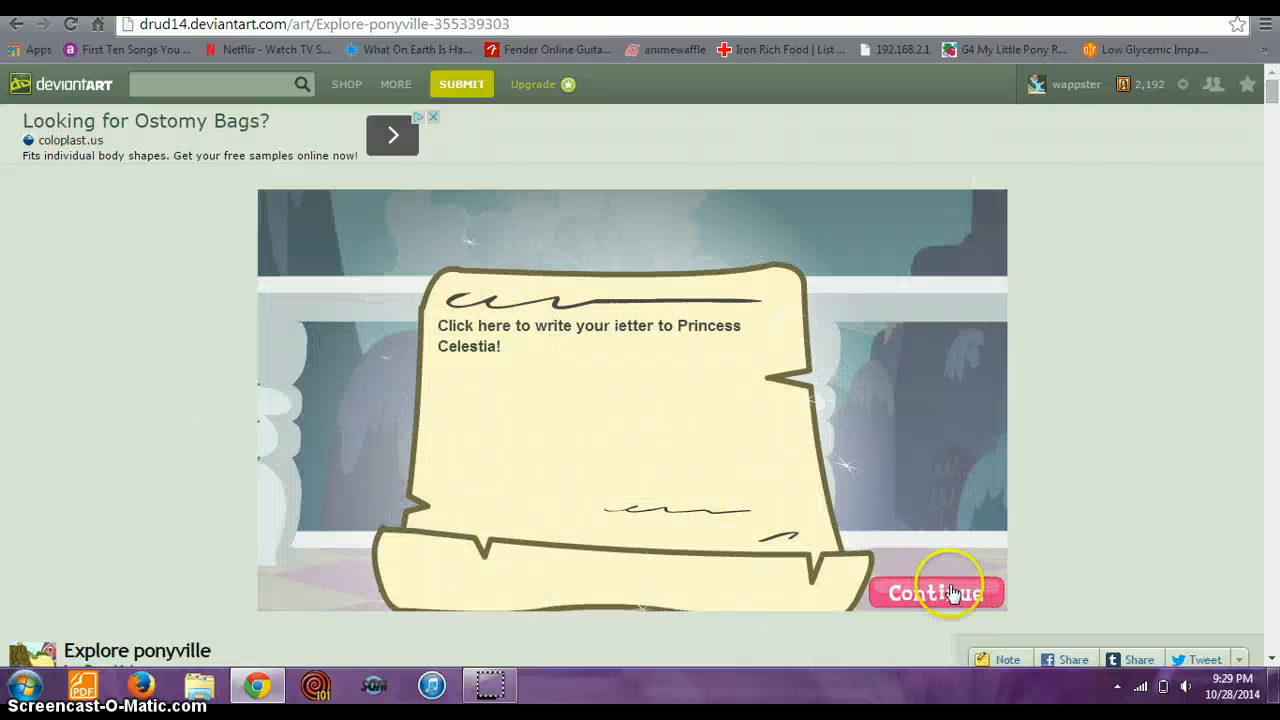
{"action": "left_click", "coordinate": [936, 592]}
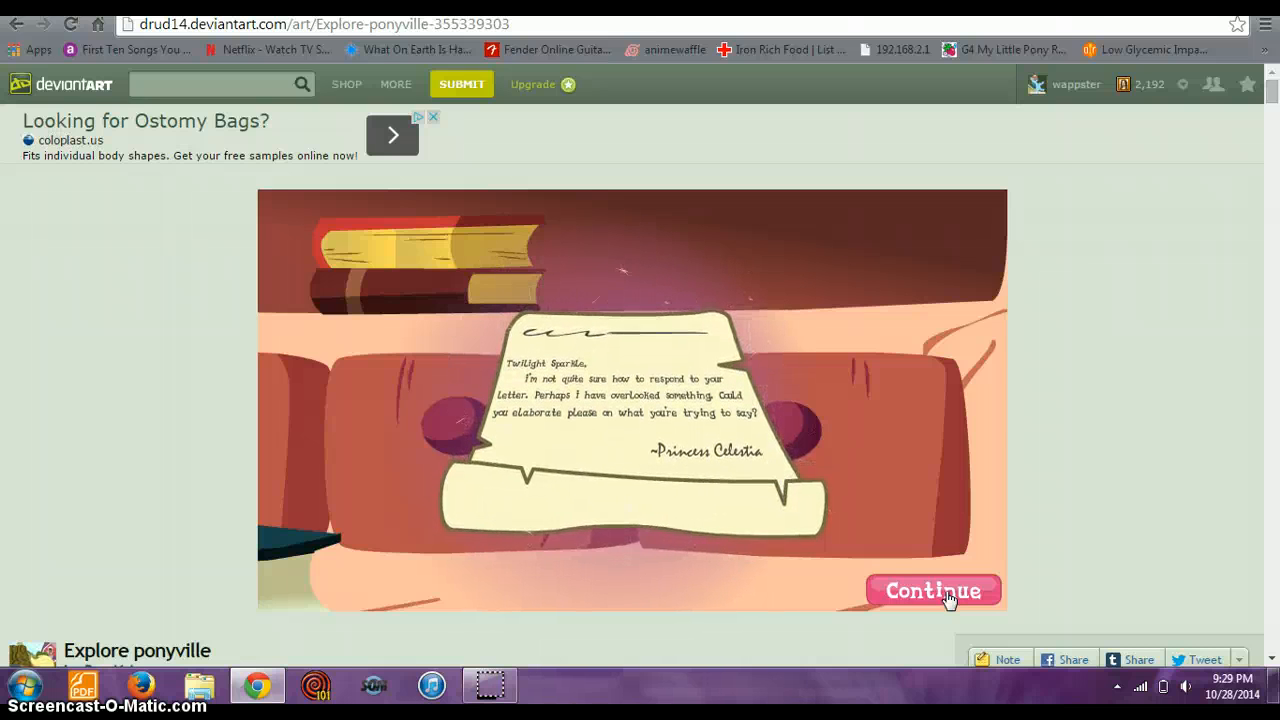
{"action": "left_click", "coordinate": [932, 590]}
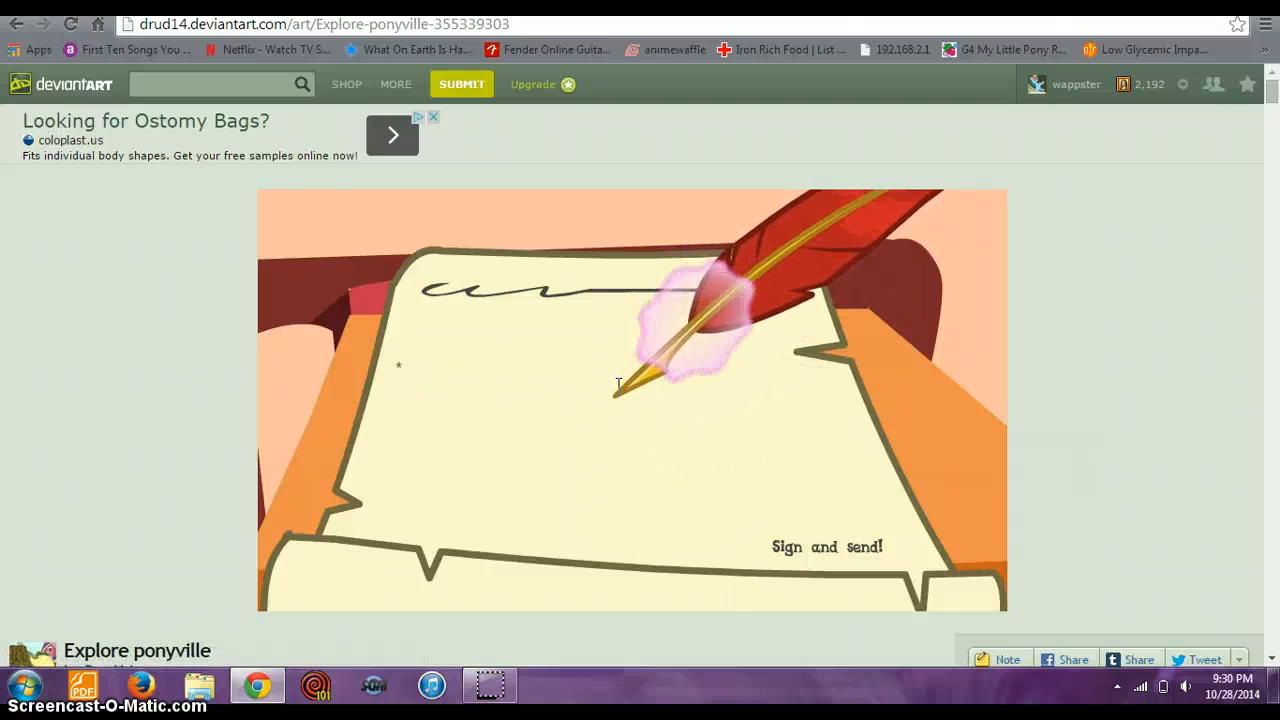
- Write a new short '*far' letter on the blank parchment
{"action": "type", "text": "far"}
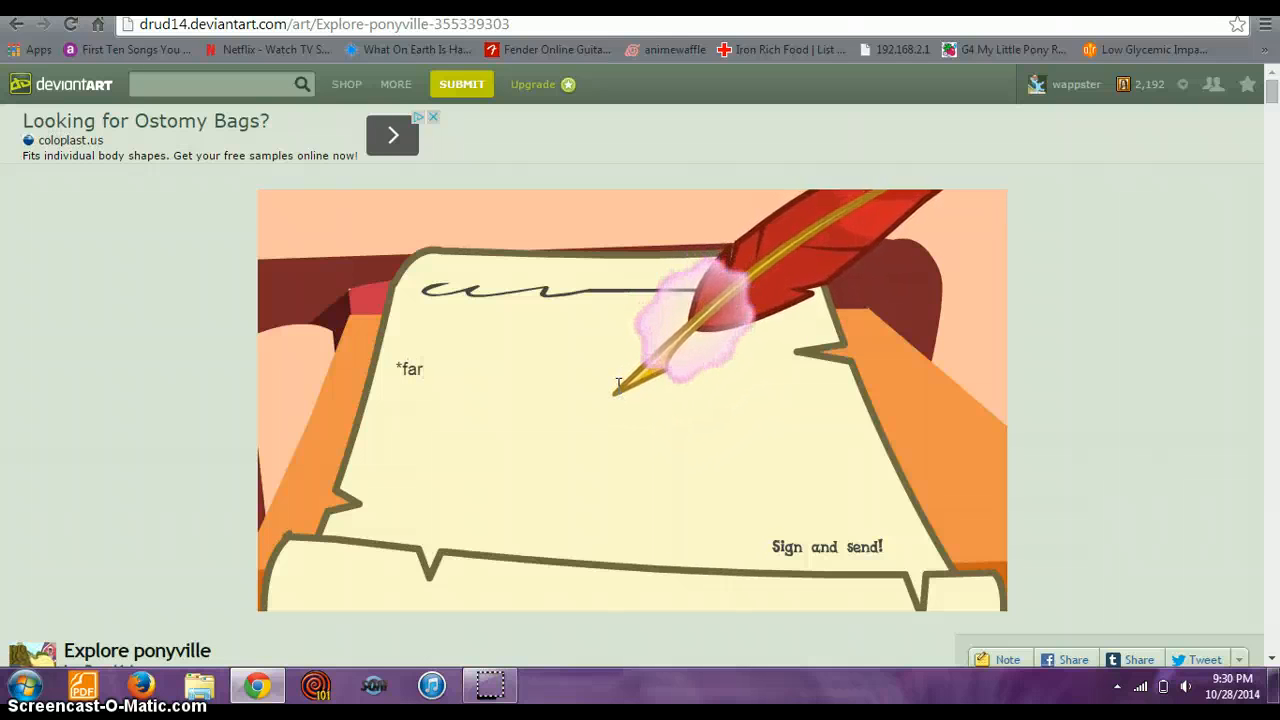
{"action": "type", "text": "t8"}
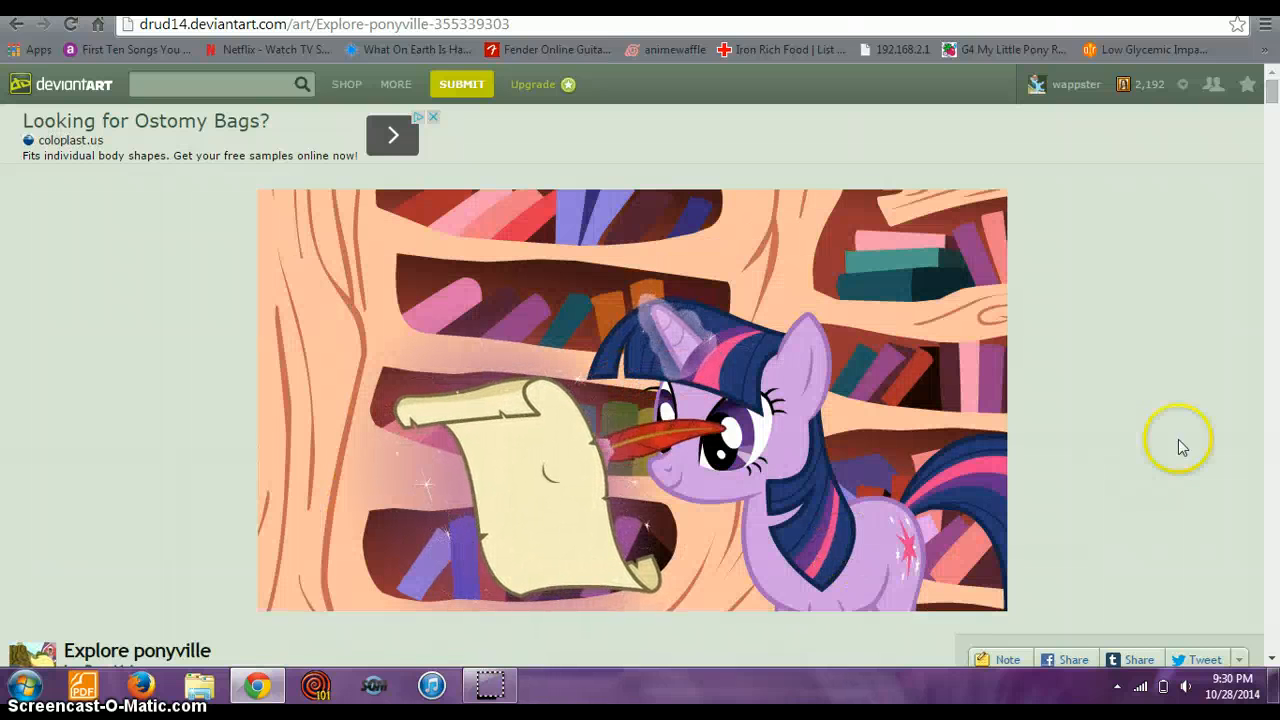
{"action": "scroll", "scroll_direction": "down", "scroll_amount": 3}
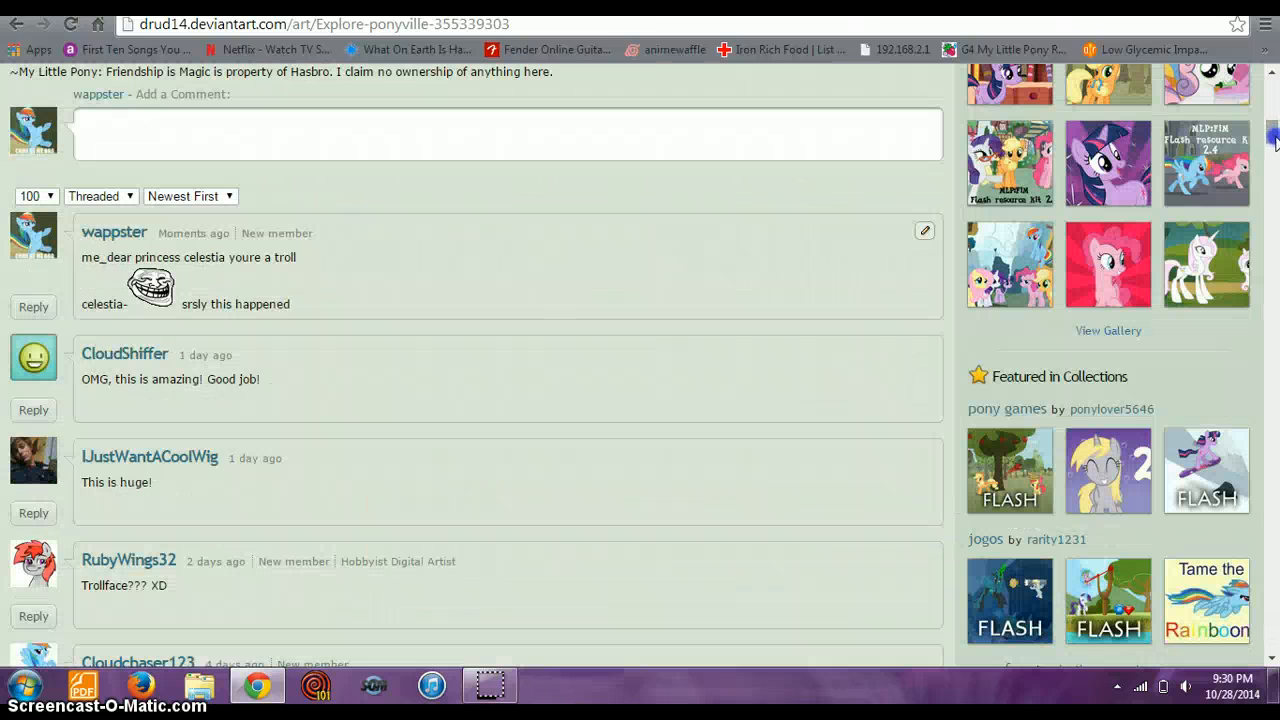
{"action": "mouse_move", "coordinate": [1098, 518]}
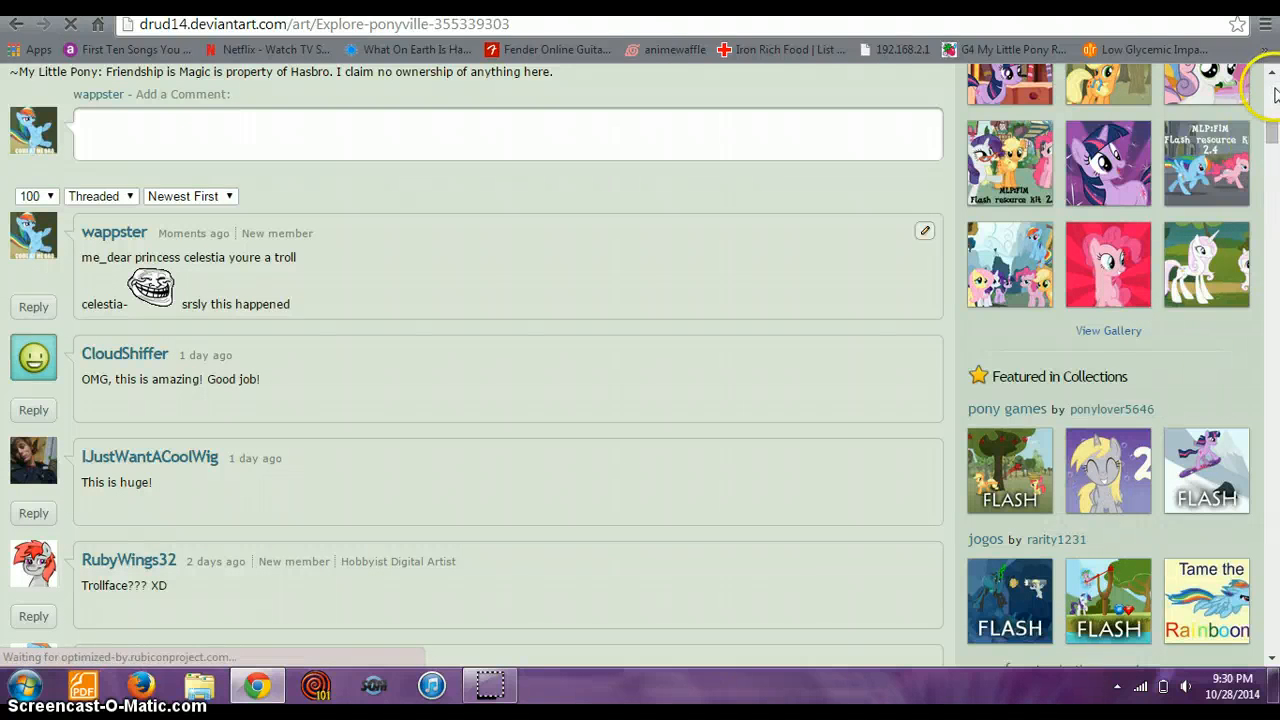
{"action": "scroll", "scroll_direction": "up", "scroll_amount": 3}
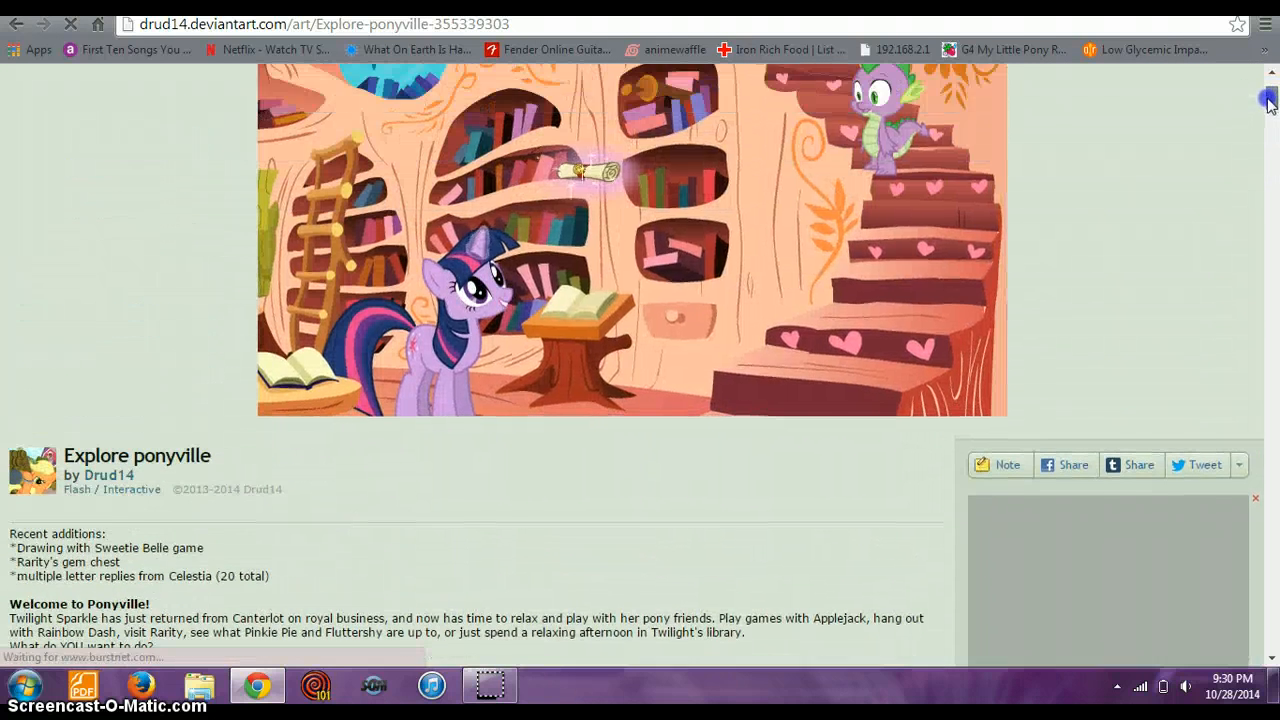
{"action": "scroll", "scroll_direction": "down", "scroll_amount": 3}
{"action": "type", "text": "*fart*"}
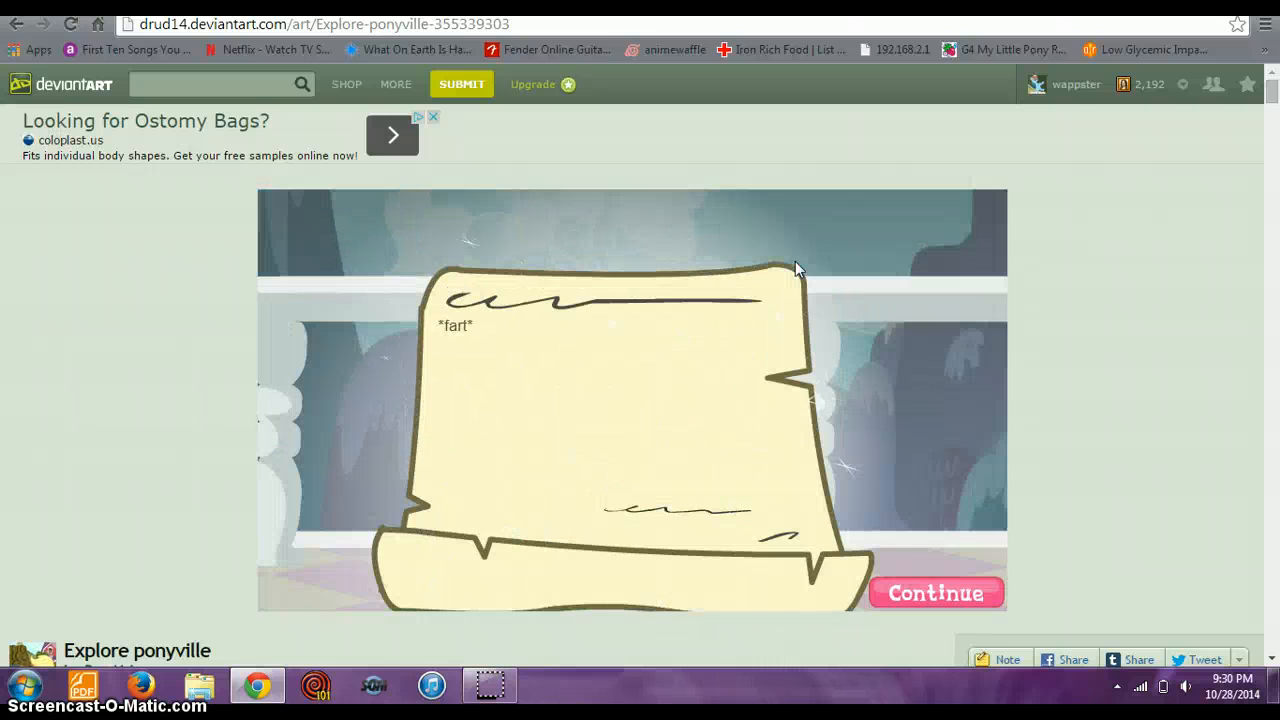
- Send the '*fart' letter and dismiss Celestia's 'peculiar' reply to return to the parchment
{"action": "left_click", "coordinate": [934, 592]}
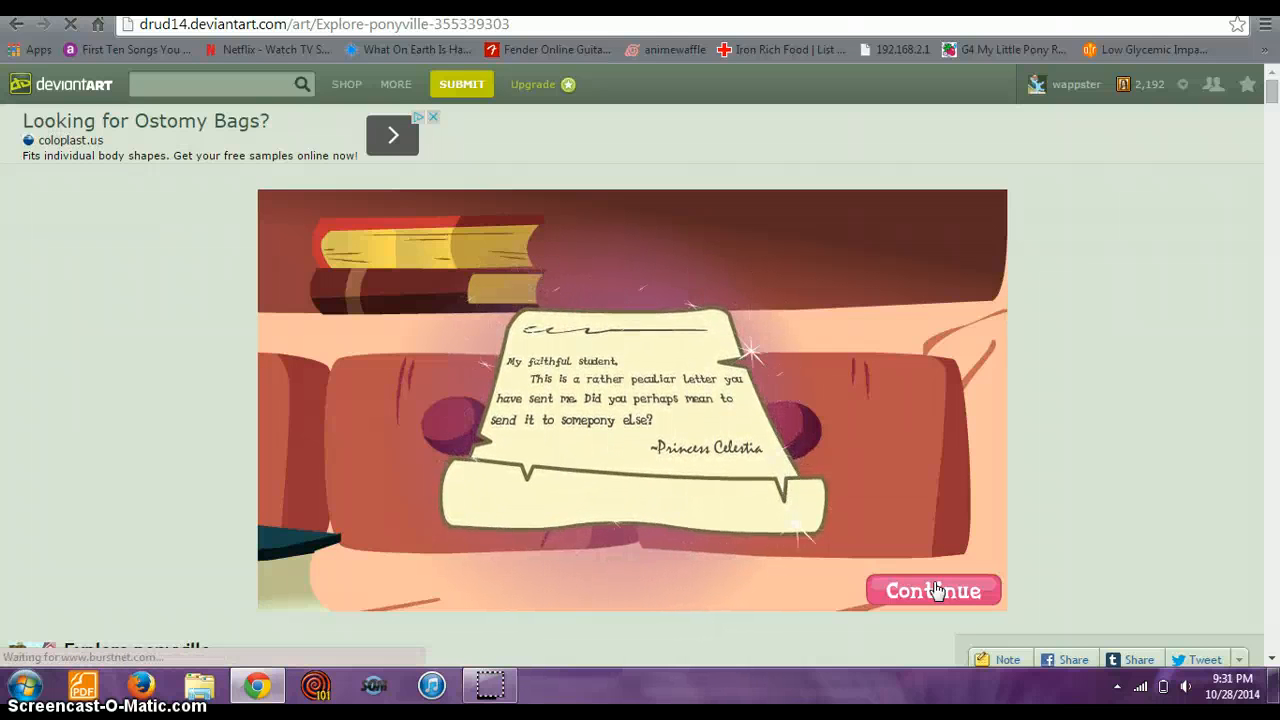
{"action": "left_click", "coordinate": [932, 590]}
{"action": "type", "text": "*fart*"}
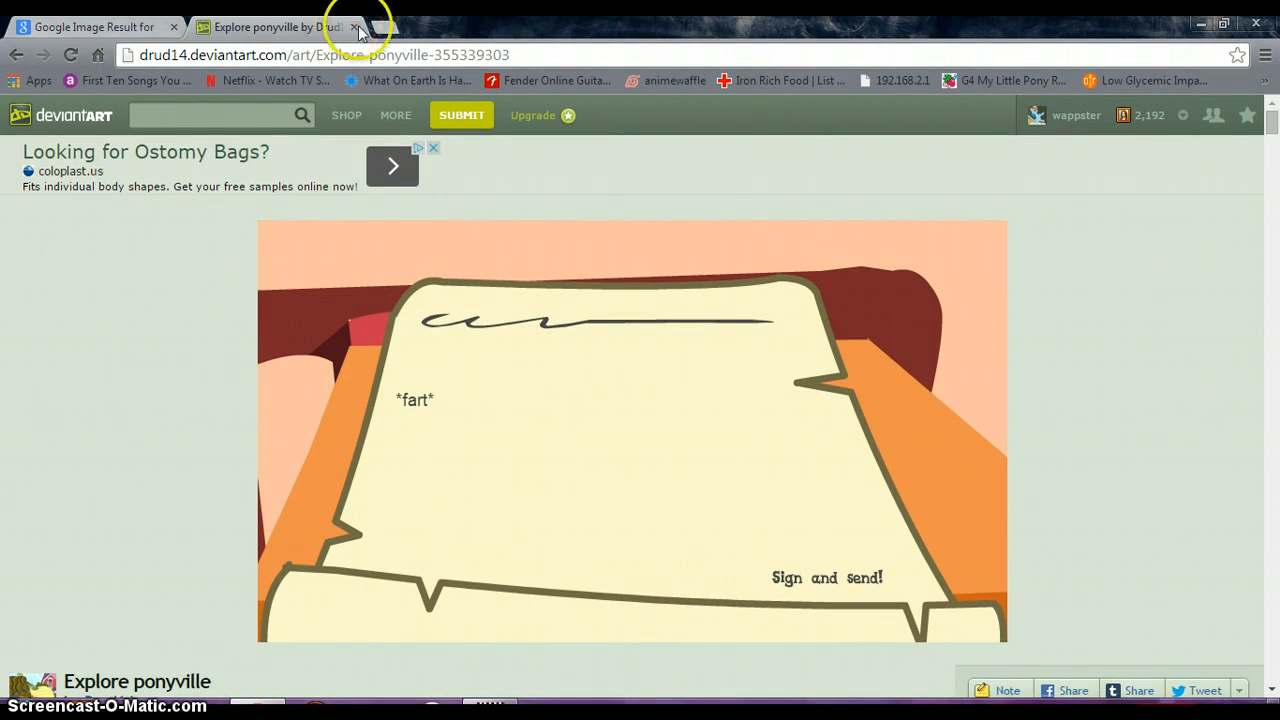
- Search Google for 'twilight sparkle letter' via the typed 'twilight sparkle l' suggestion
{"action": "left_click", "coordinate": [96, 28]}
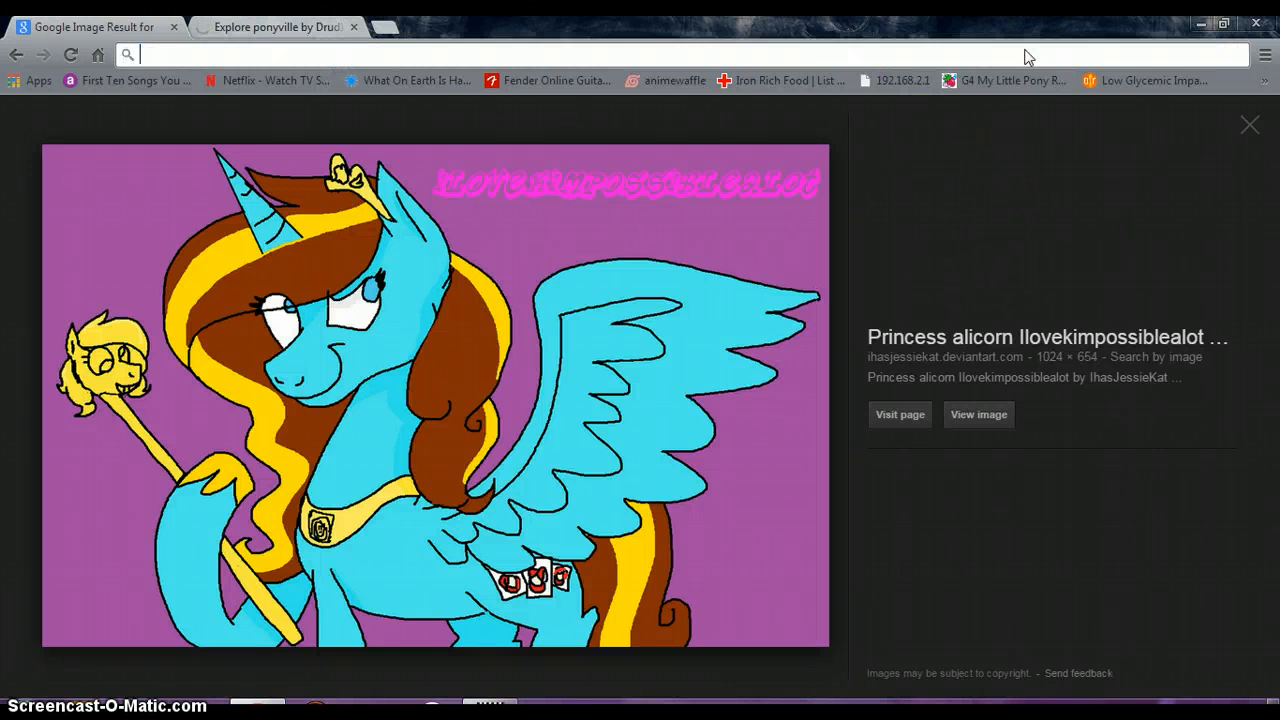
{"action": "type", "text": "twilight sp"}
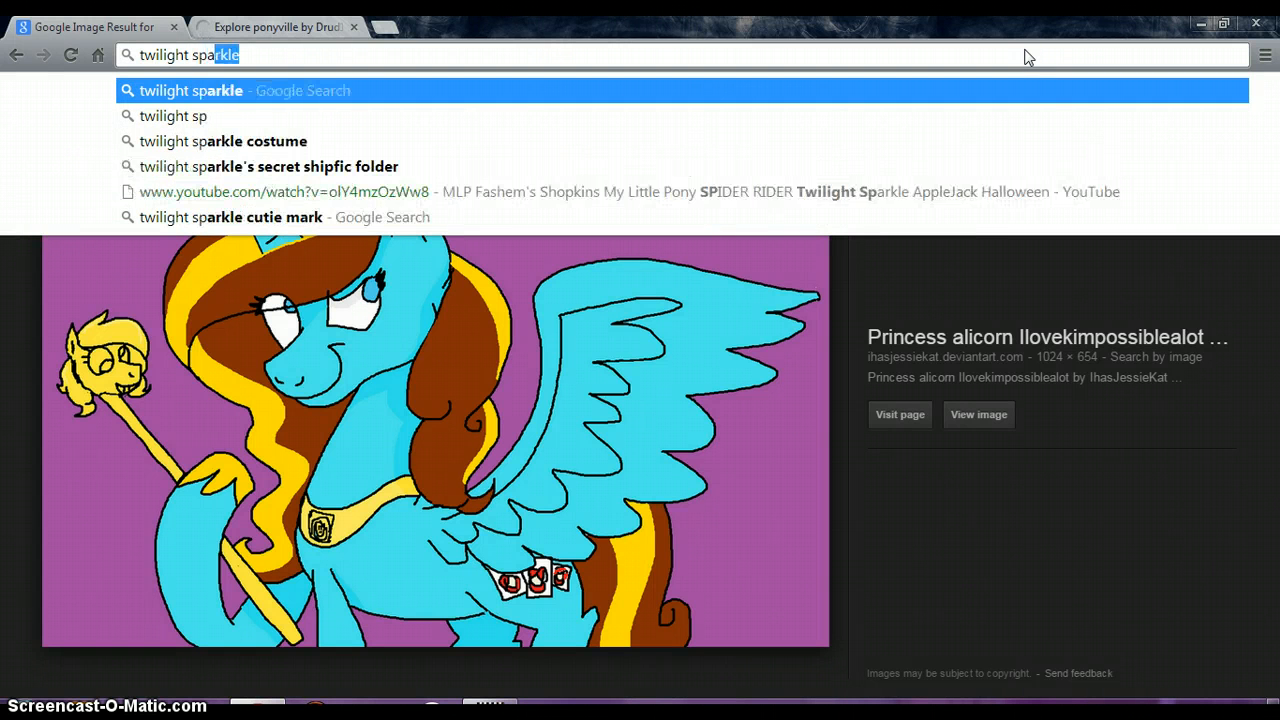
{"action": "type", "text": "e"}
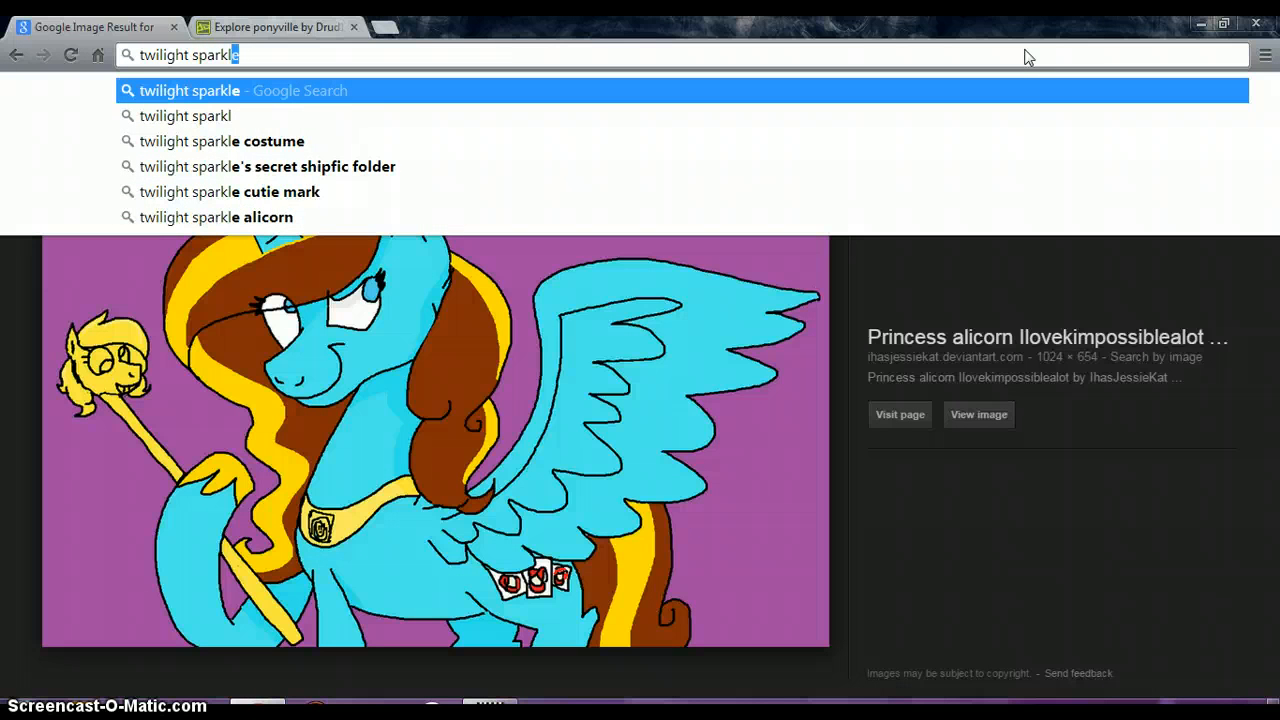
{"action": "type", "text": "l"}
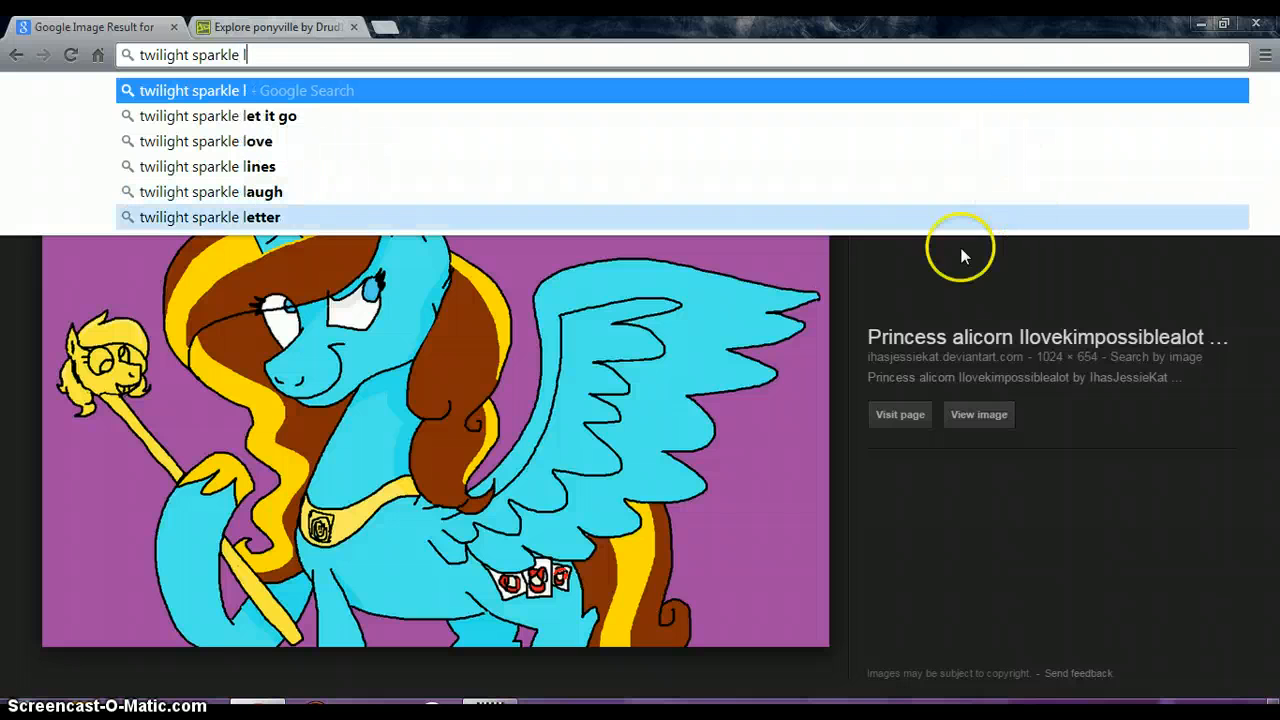
{"action": "left_click", "coordinate": [210, 216]}
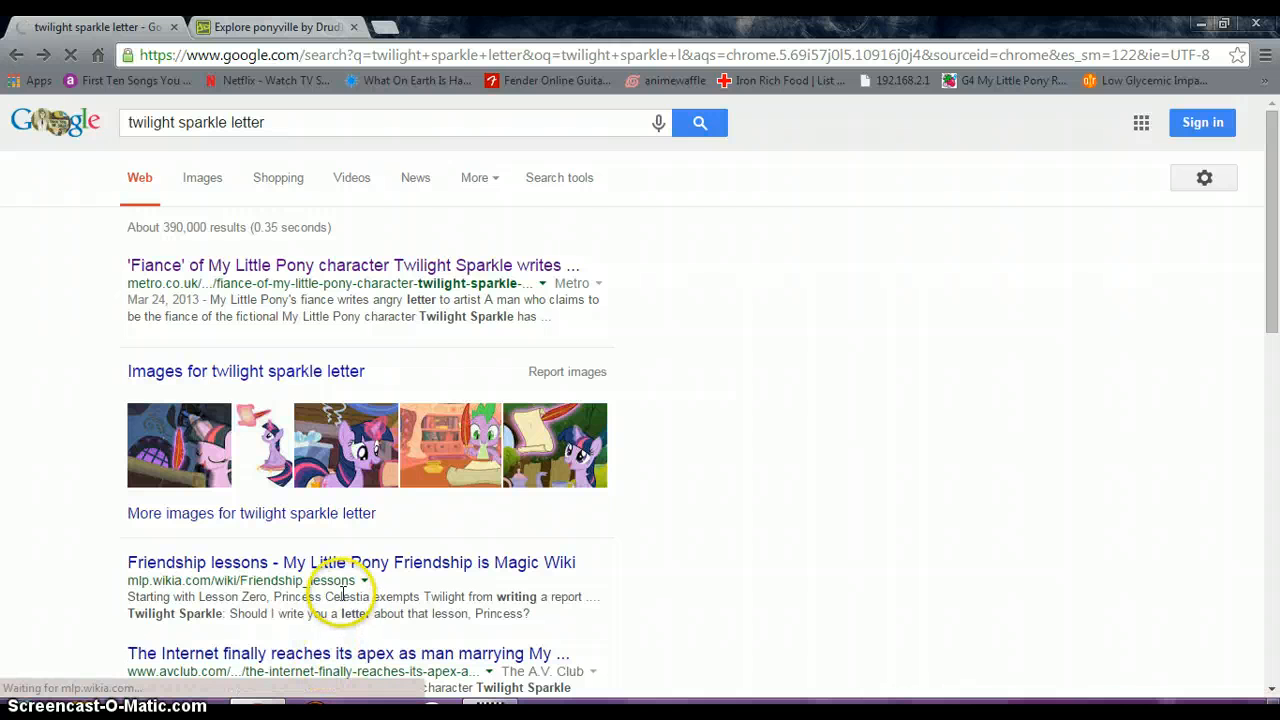
- Read the wiki's Friendship lessons article, scrolling through Twilight's reports to Celestia
{"action": "left_click", "coordinate": [350, 562]}
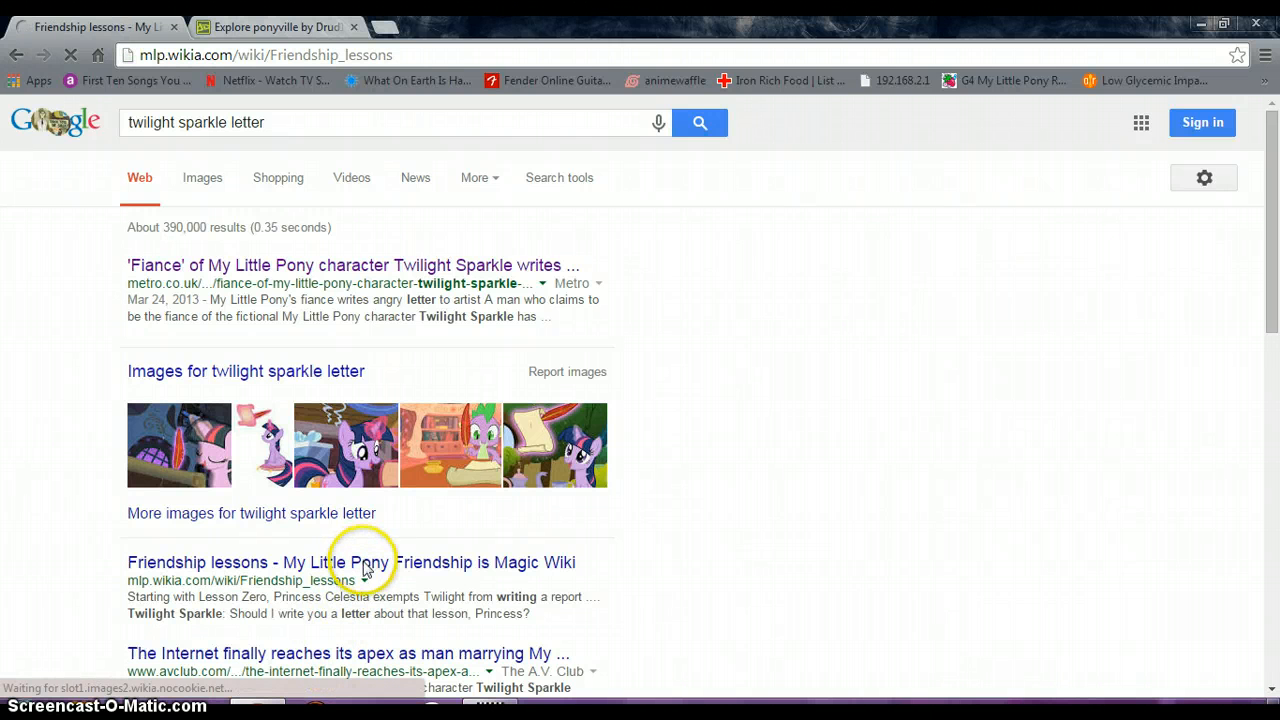
{"action": "left_click", "coordinate": [352, 562]}
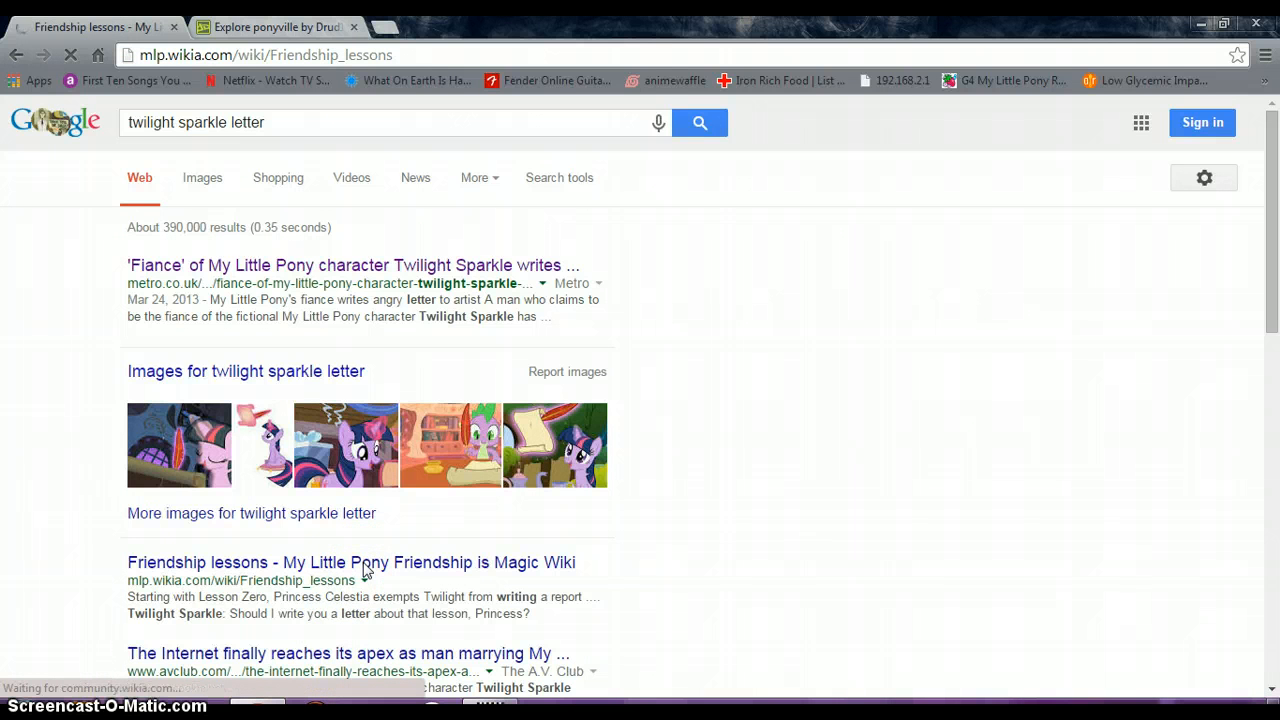
{"action": "left_click", "coordinate": [352, 562]}
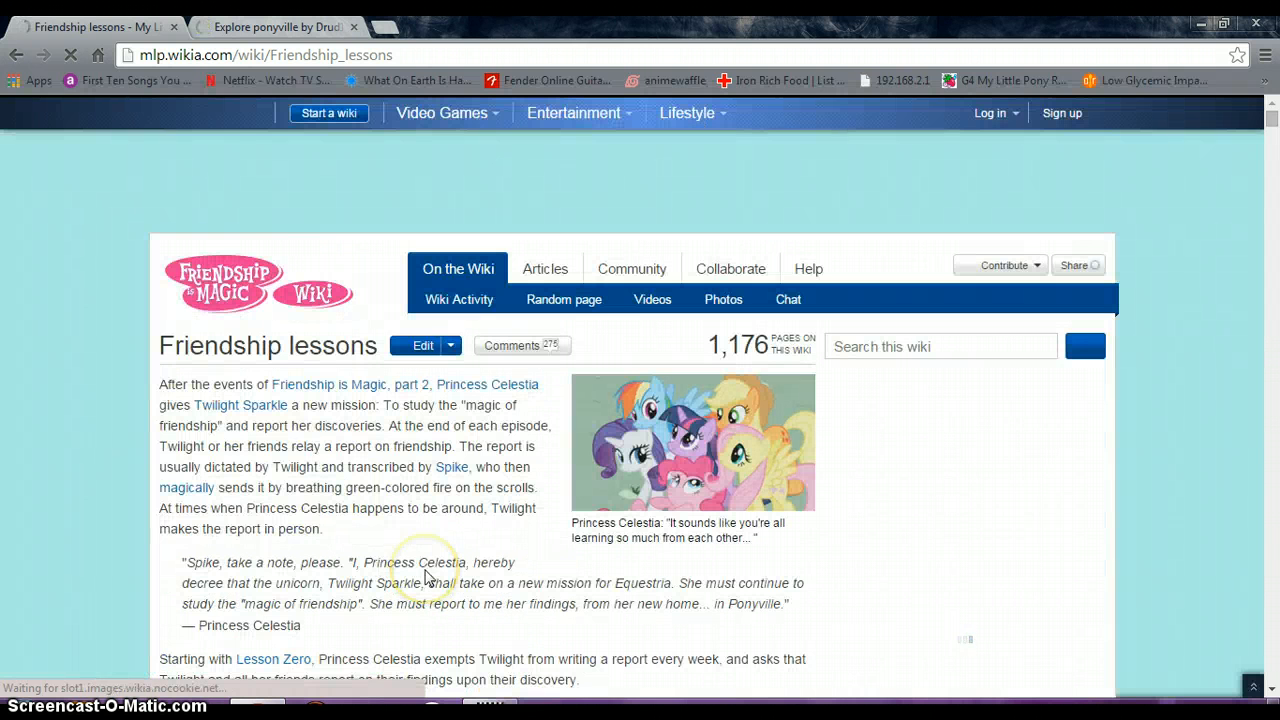
{"action": "scroll", "scroll_direction": "down", "scroll_amount": 3}
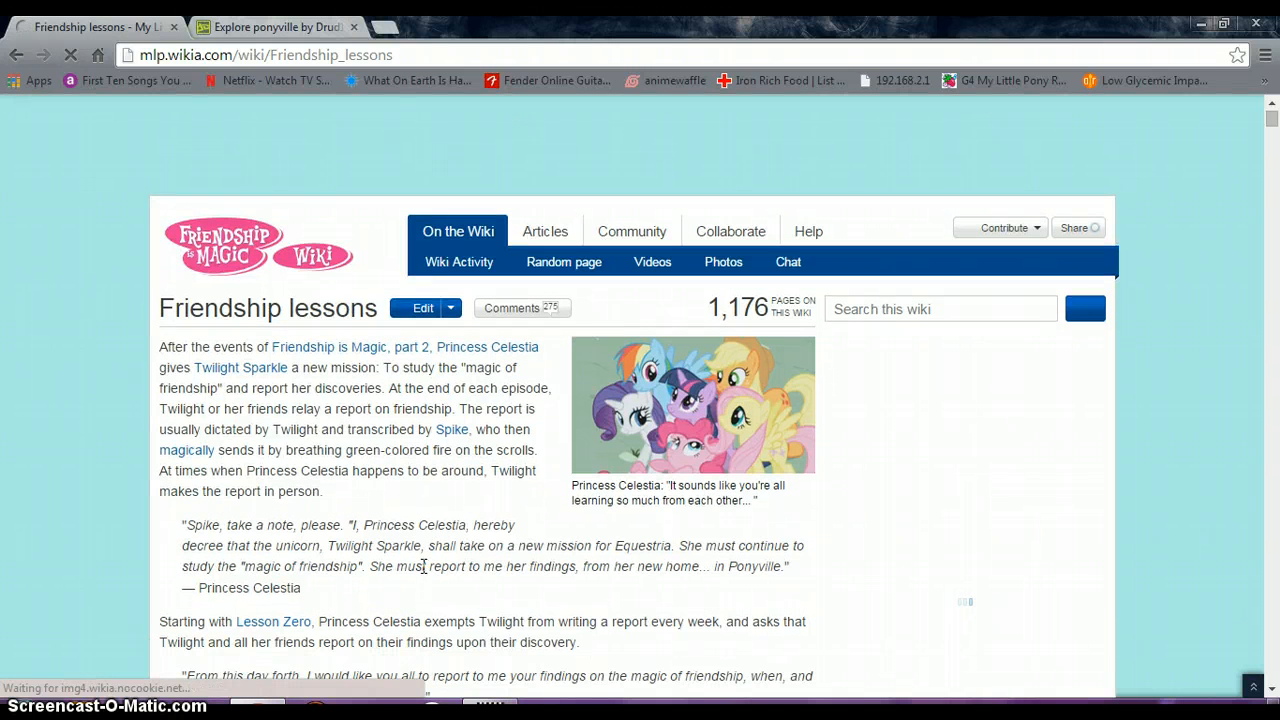
{"action": "scroll", "scroll_direction": "down", "scroll_amount": 3}
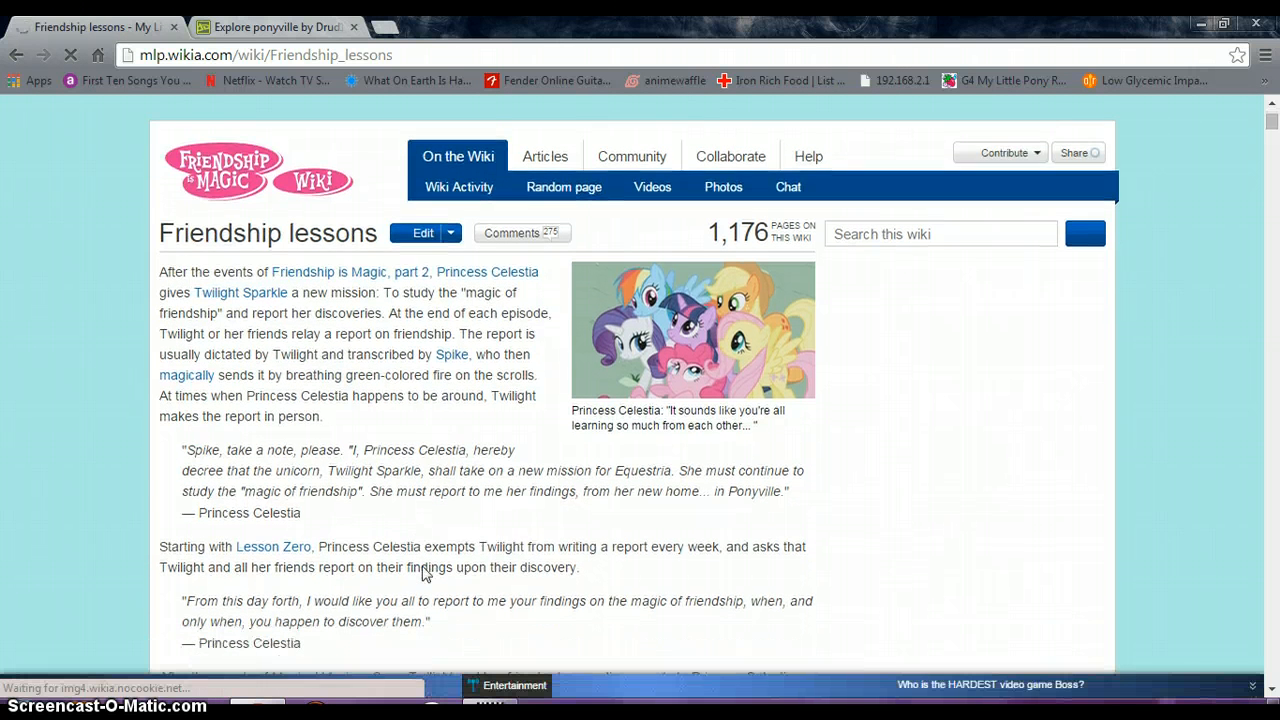
{"action": "scroll", "scroll_direction": "down", "scroll_amount": 3}
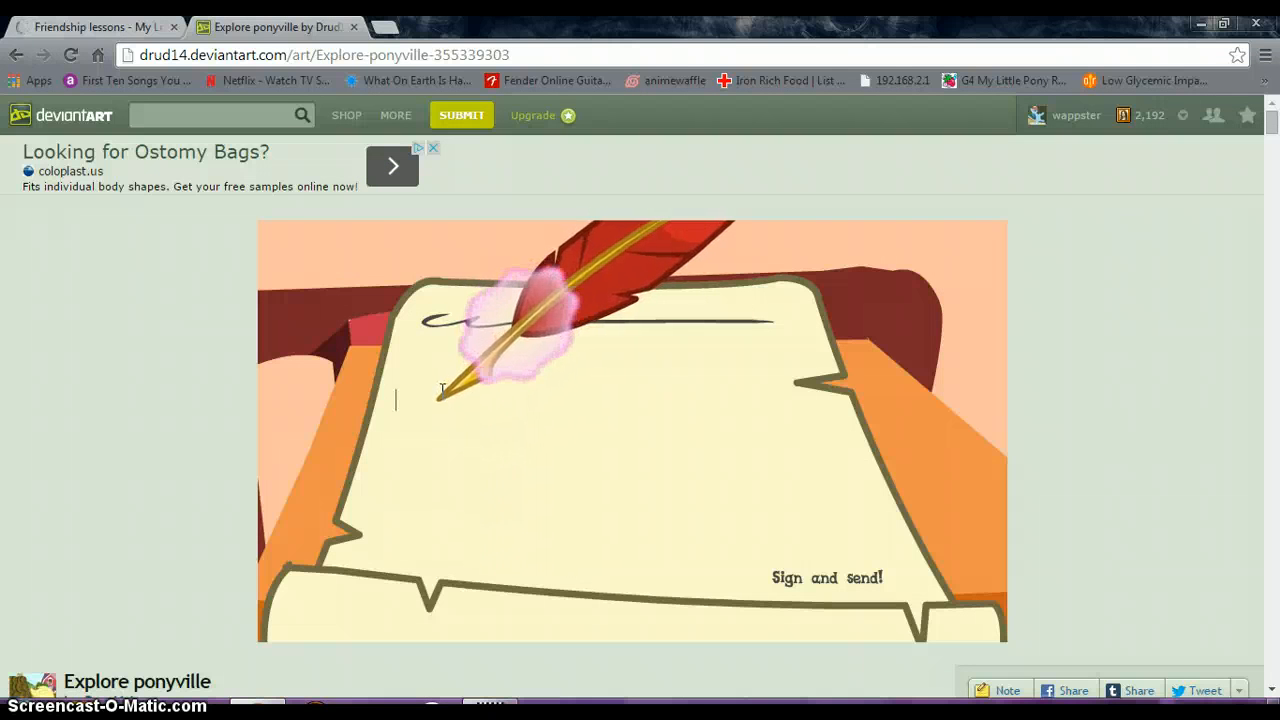
- Write that friendship is so important and 'i have learned so much today' on the parchment
{"action": "type", "text": "fri"}
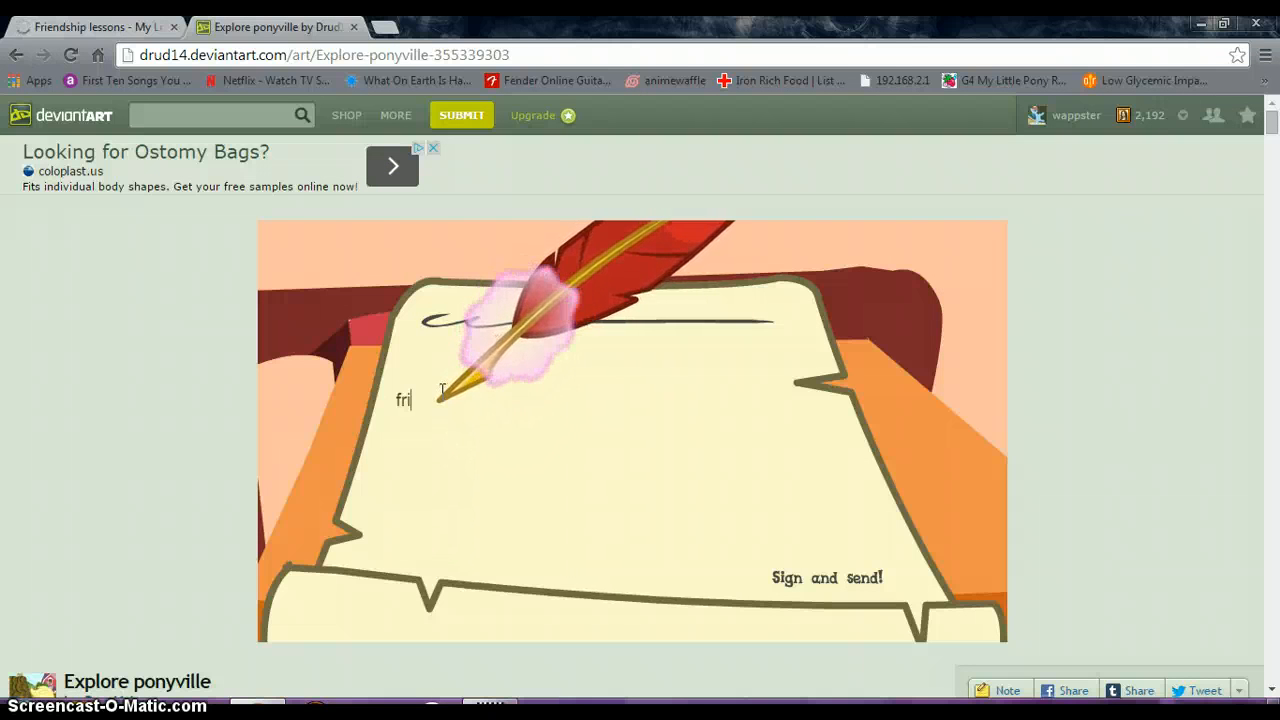
{"action": "type", "text": "end ship i"}
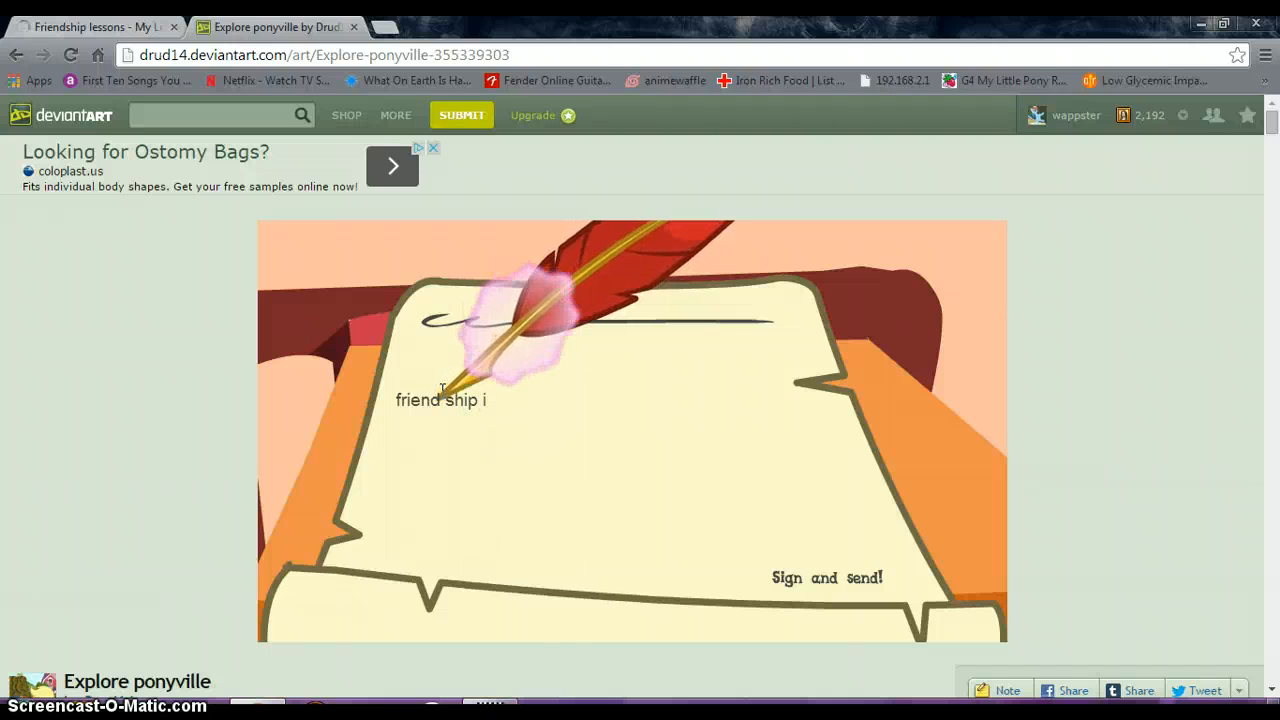
{"action": "type", "text": "s so"}
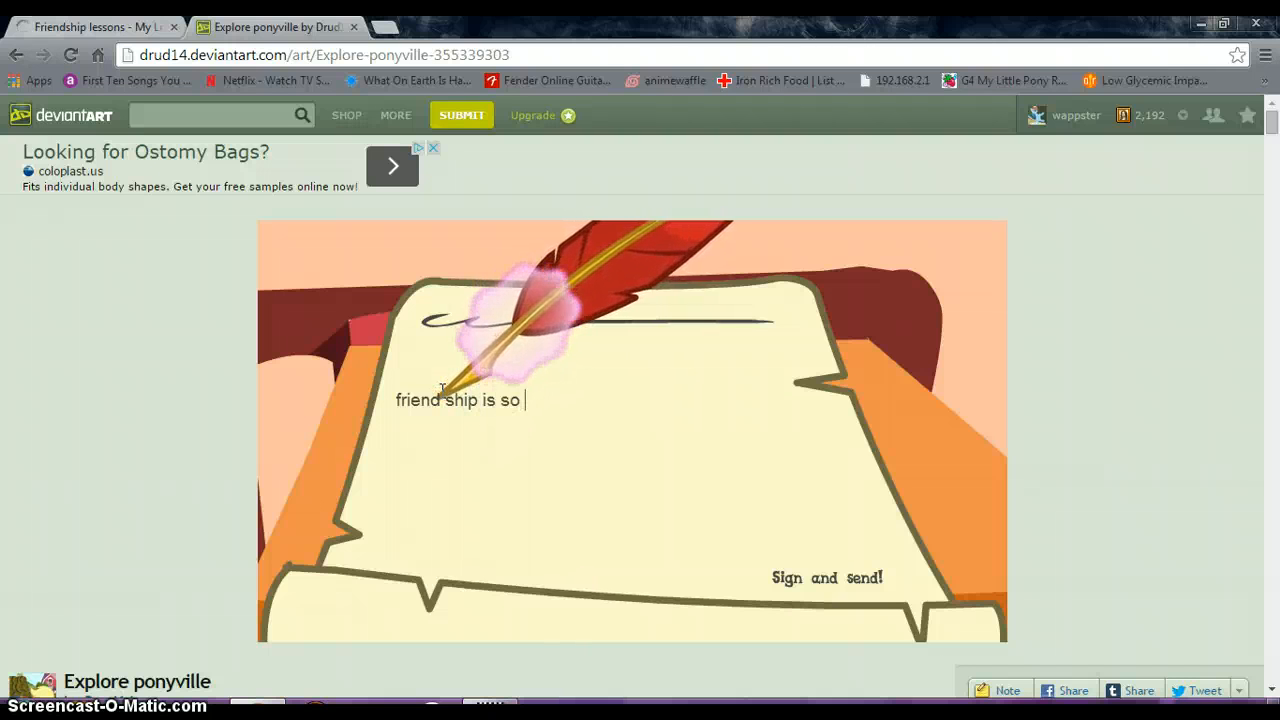
{"action": "type", "text": "impor"}
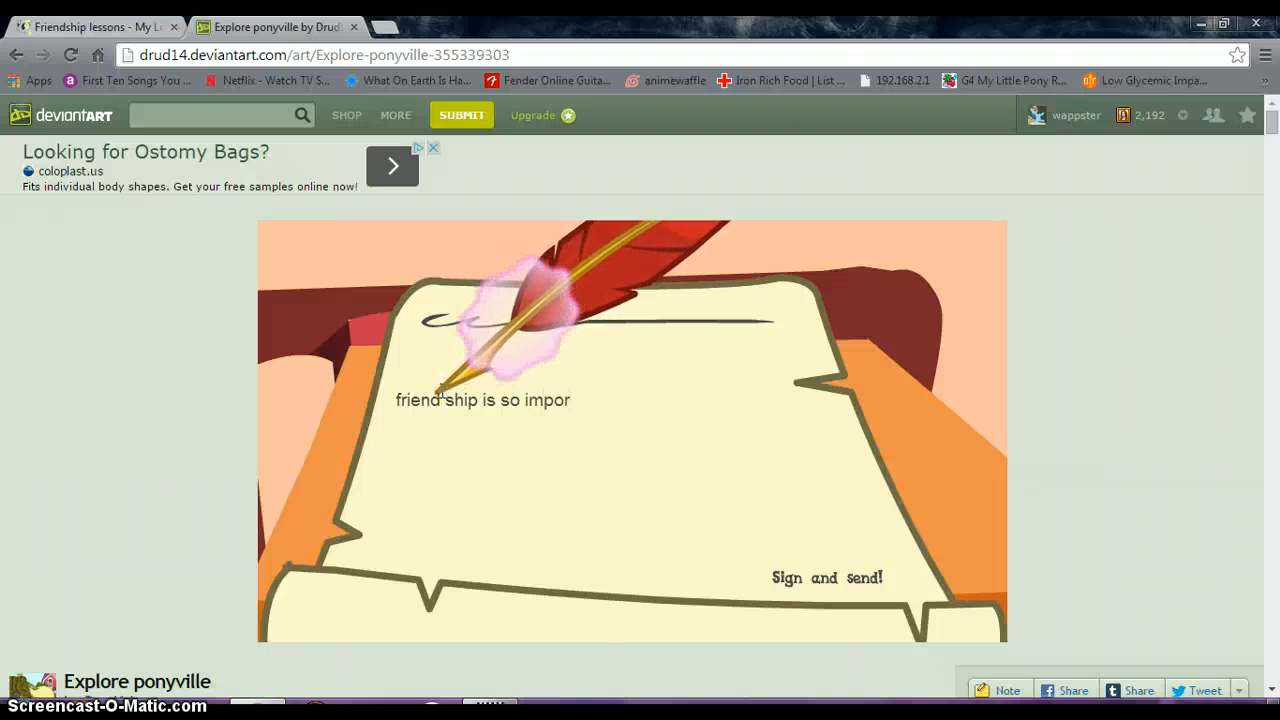
{"action": "type", "text": "tant!"}
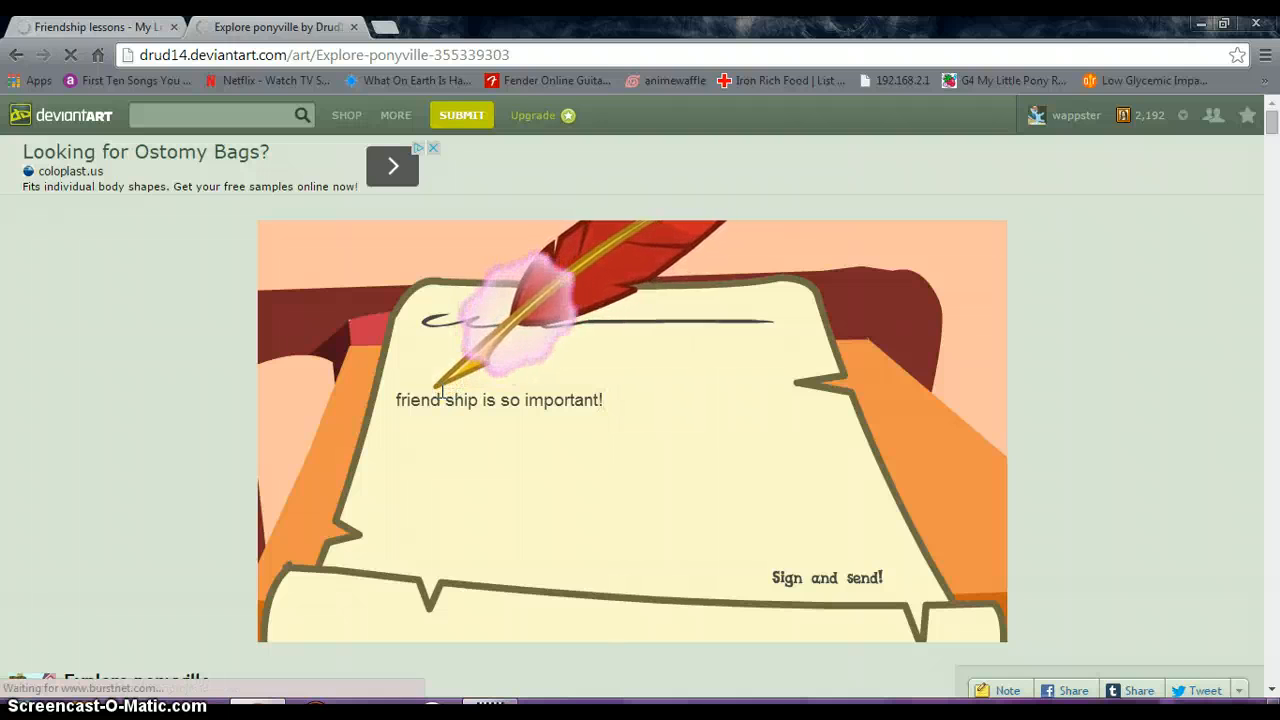
{"action": "type", "text": "i have le"}
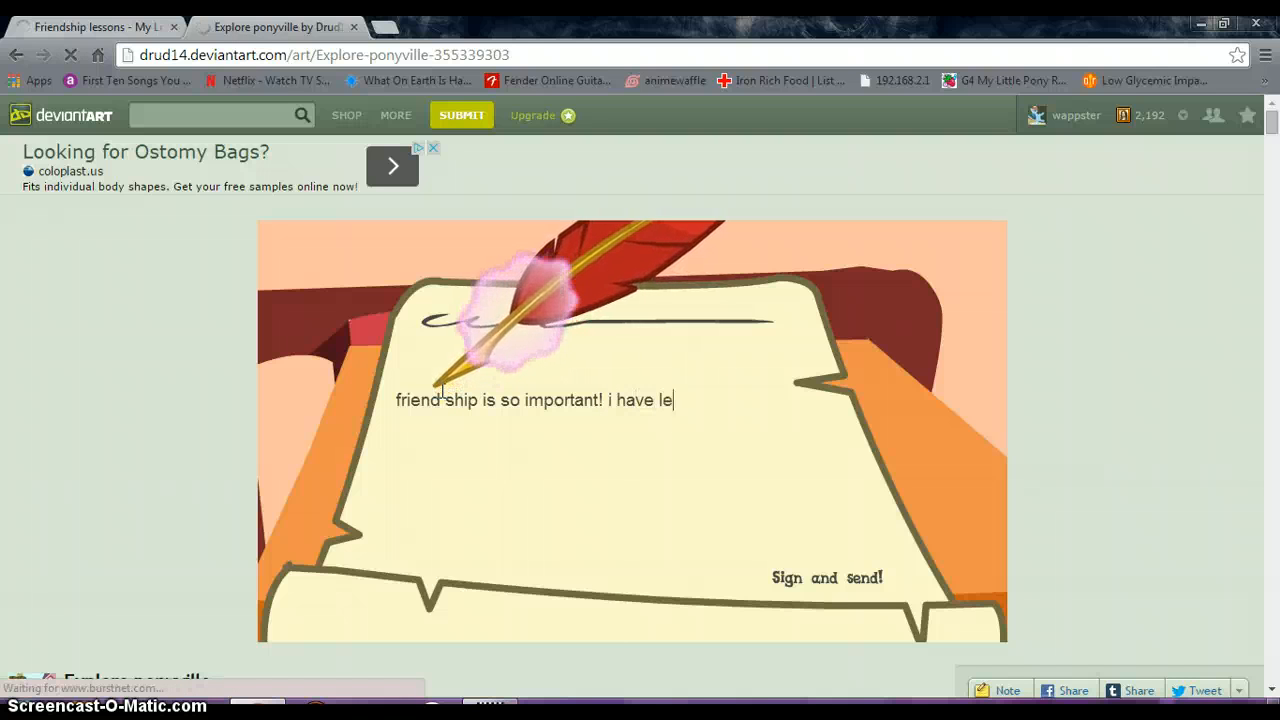
{"action": "type", "text": "arned so"}
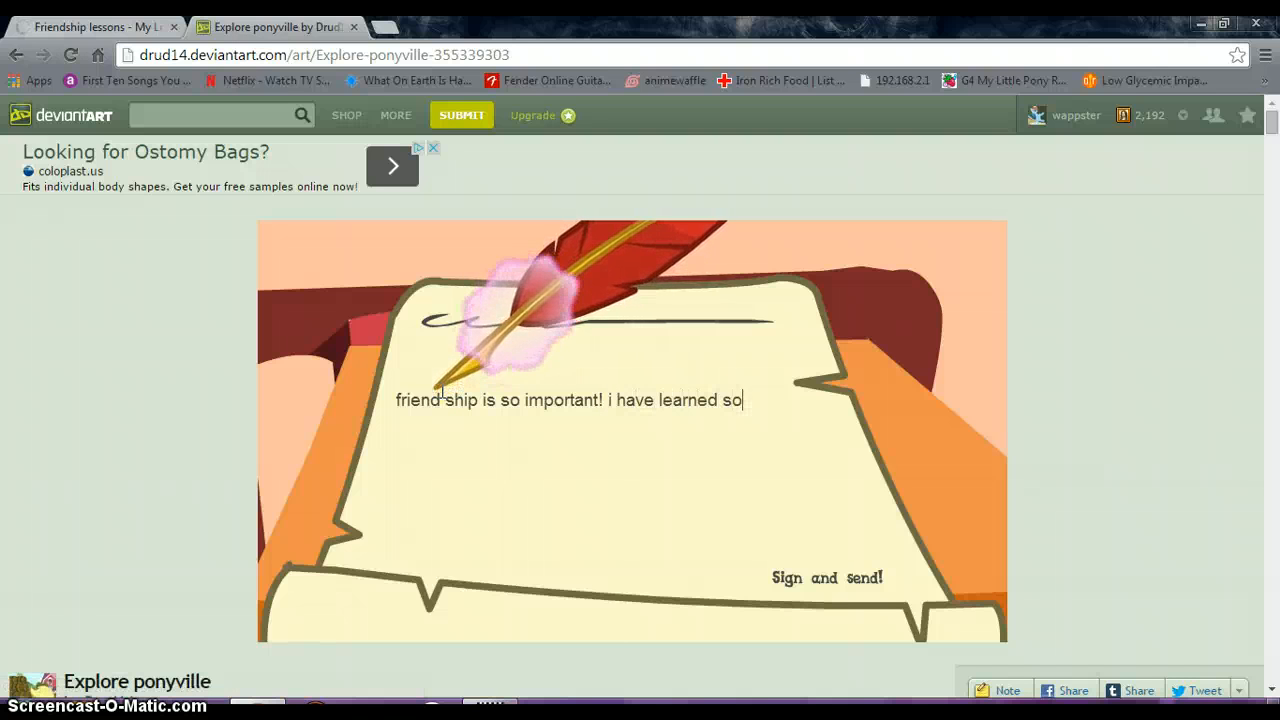
{"action": "type", "text": "much t"}
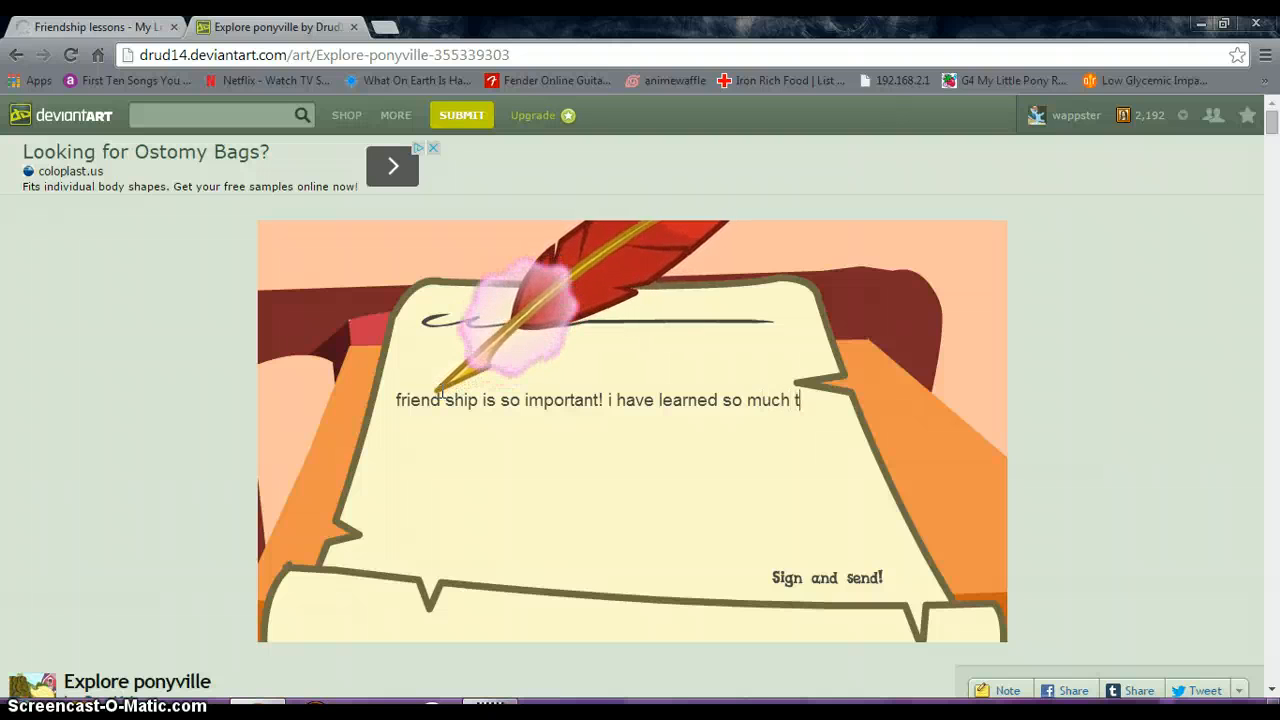
{"action": "type", "text": "oday and i"}
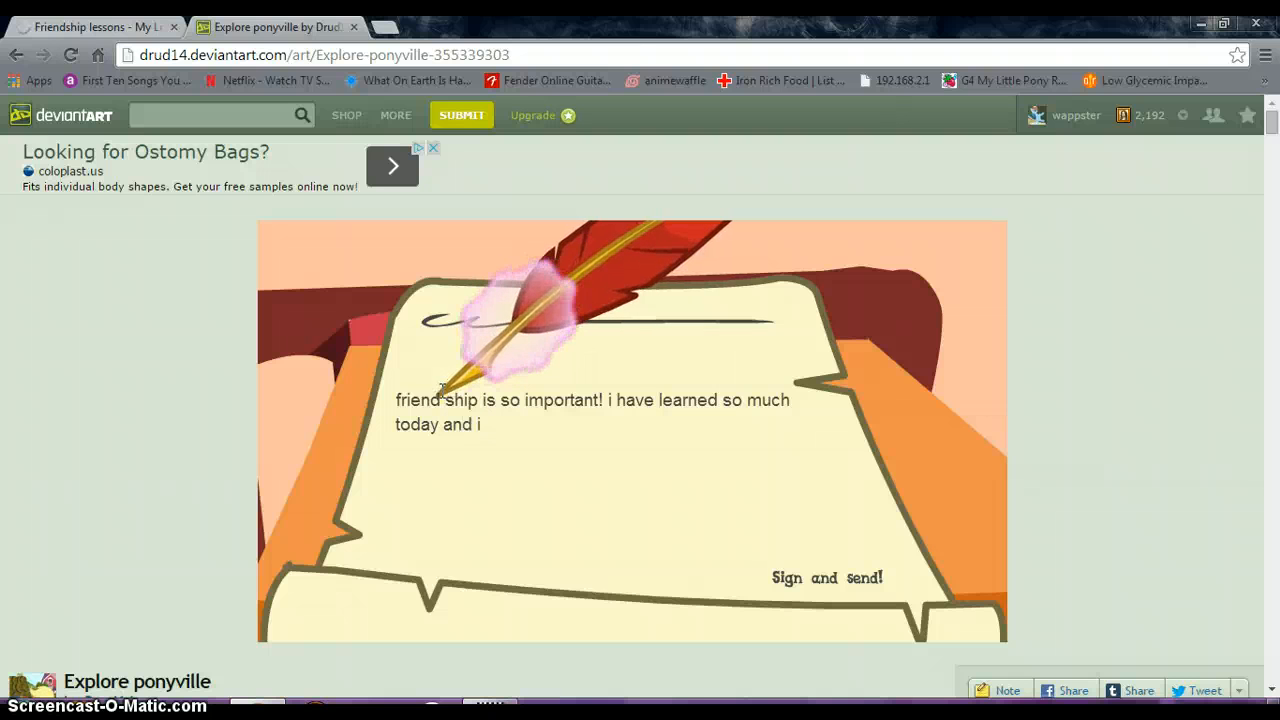
- Finish the letter with 'hope we will always be friends'
{"action": "type", "text": "hope"}
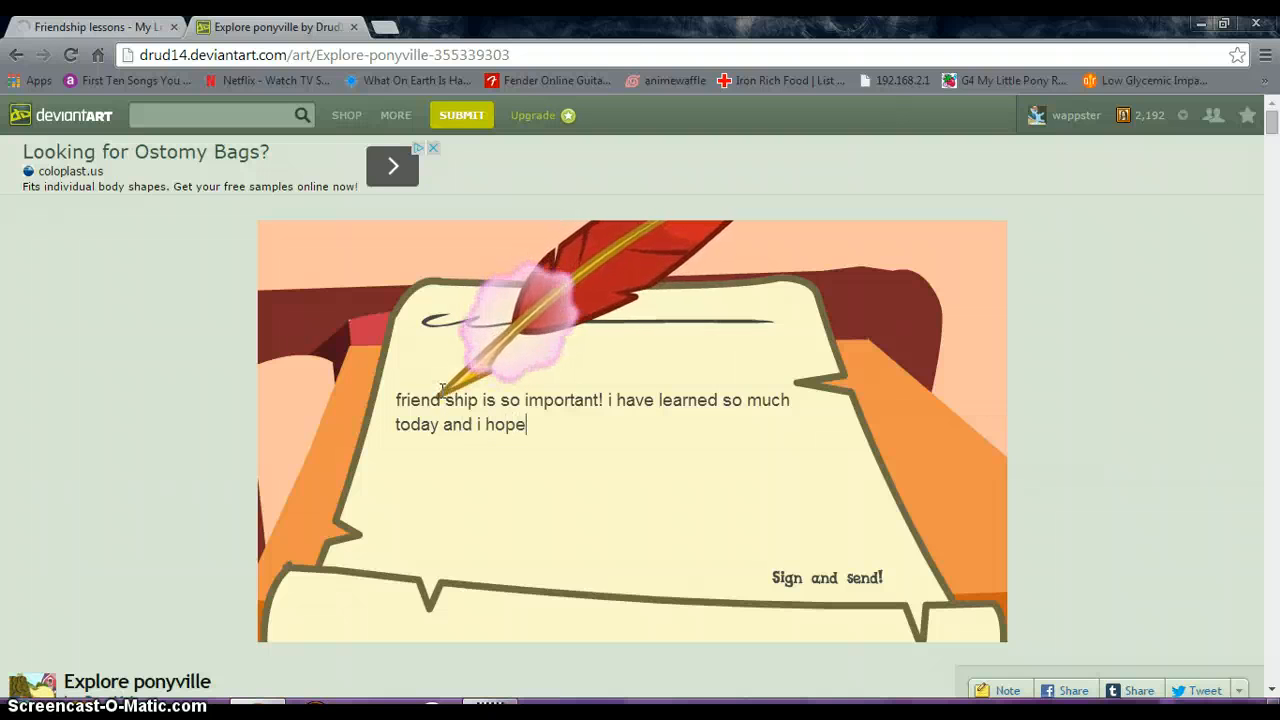
{"action": "type", "text": "w"}
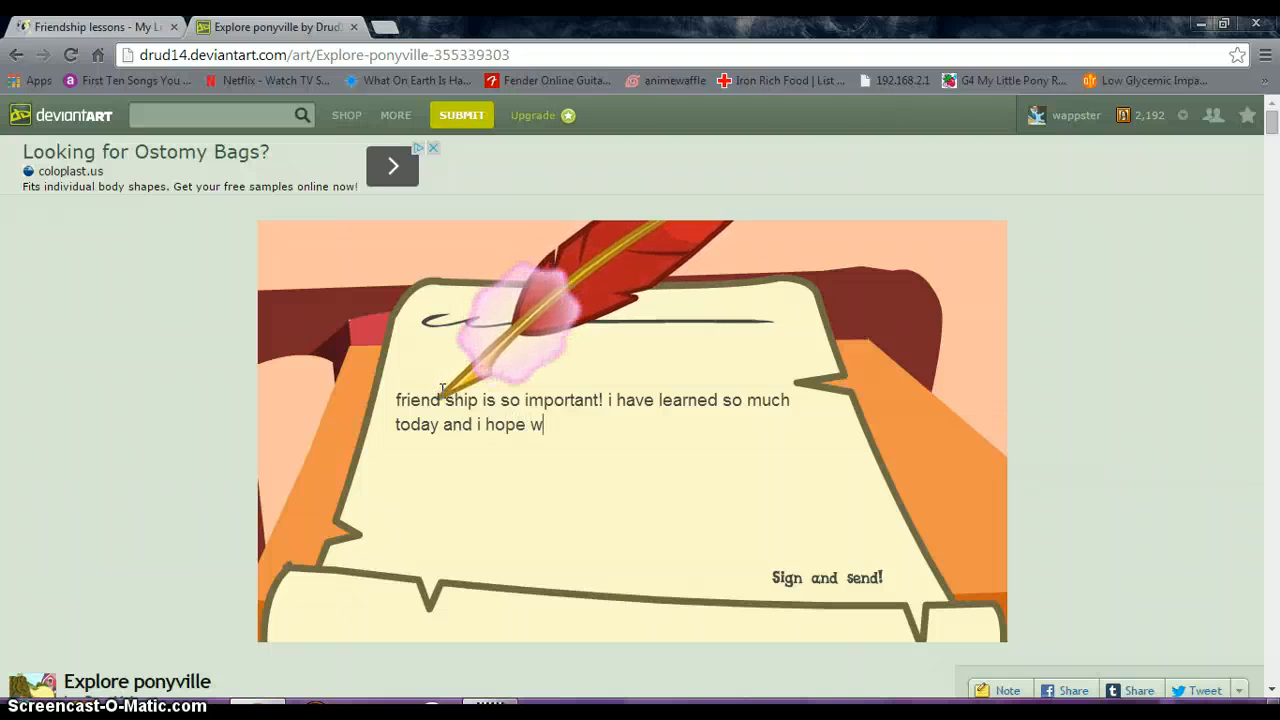
{"action": "type", "text": "e will"}
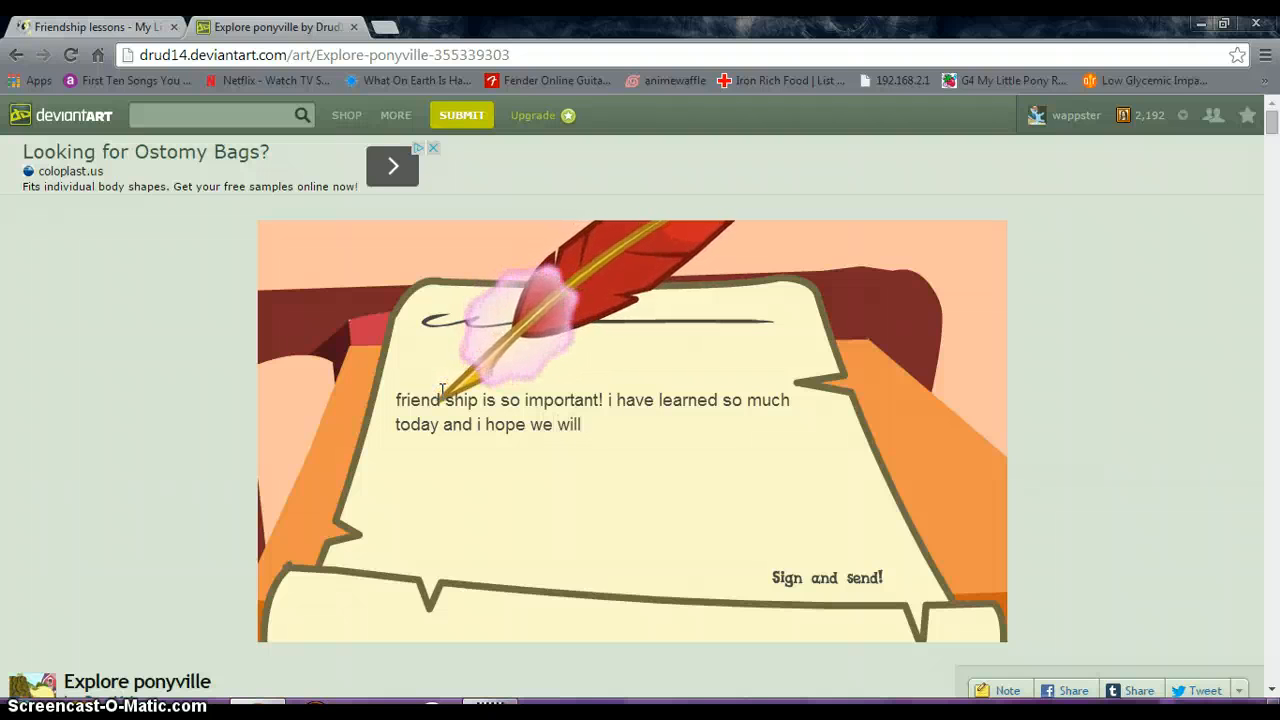
{"action": "type", "text": "always b"}
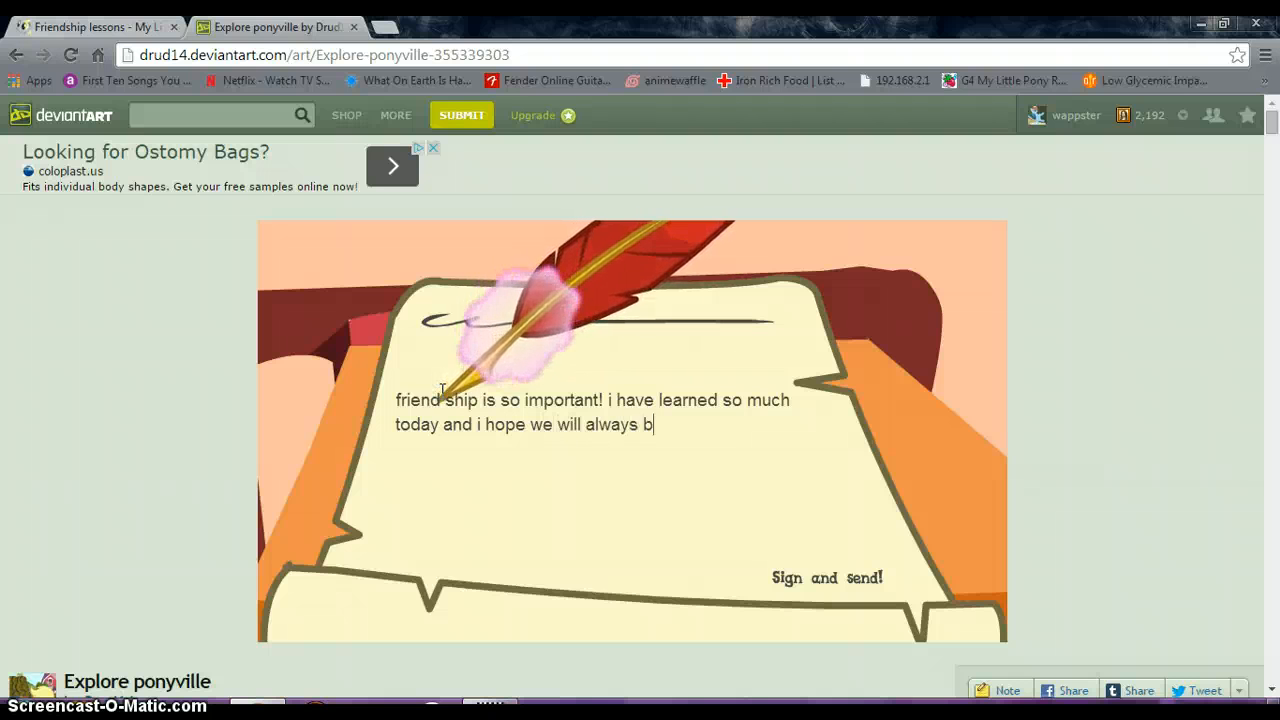
{"action": "type", "text": "e friend"}
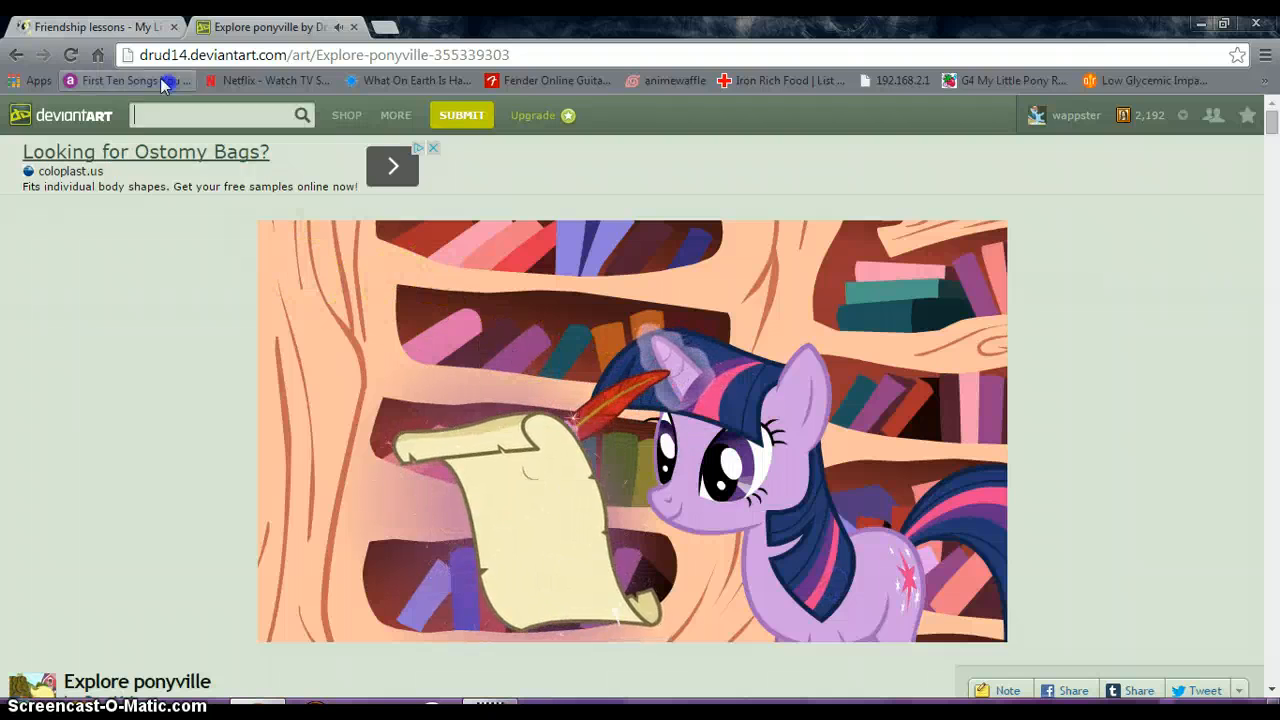
- Advance past the sending scene to Celestia's reply 'Not at all, my dear'
{"action": "left_click", "coordinate": [174, 28]}
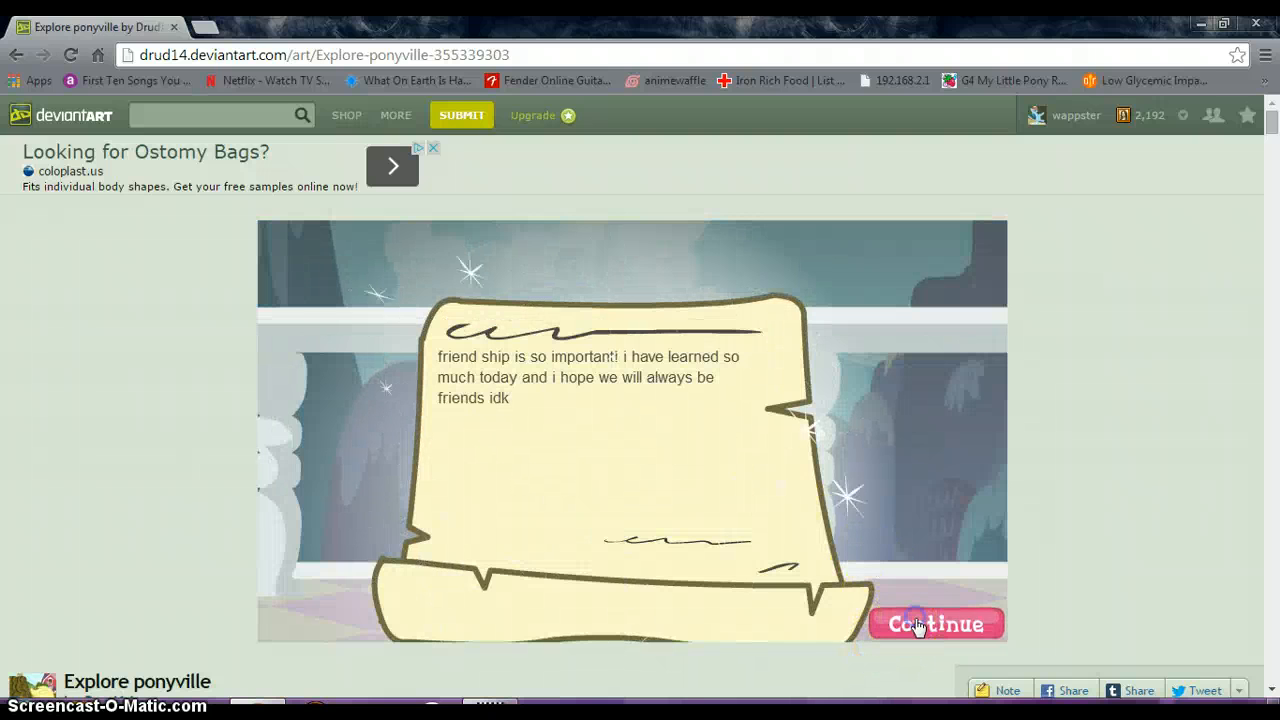
{"action": "left_click", "coordinate": [936, 624]}
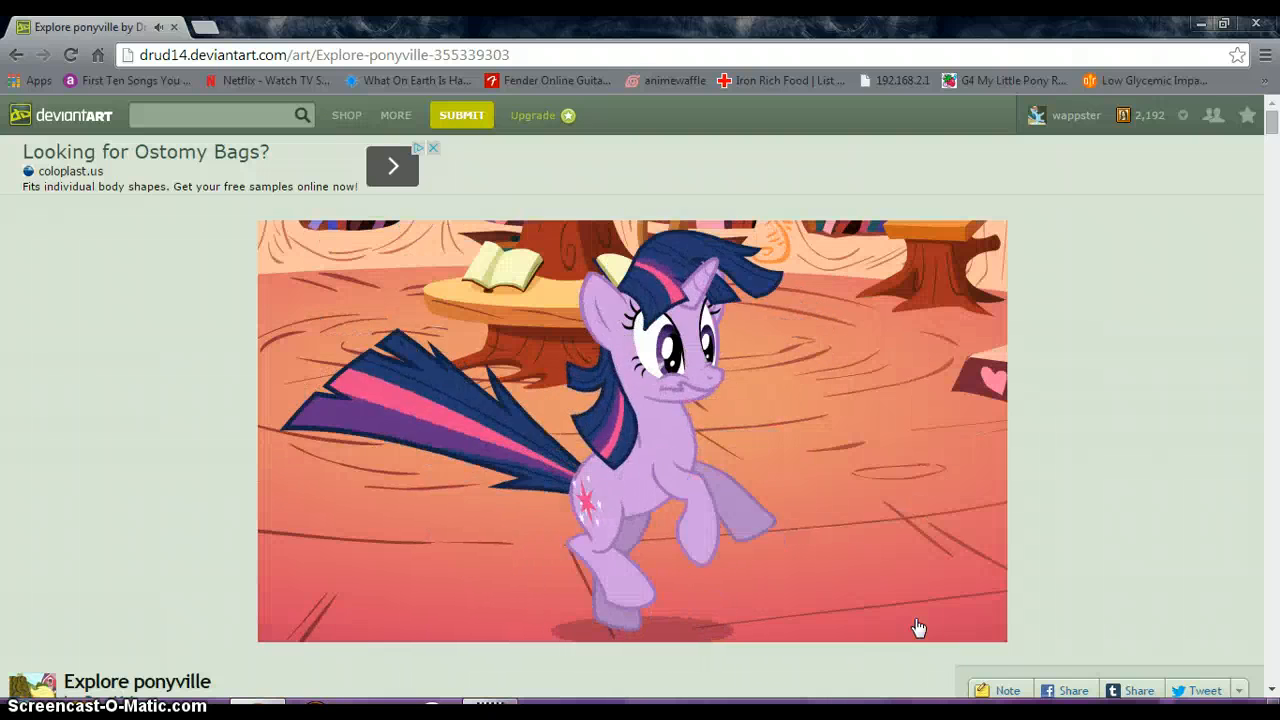
{"action": "left_click", "coordinate": [920, 628]}
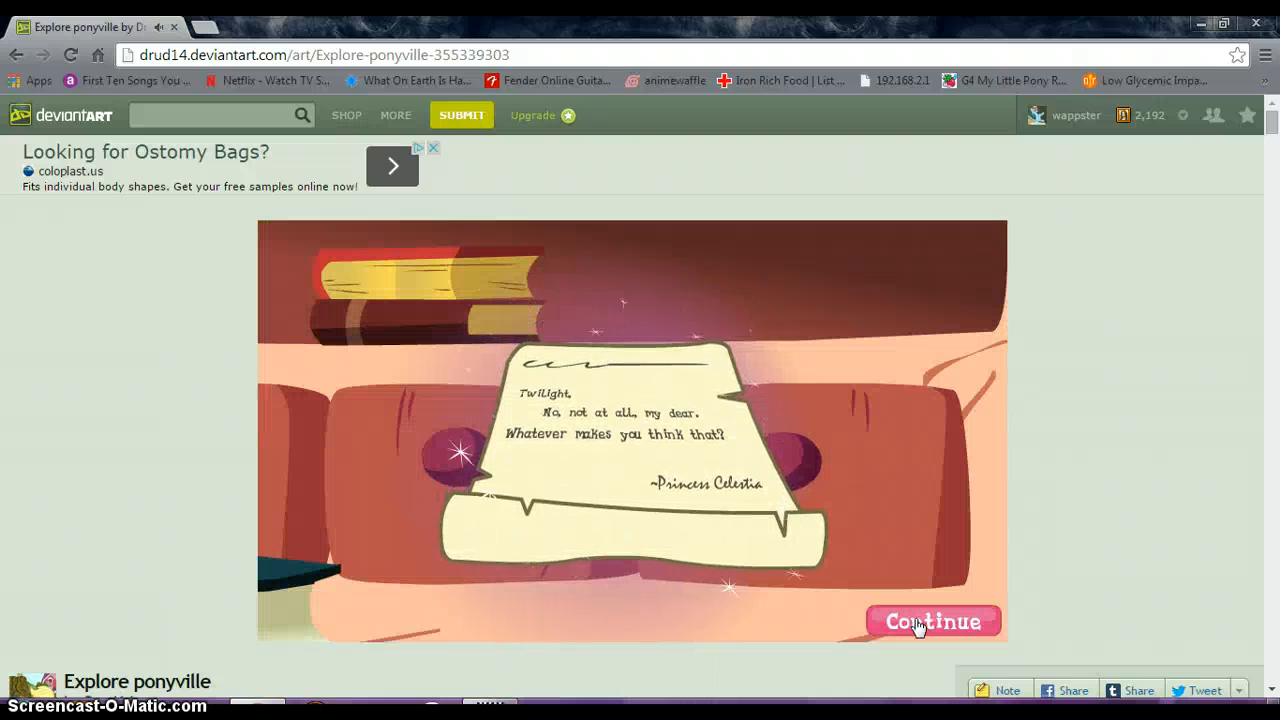